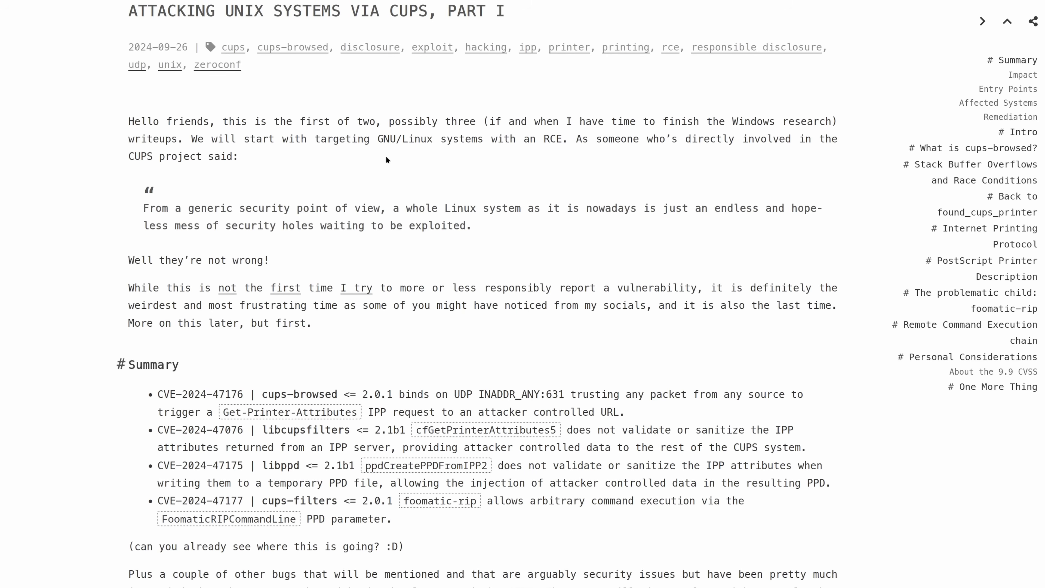
{"action": "mouse_move", "coordinate": [266, 67]}
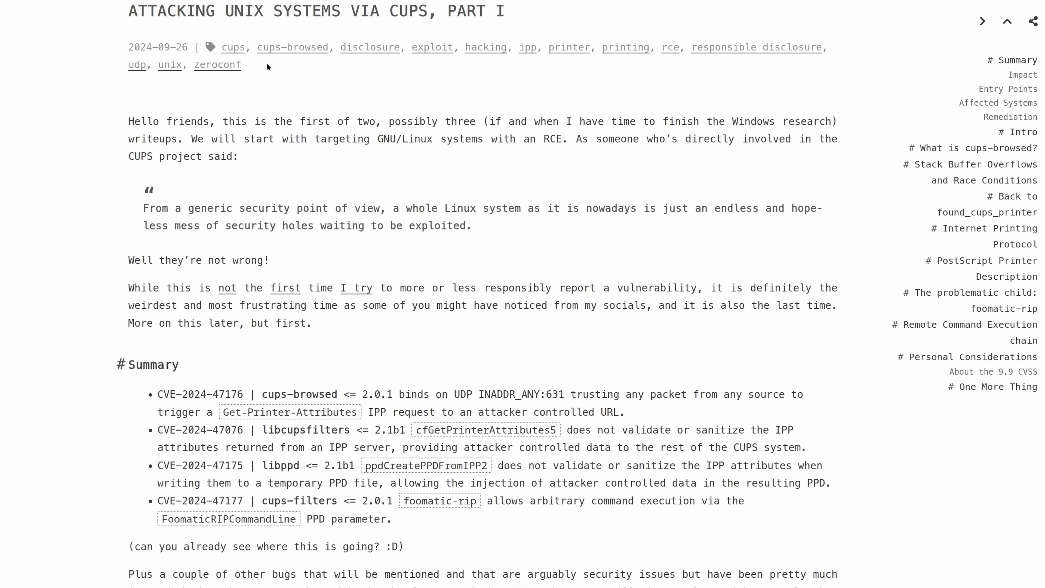
{"action": "mouse_move", "coordinate": [305, 18]}
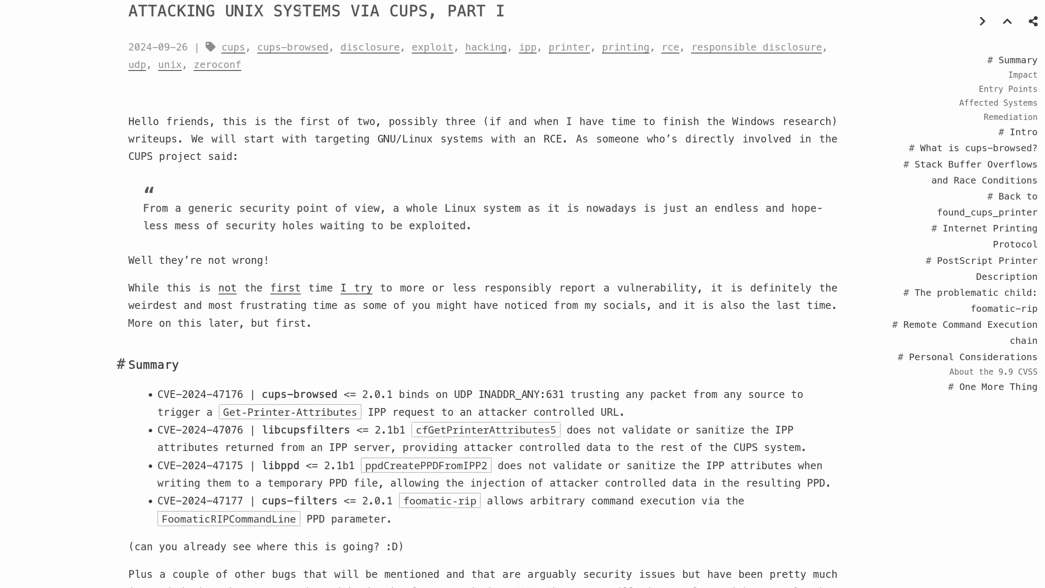
{"action": "mouse_move", "coordinate": [285, 59]}
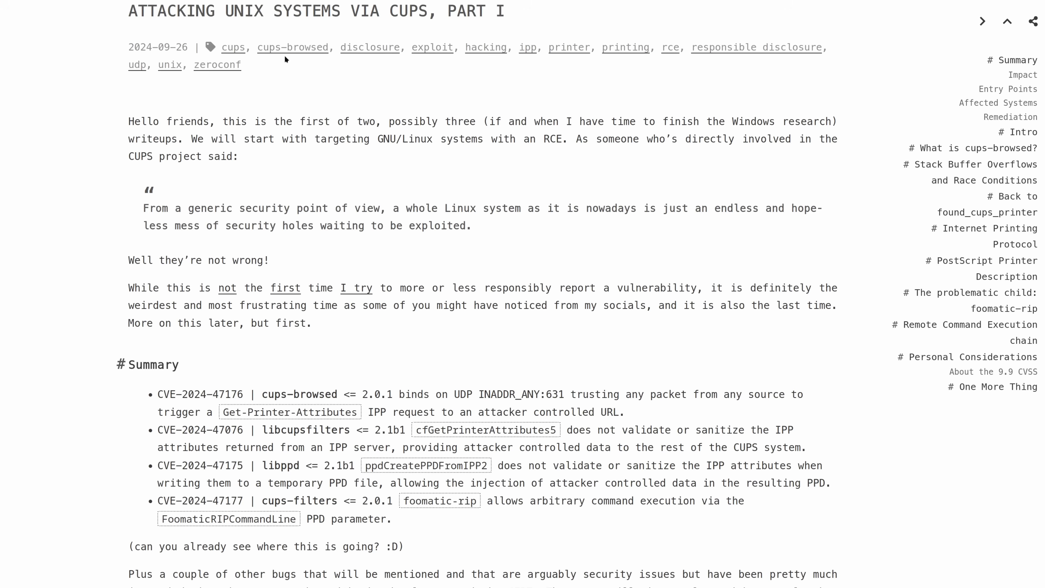
{"action": "mouse_move", "coordinate": [384, 81]}
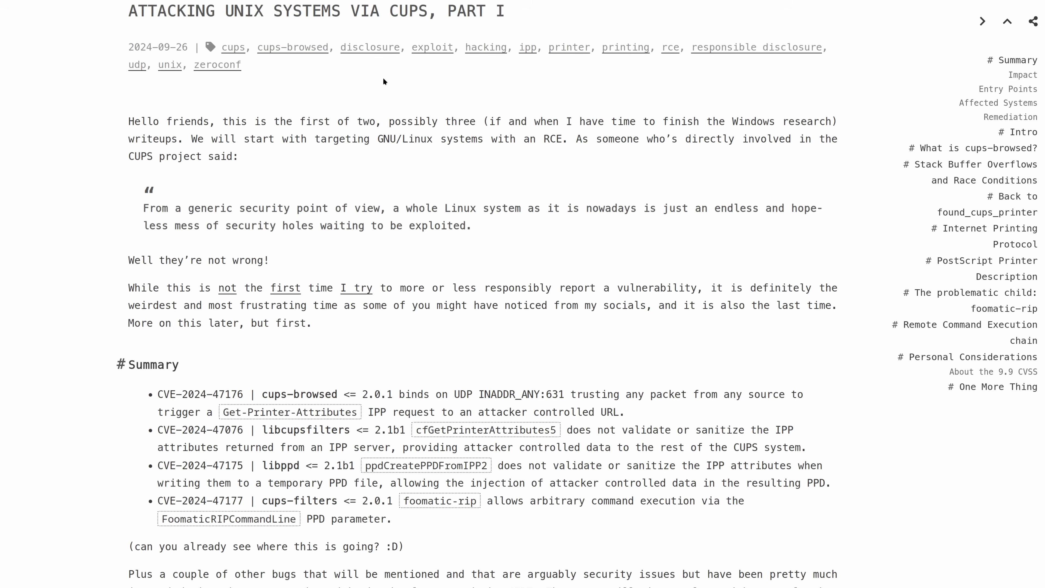
{"action": "mouse_move", "coordinate": [372, 79]}
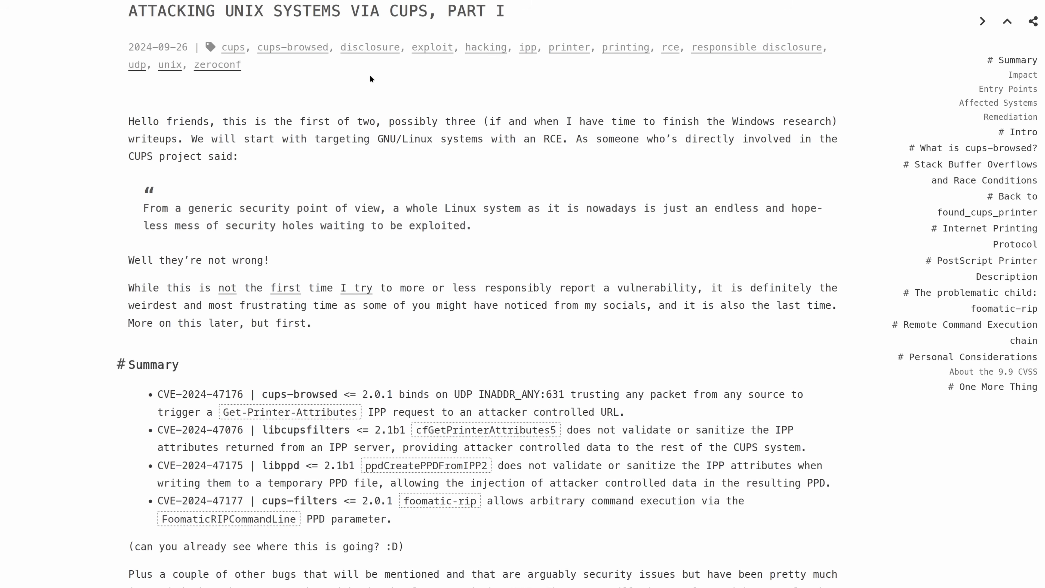
{"action": "mouse_move", "coordinate": [348, 113]}
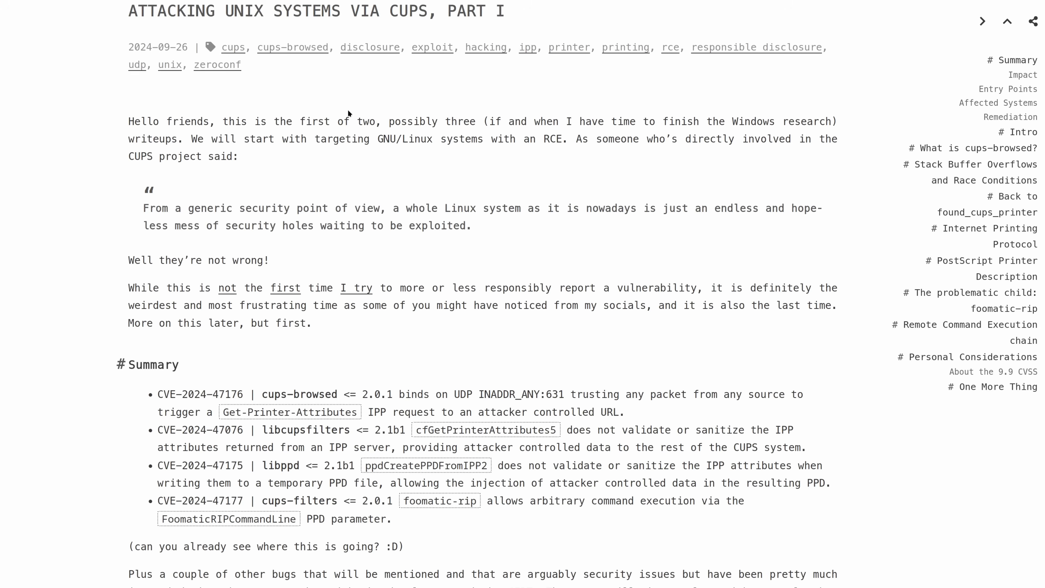
{"action": "mouse_move", "coordinate": [394, 152]}
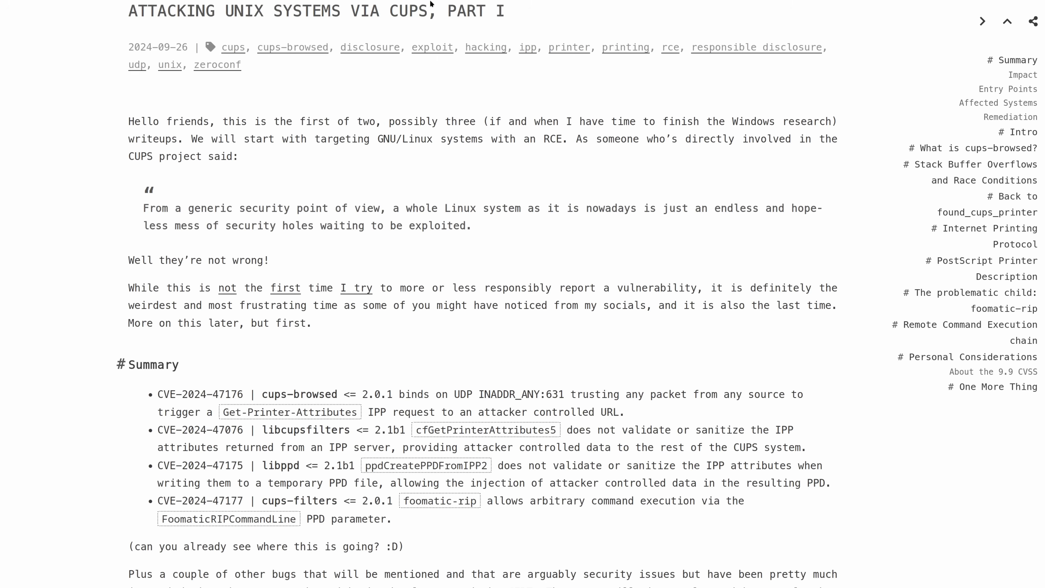
{"action": "mouse_move", "coordinate": [301, 108]}
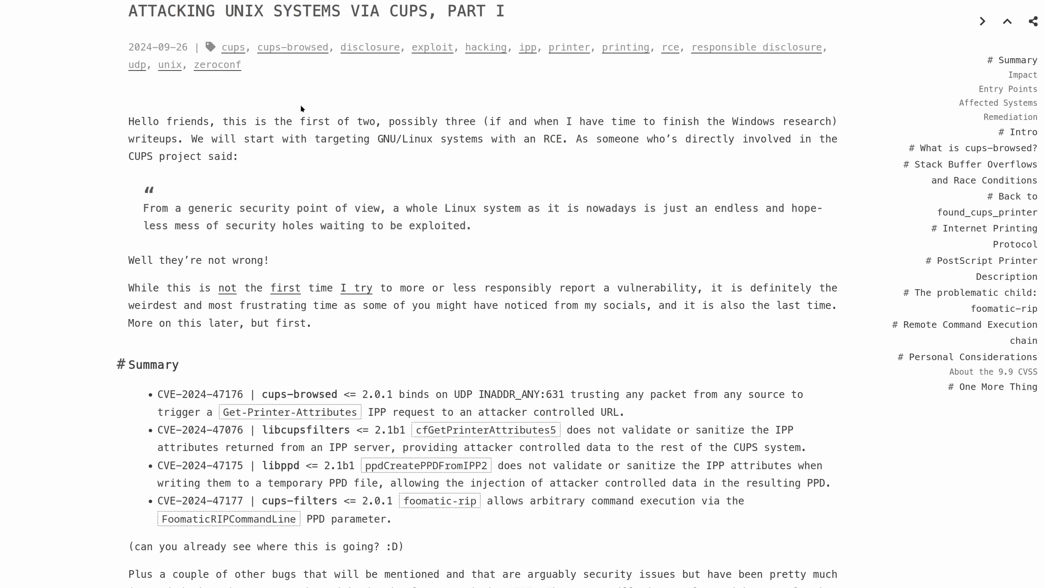
Scroll the CUPS blog past the opening quote to the CVE summary list and Impact heading.
{"action": "scroll", "scroll_direction": "down", "scroll_amount": 3}
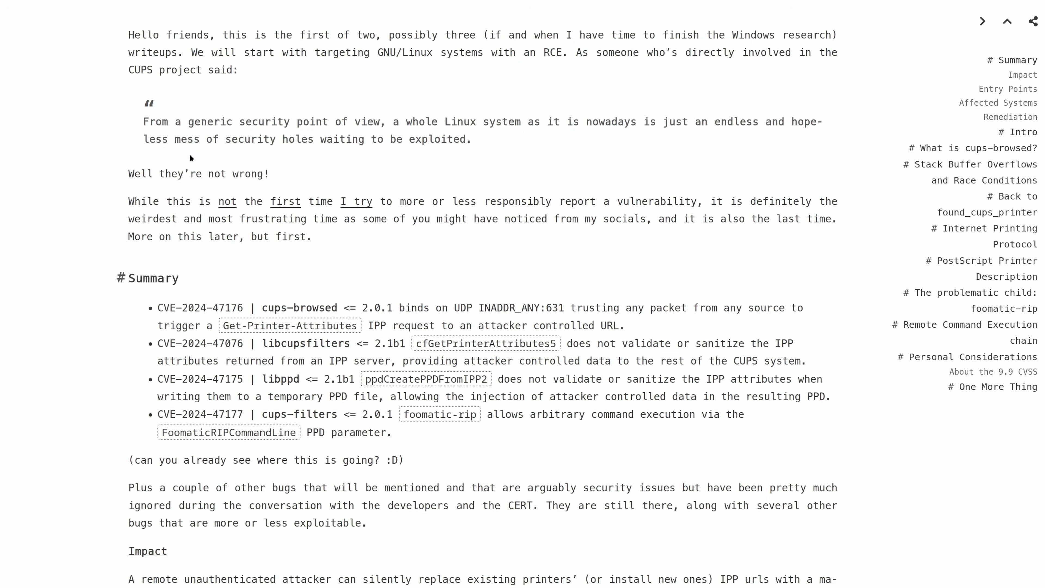
{"action": "scroll", "scroll_direction": "down", "scroll_amount": 3}
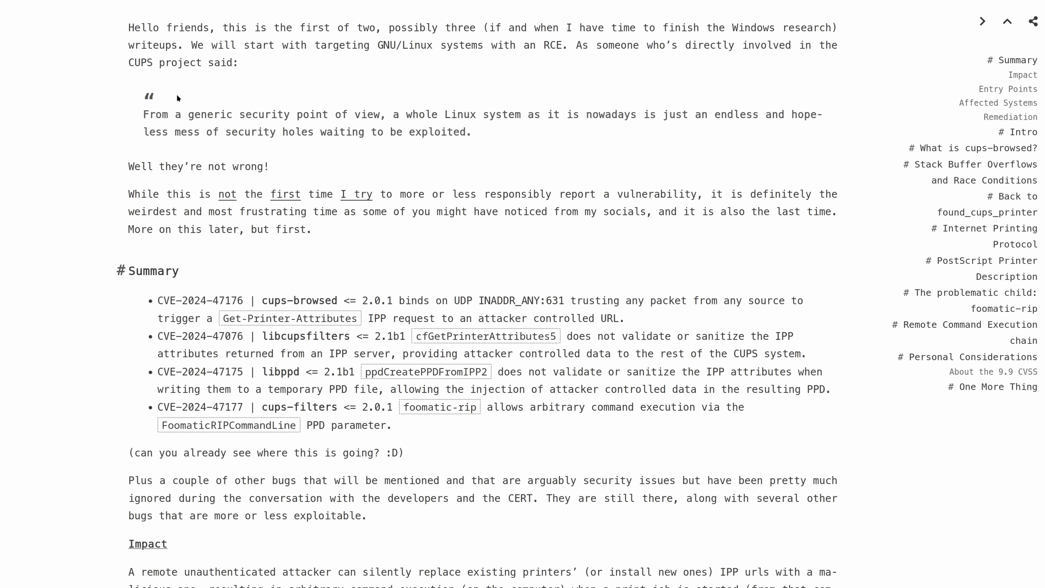
{"action": "mouse_move", "coordinate": [442, 108]}
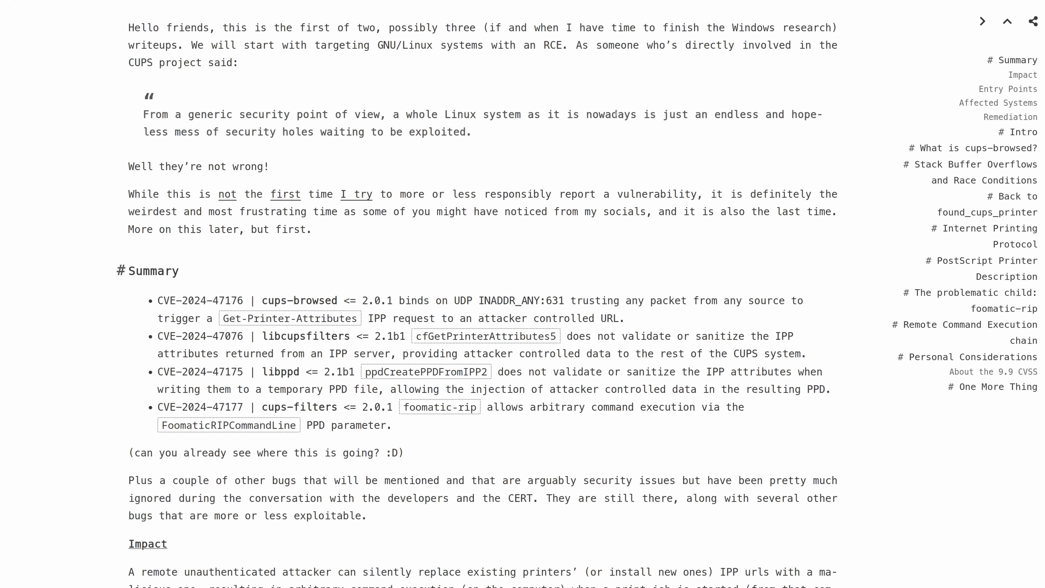
{"action": "mouse_move", "coordinate": [428, 159]}
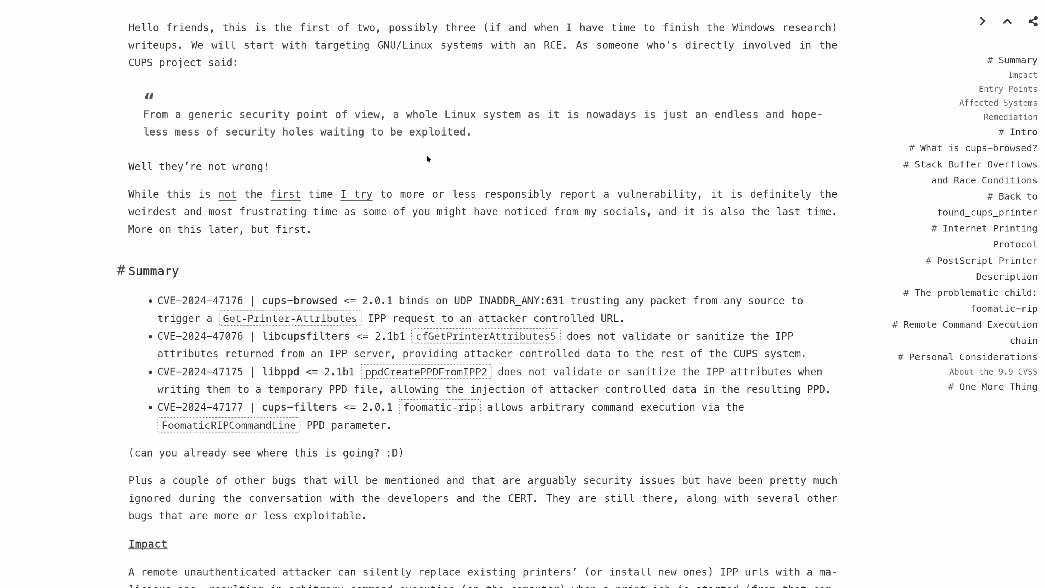
{"action": "mouse_move", "coordinate": [323, 127]}
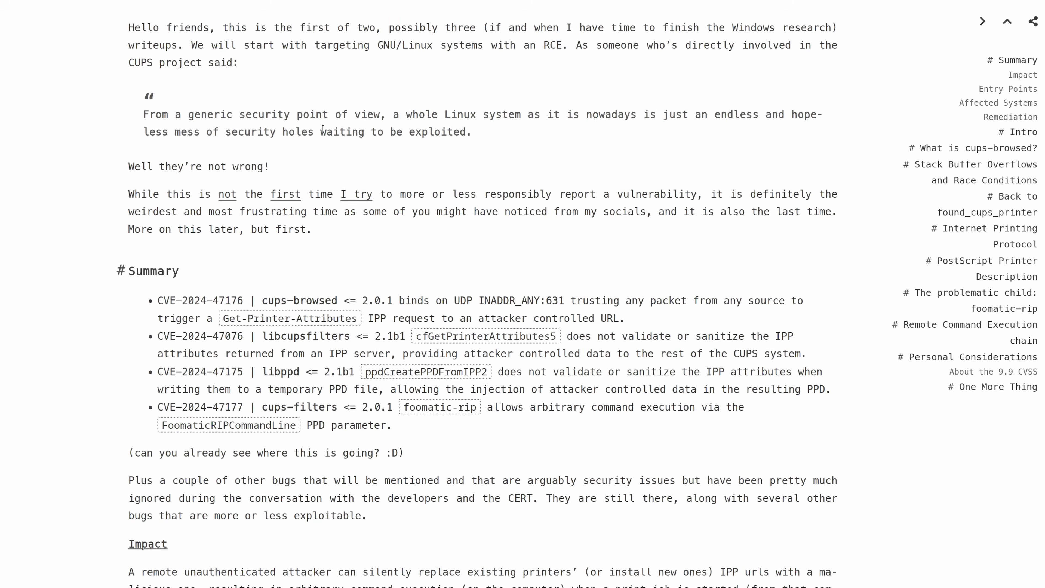
{"action": "mouse_move", "coordinate": [389, 118]}
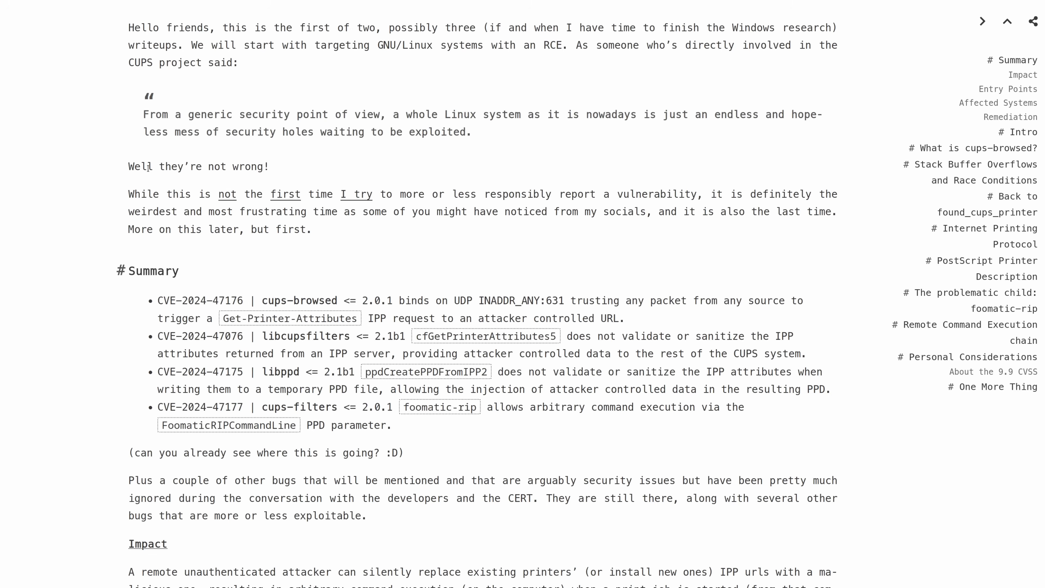
{"action": "mouse_move", "coordinate": [127, 164]}
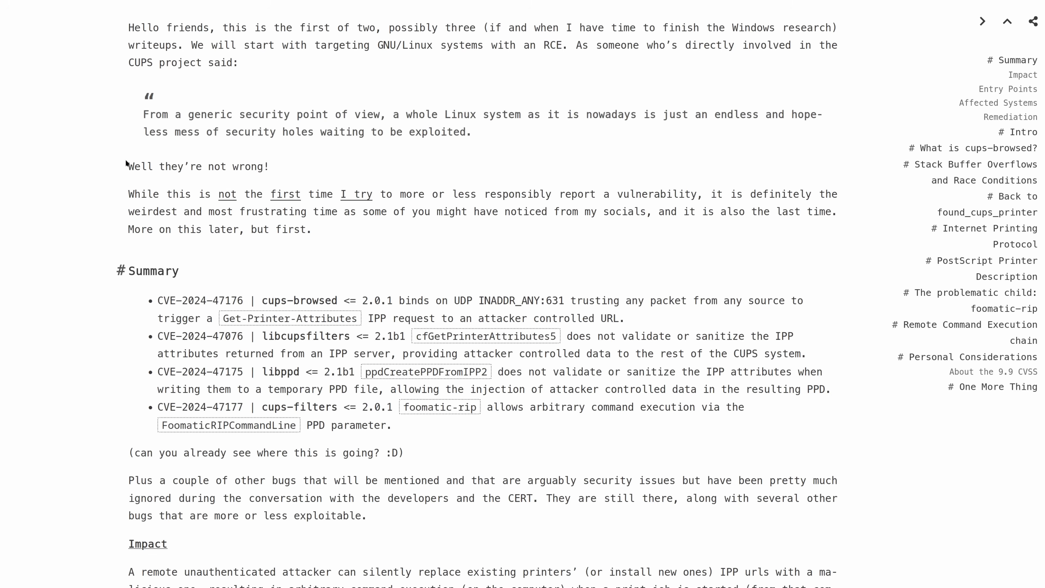
{"action": "triple_click", "coordinate": [197, 166]}
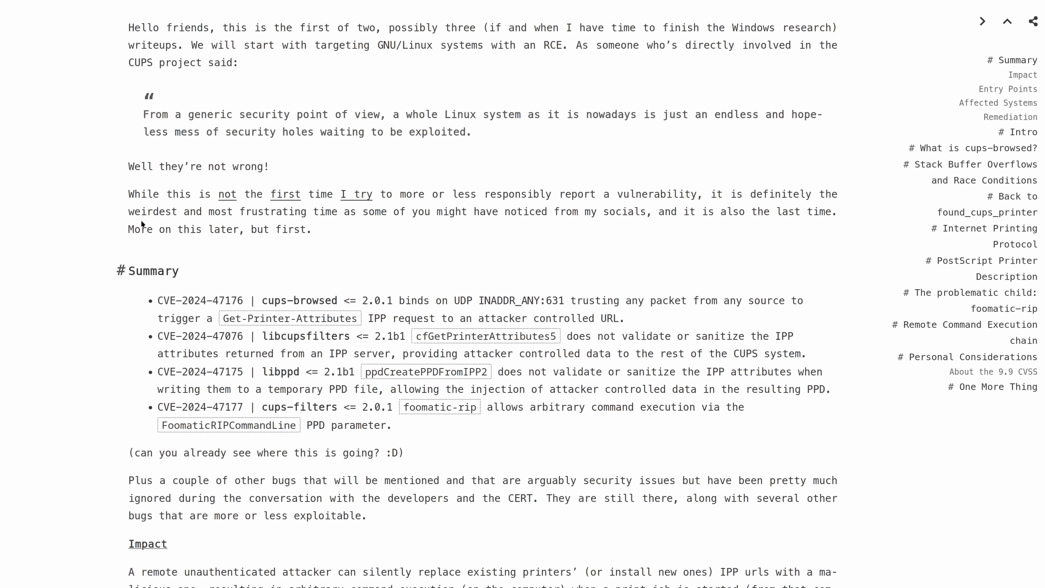
{"action": "mouse_move", "coordinate": [219, 256]}
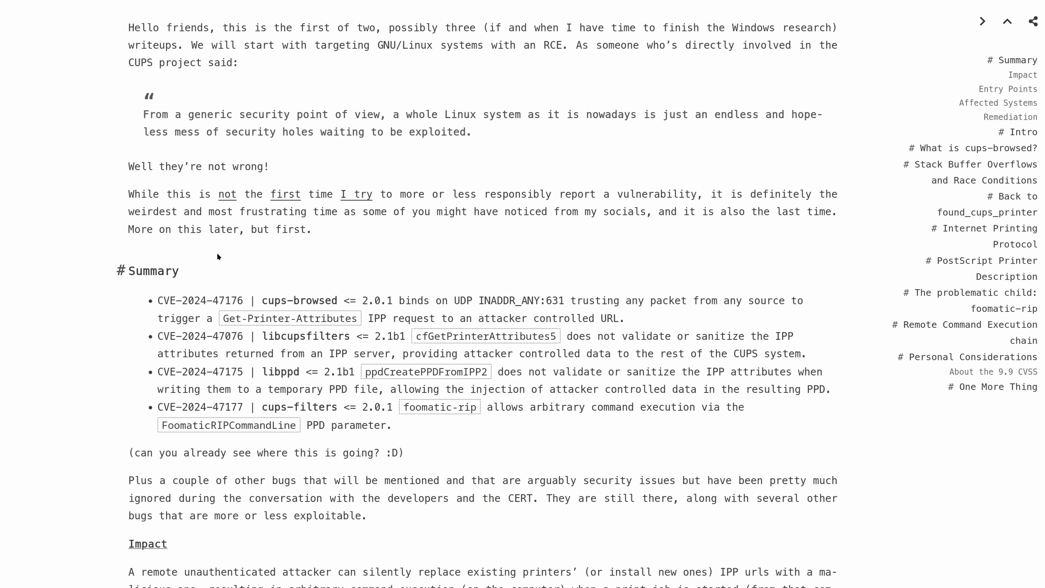
Scroll down to reveal the full Impact paragraph and the start of Entry Points.
{"action": "scroll", "scroll_direction": "down", "scroll_amount": 3}
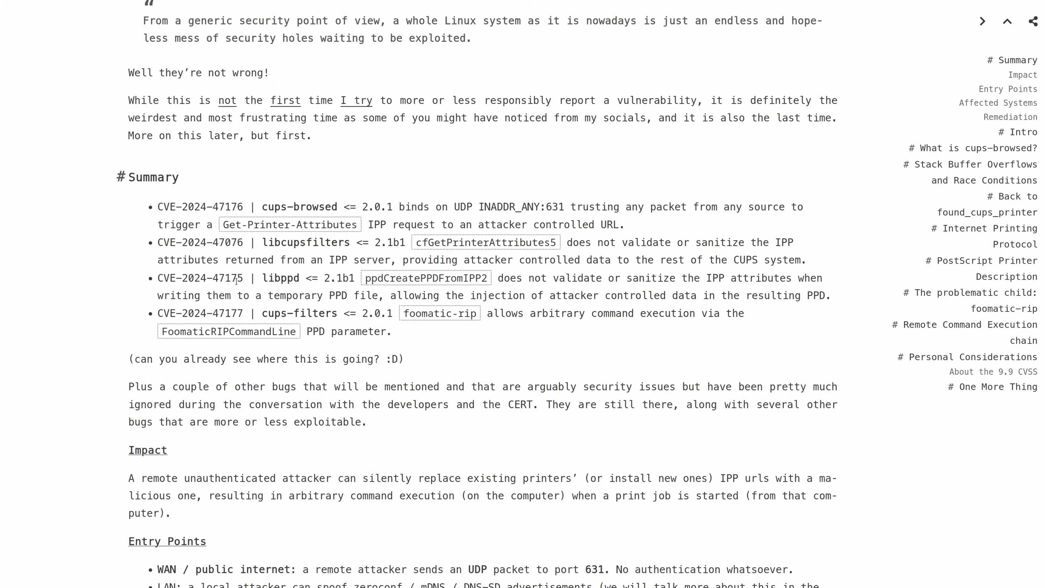
{"action": "mouse_move", "coordinate": [166, 202]}
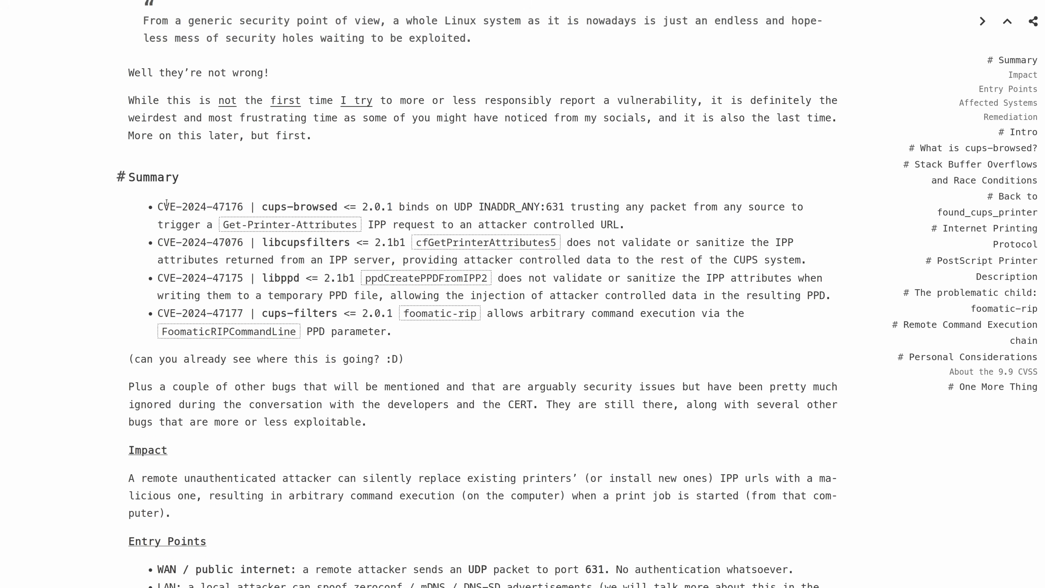
{"action": "mouse_move", "coordinate": [337, 209]}
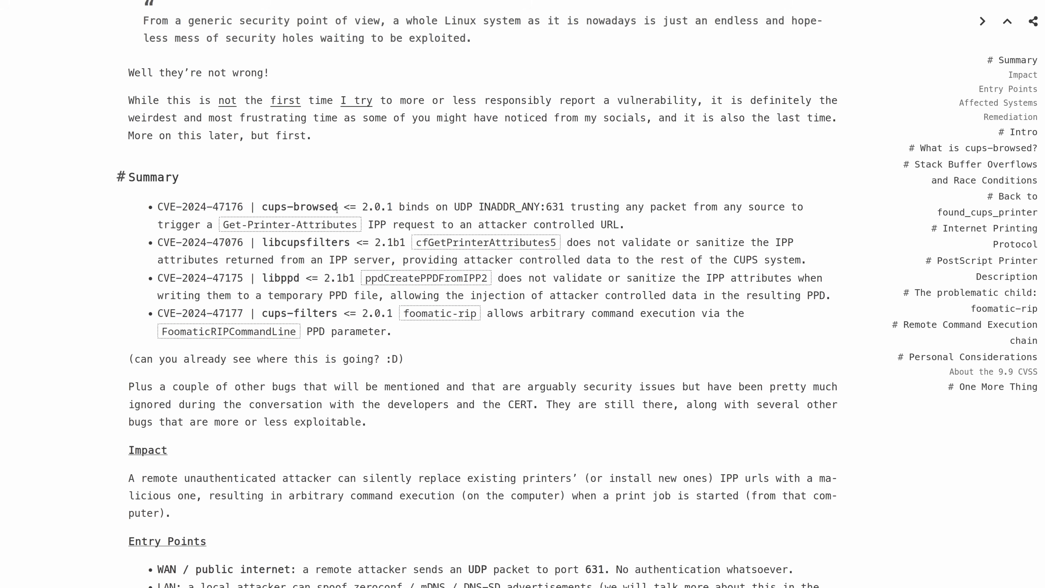
{"action": "mouse_move", "coordinate": [505, 220]}
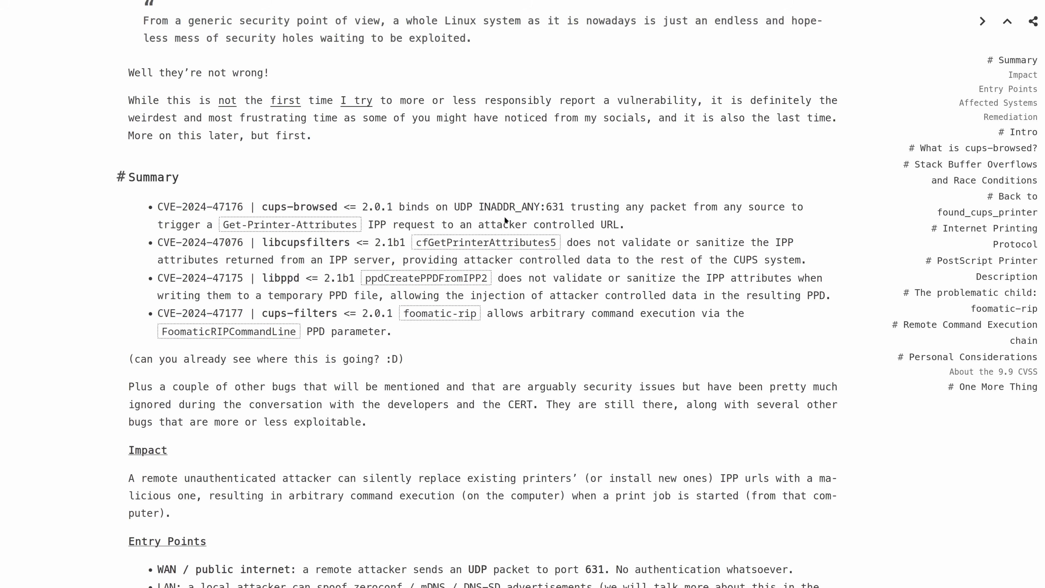
{"action": "mouse_move", "coordinate": [470, 200]}
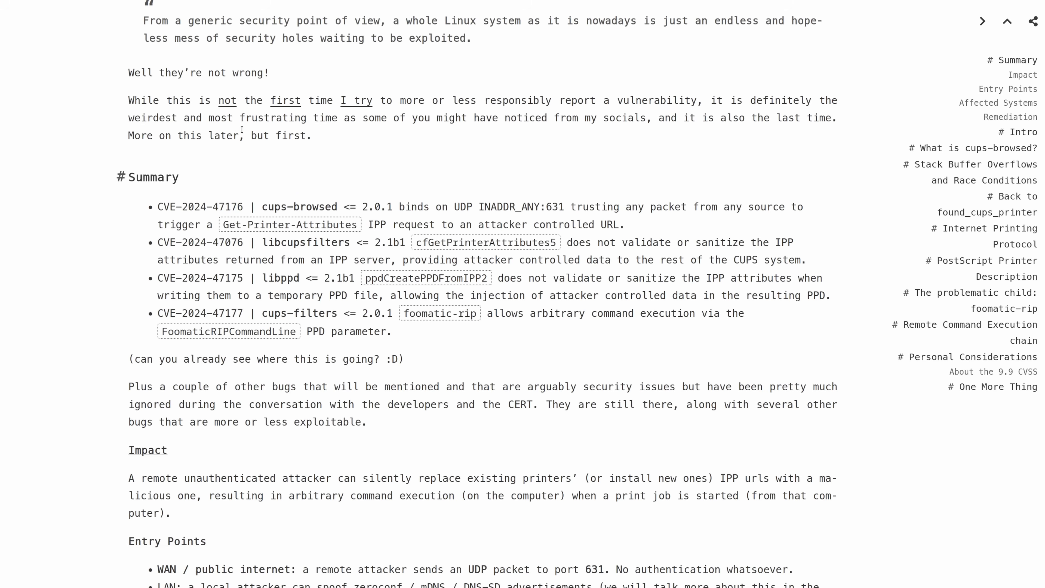
{"action": "mouse_move", "coordinate": [701, 272]}
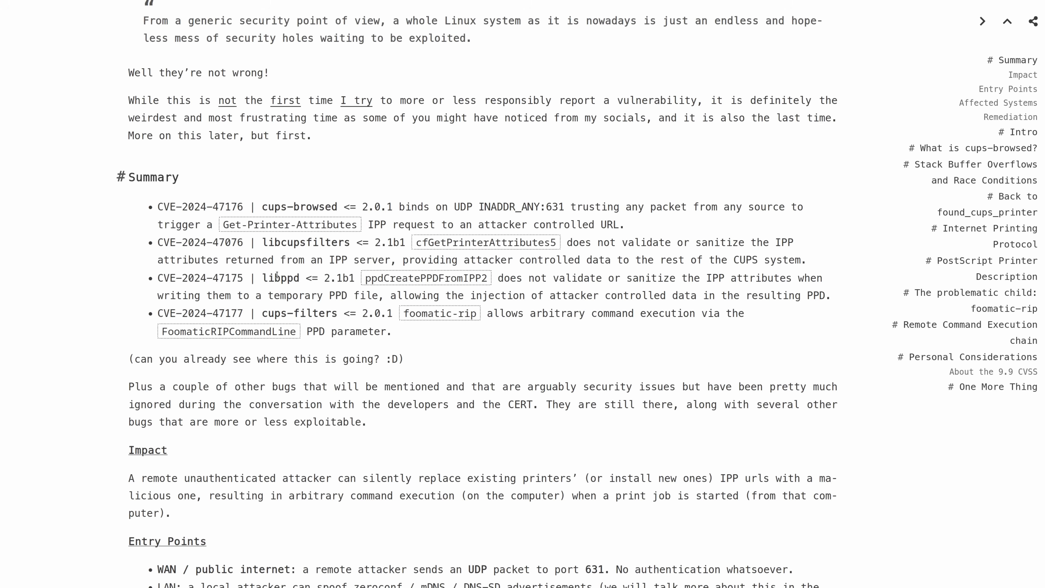
Scroll to show the WAN and LAN Entry Points items and the quoted developer comment.
{"action": "scroll", "scroll_direction": "down", "scroll_amount": 3}
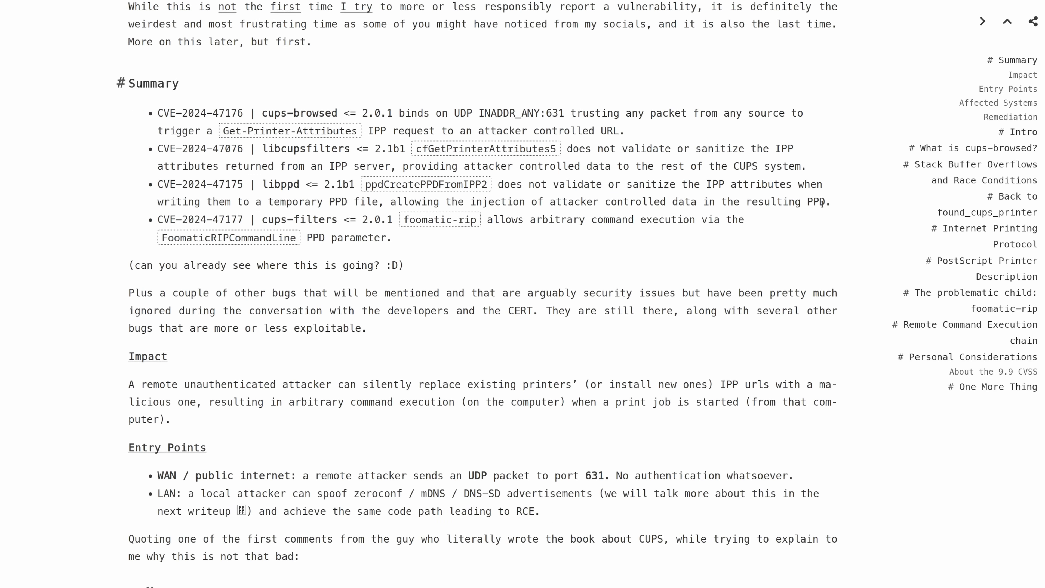
{"action": "mouse_move", "coordinate": [456, 241]}
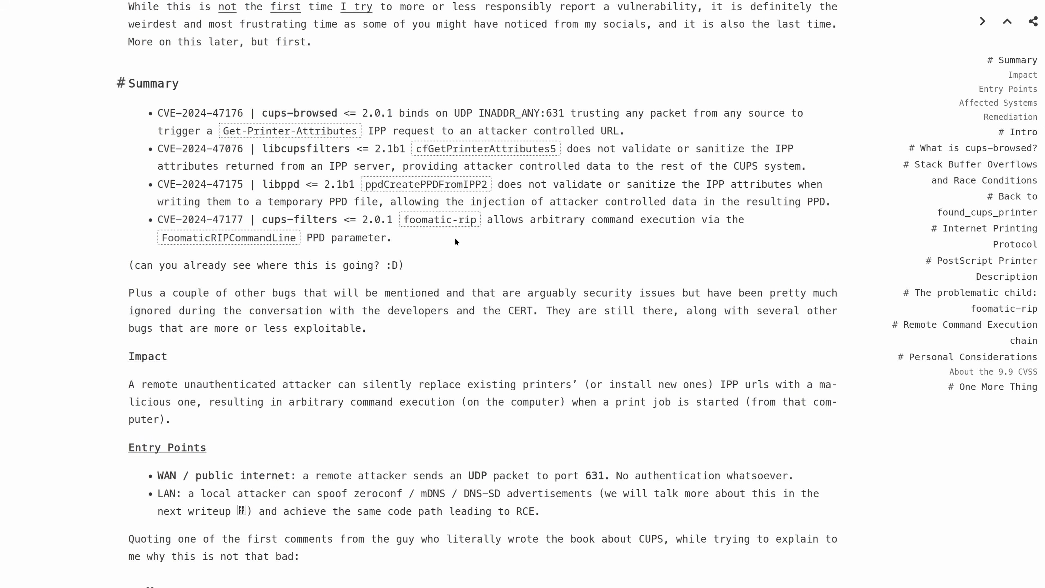
{"action": "mouse_move", "coordinate": [456, 241]}
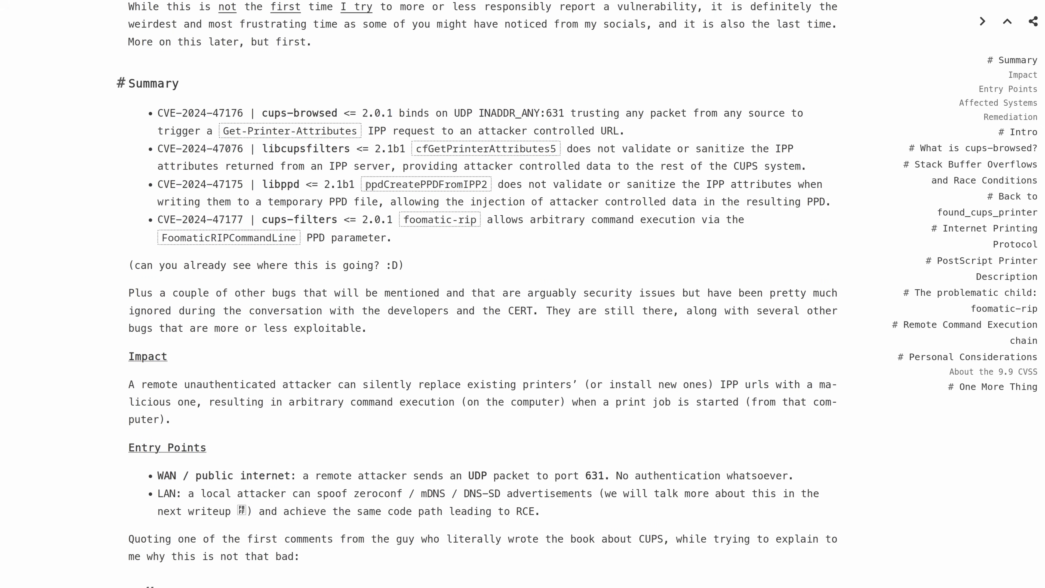
{"action": "mouse_move", "coordinate": [429, 213]}
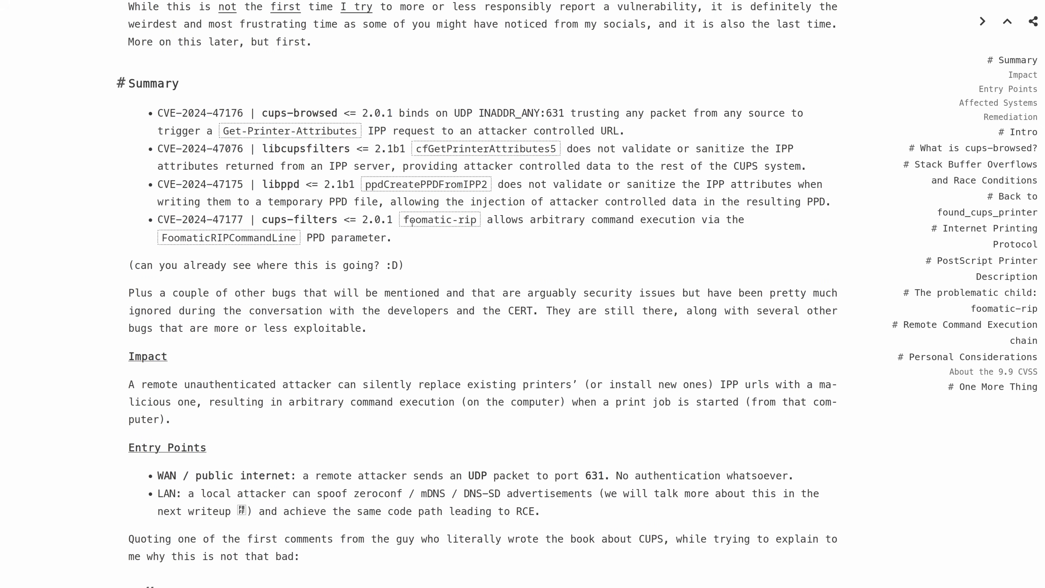
{"action": "mouse_move", "coordinate": [403, 224]}
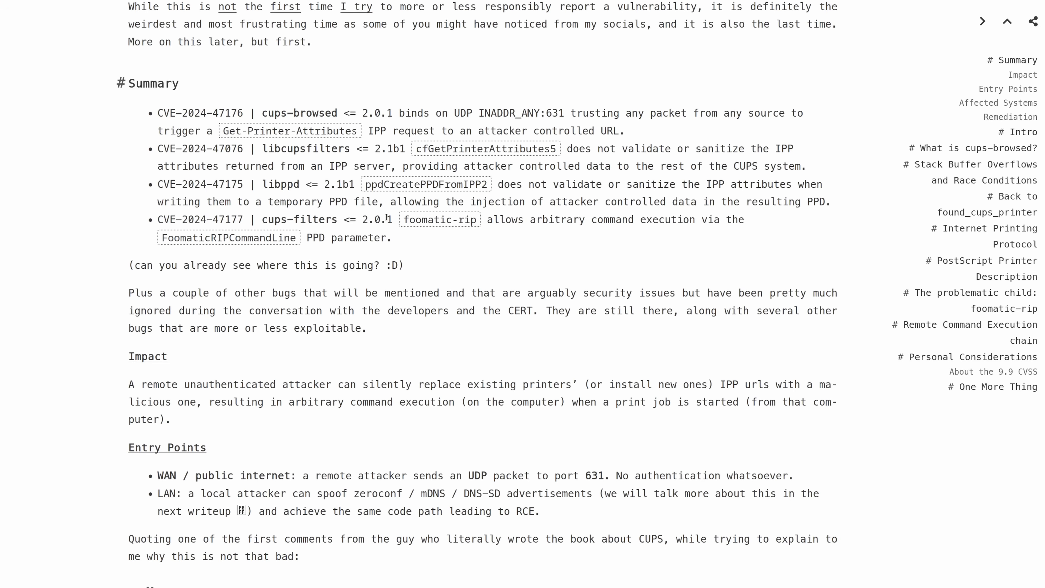
{"action": "mouse_move", "coordinate": [383, 260]}
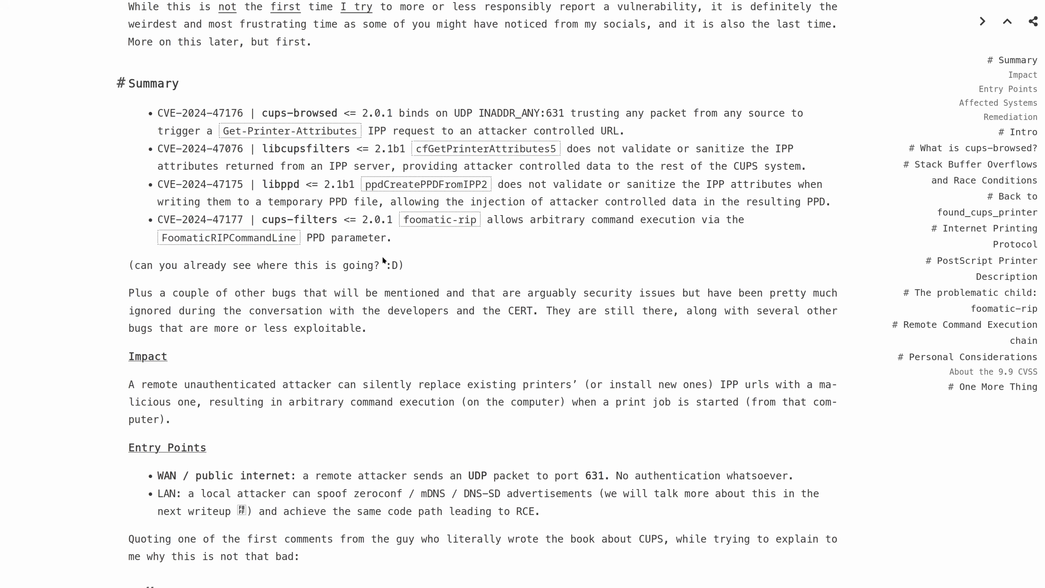
{"action": "mouse_move", "coordinate": [475, 237]}
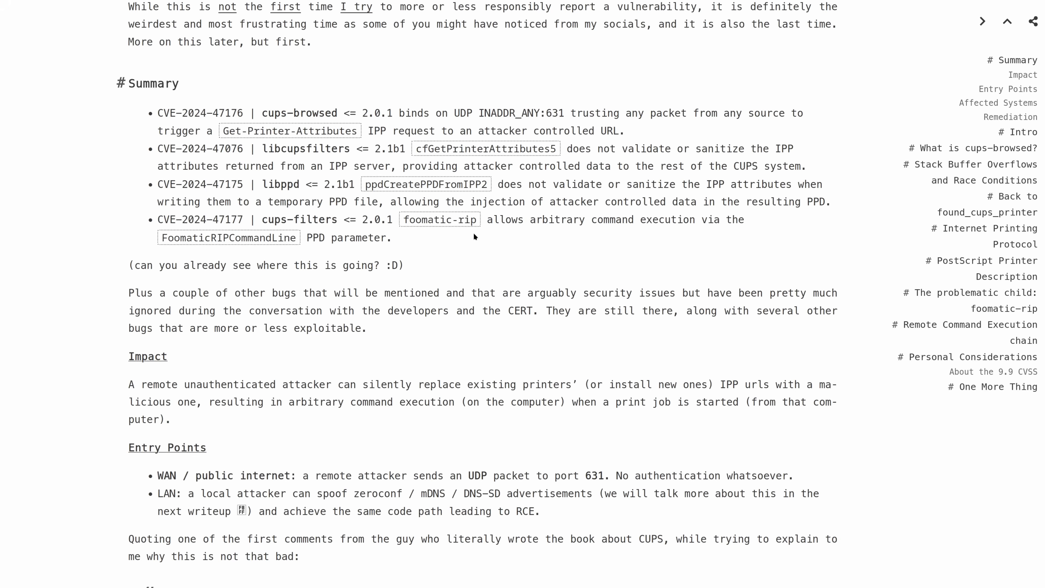
{"action": "mouse_move", "coordinate": [455, 238]}
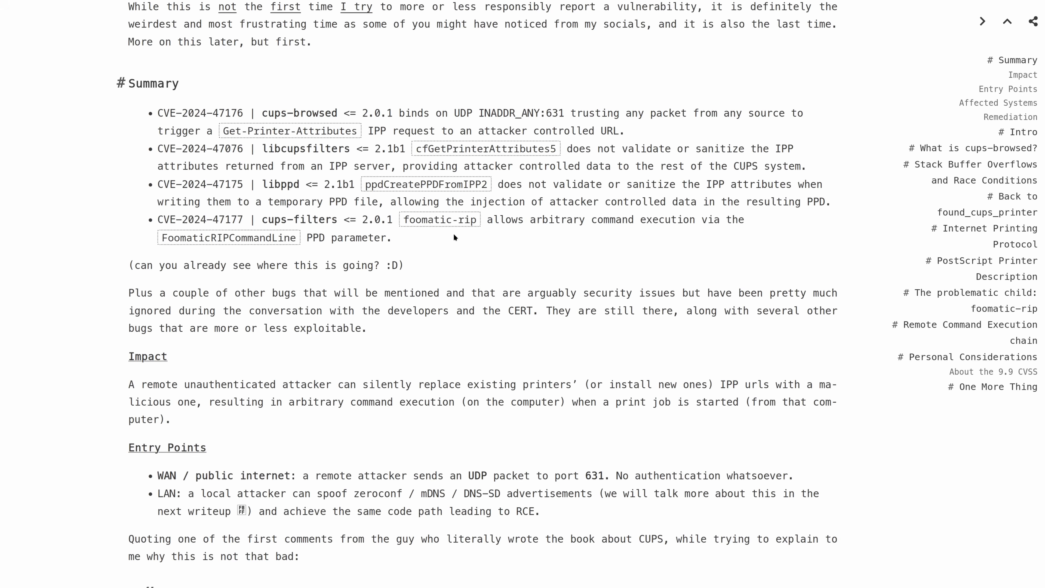
{"action": "mouse_move", "coordinate": [443, 229]}
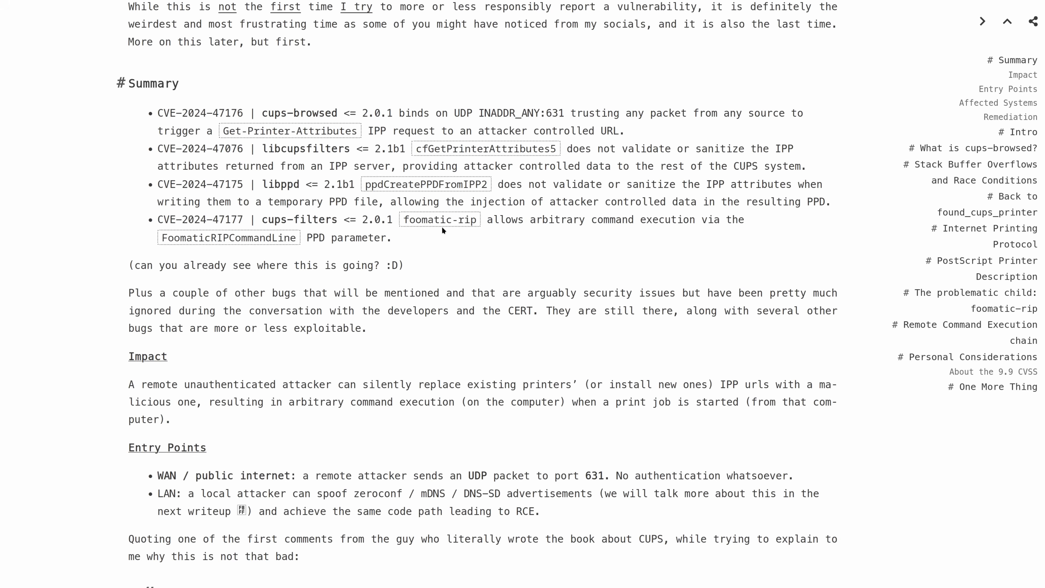
{"action": "mouse_move", "coordinate": [345, 285]}
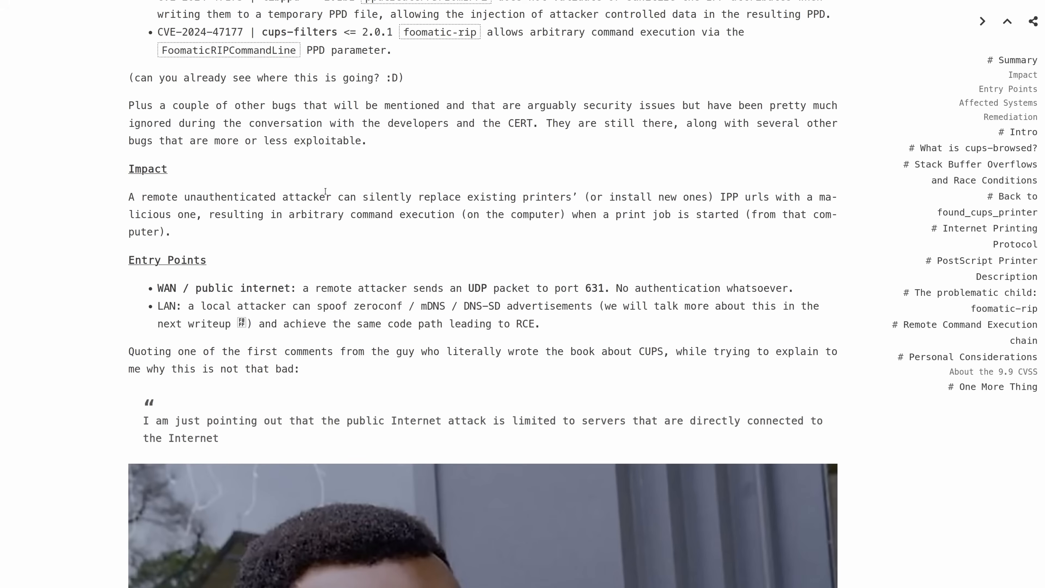
{"action": "mouse_move", "coordinate": [576, 199]}
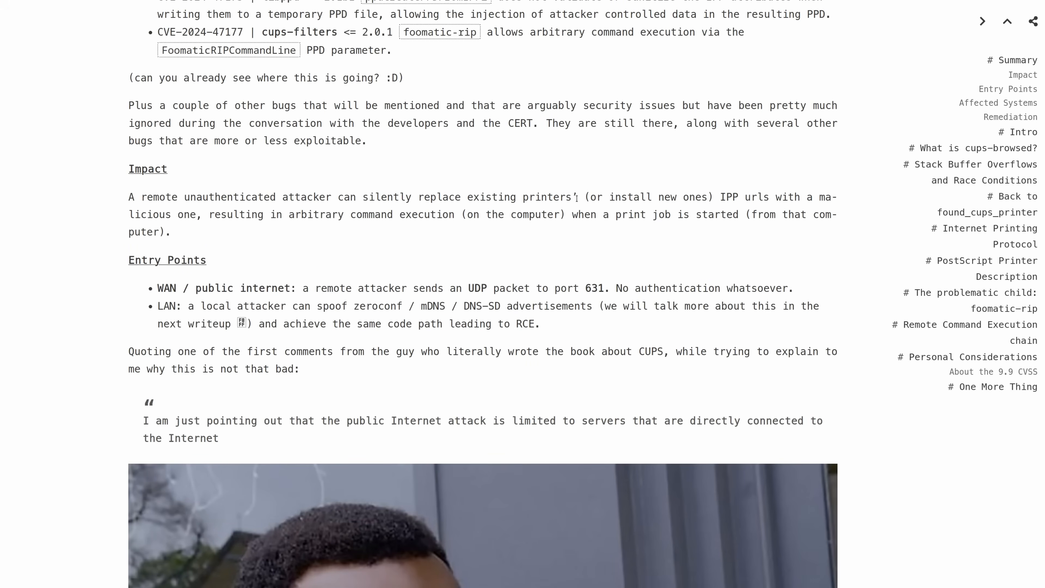
{"action": "mouse_move", "coordinate": [701, 197]}
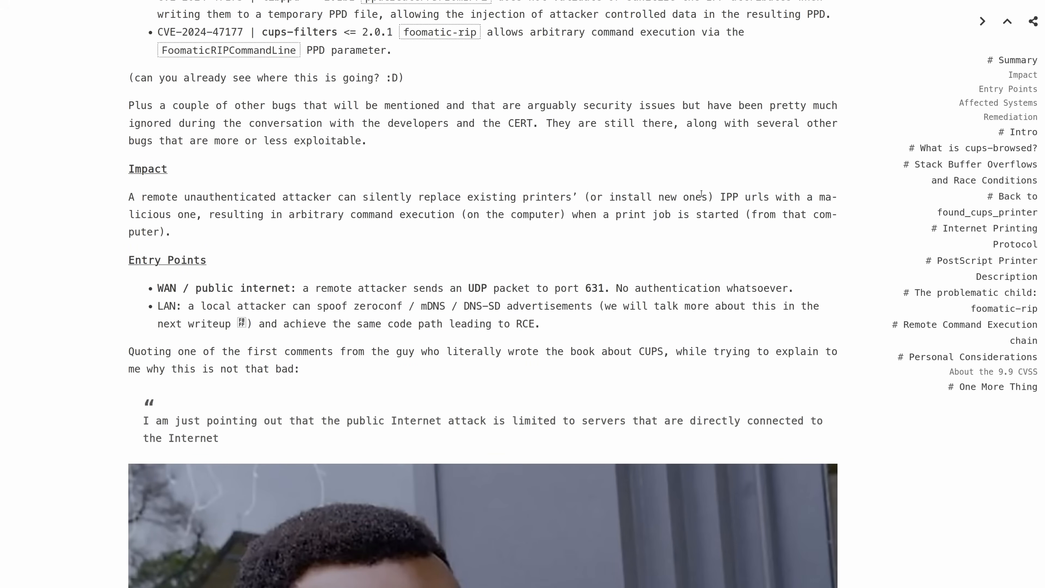
{"action": "mouse_move", "coordinate": [431, 208]}
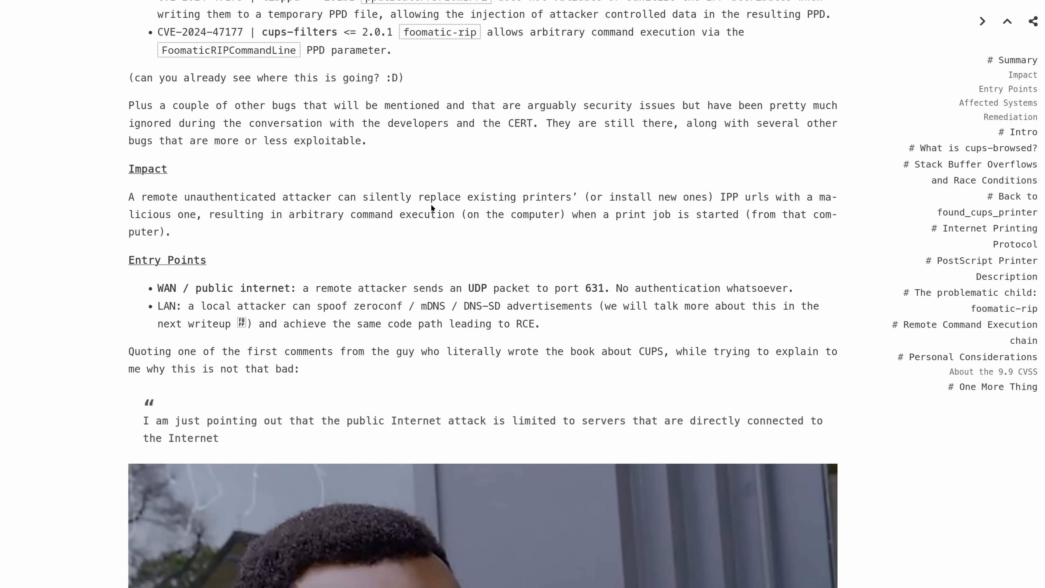
{"action": "mouse_move", "coordinate": [312, 283]}
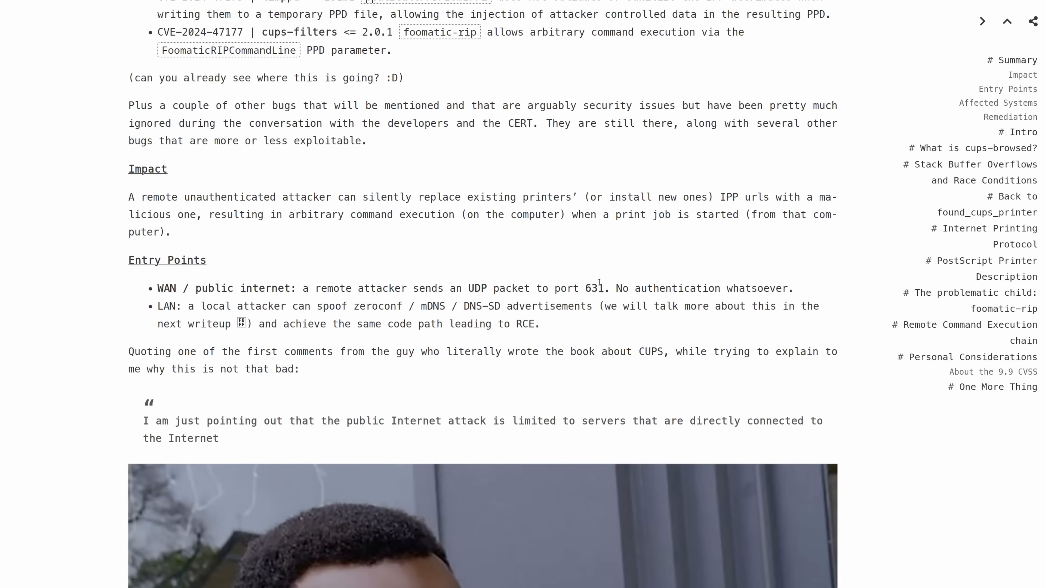
{"action": "mouse_move", "coordinate": [605, 275]}
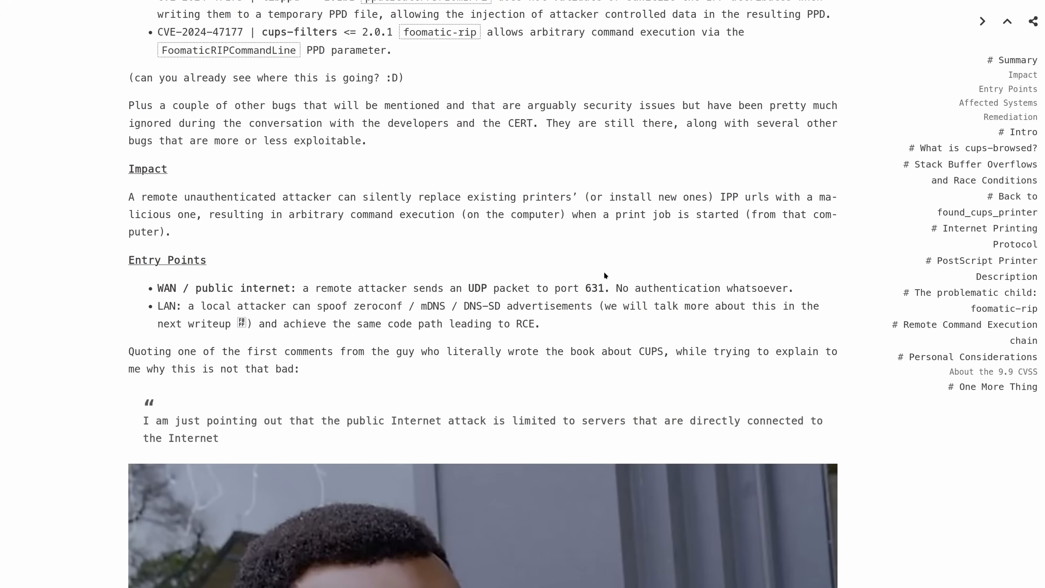
{"action": "mouse_move", "coordinate": [610, 282]}
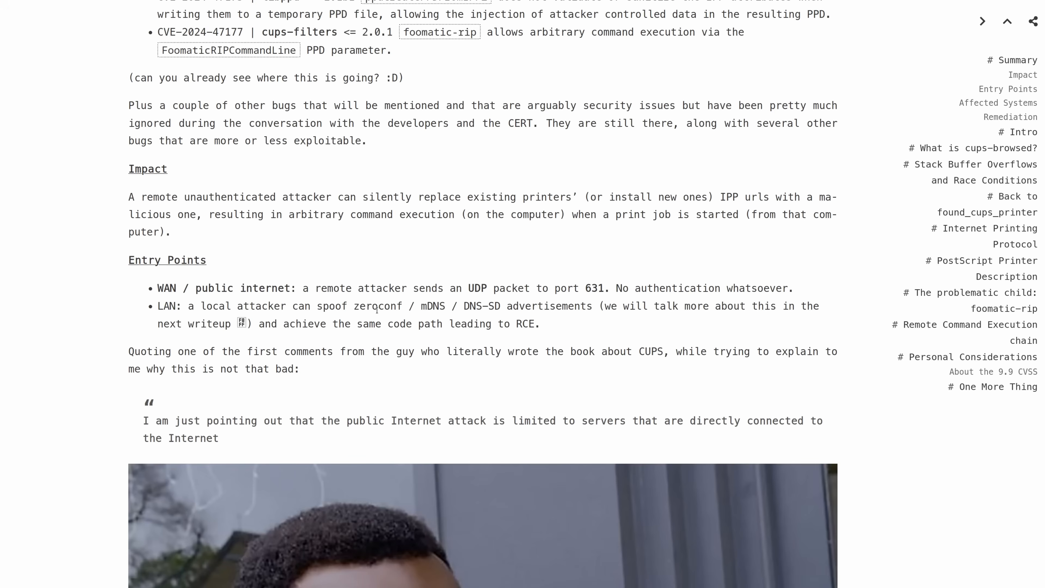
{"action": "mouse_move", "coordinate": [594, 311]}
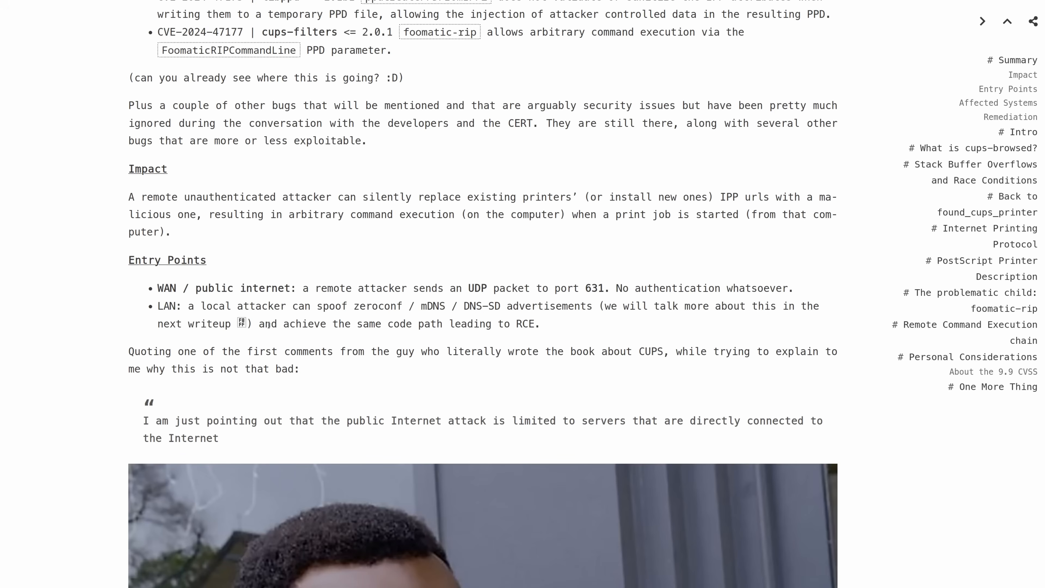
Scroll down to the full developer quote and the meme image beneath it.
{"action": "scroll", "scroll_direction": "down", "scroll_amount": 3}
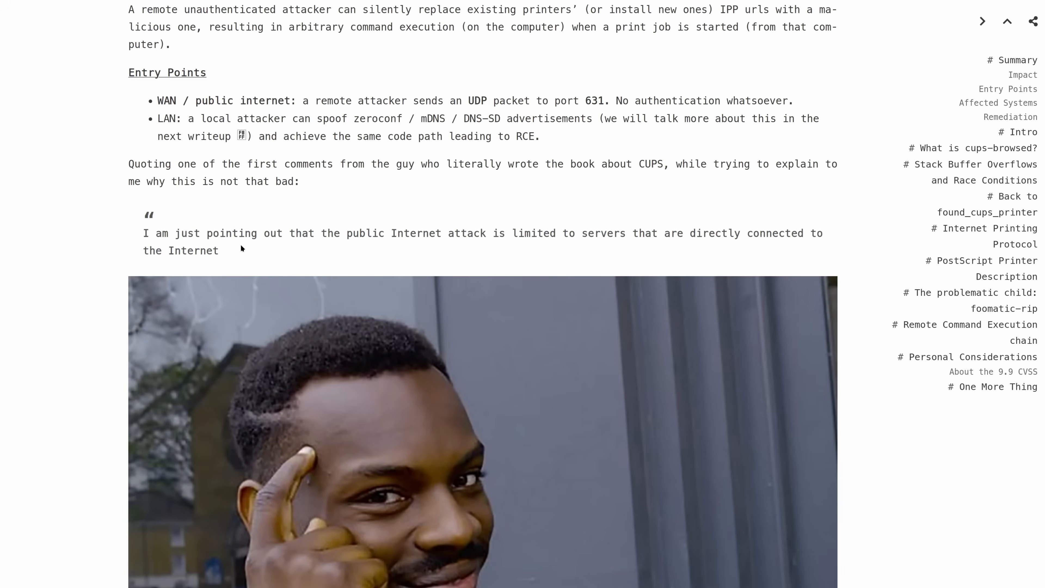
{"action": "mouse_move", "coordinate": [234, 252]}
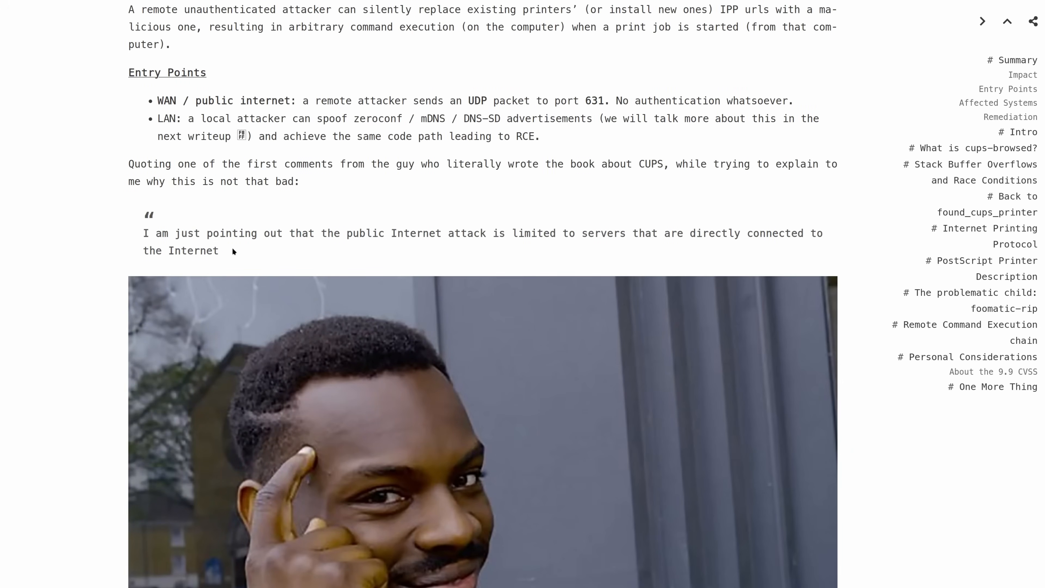
{"action": "mouse_move", "coordinate": [294, 226]}
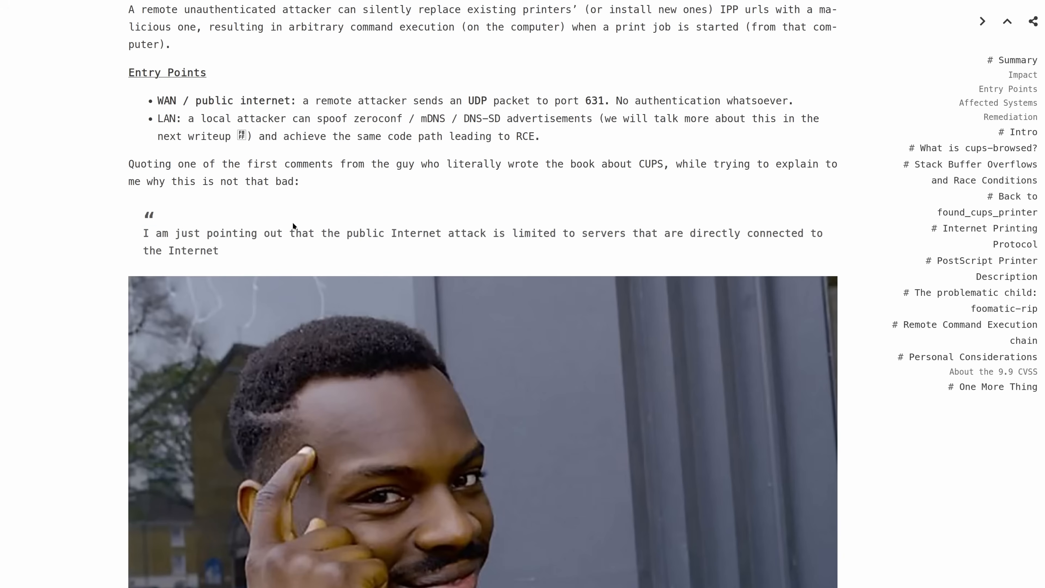
{"action": "mouse_move", "coordinate": [317, 209]}
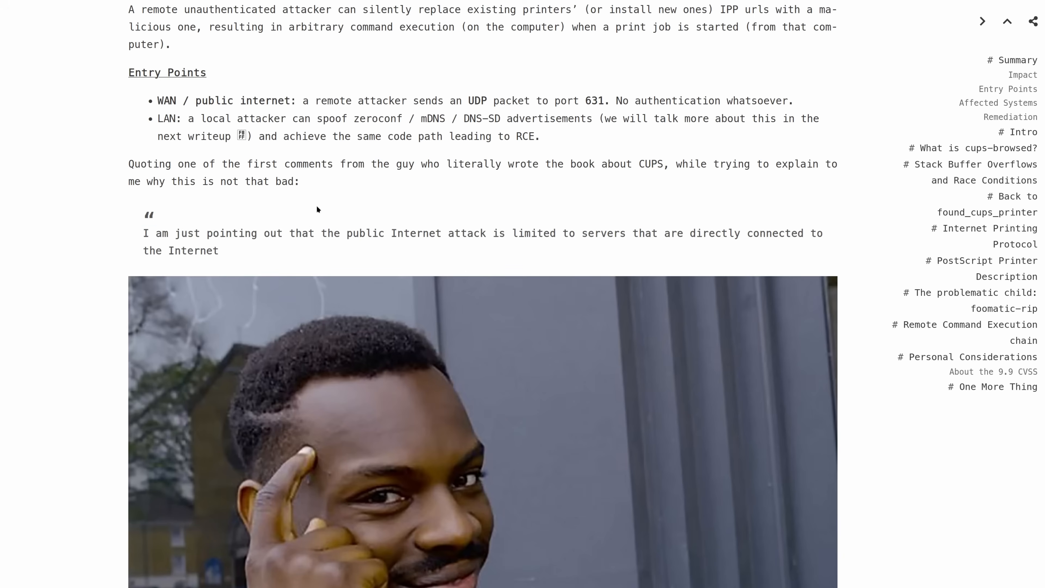
{"action": "mouse_move", "coordinate": [309, 192]}
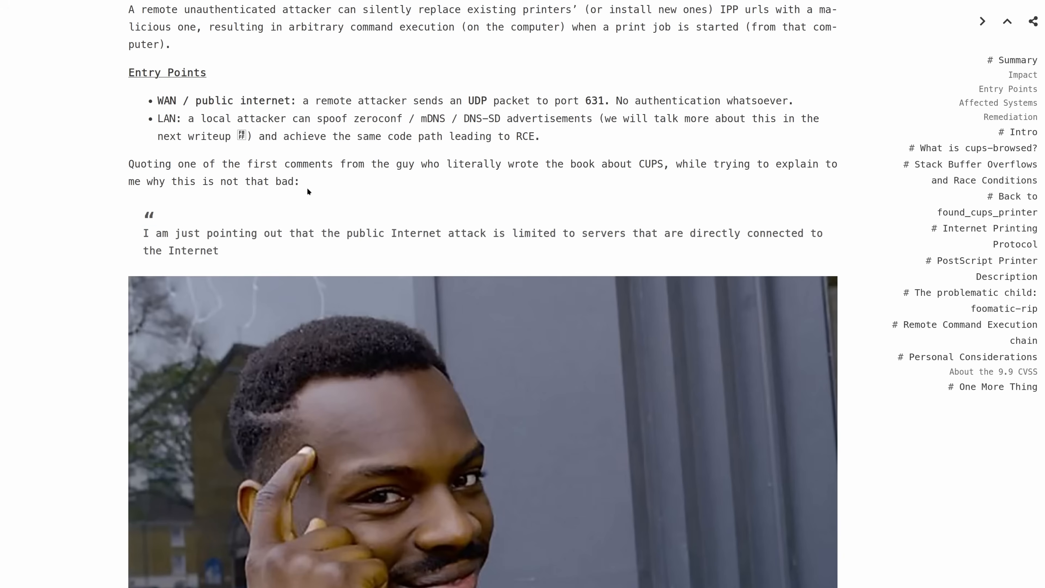
{"action": "mouse_move", "coordinate": [318, 190]}
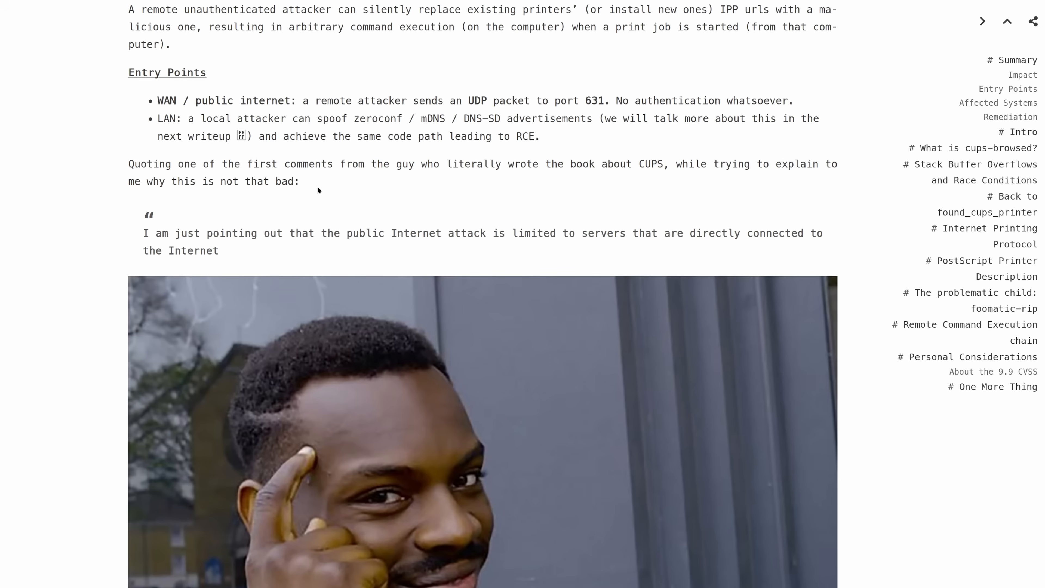
Scroll past the meme to the Affected Systems list, scanning disclosure and Remediation steps.
{"action": "scroll", "scroll_direction": "down", "scroll_amount": 3}
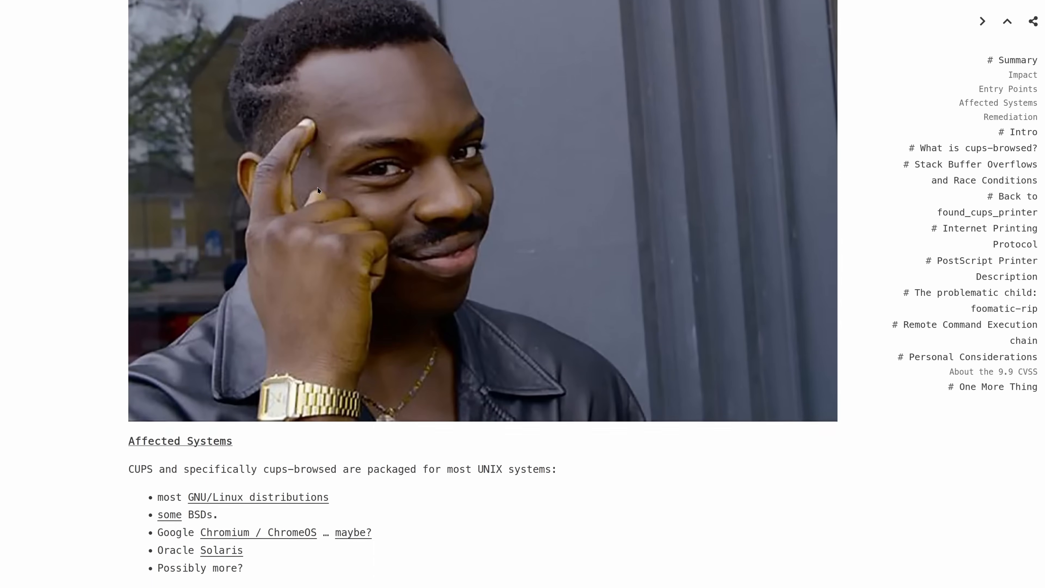
{"action": "scroll", "scroll_direction": "down", "scroll_amount": 3}
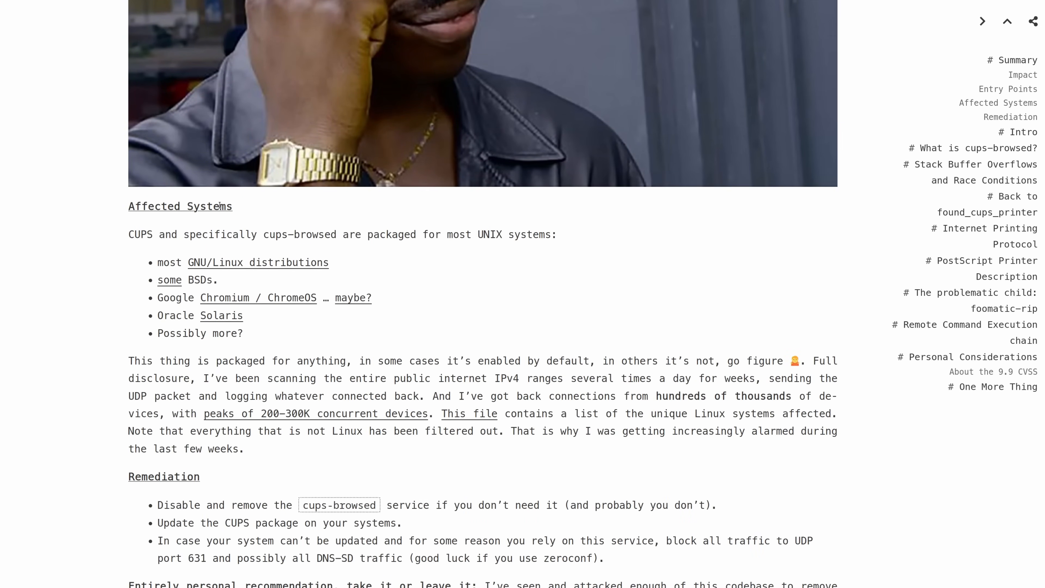
{"action": "mouse_move", "coordinate": [259, 211]}
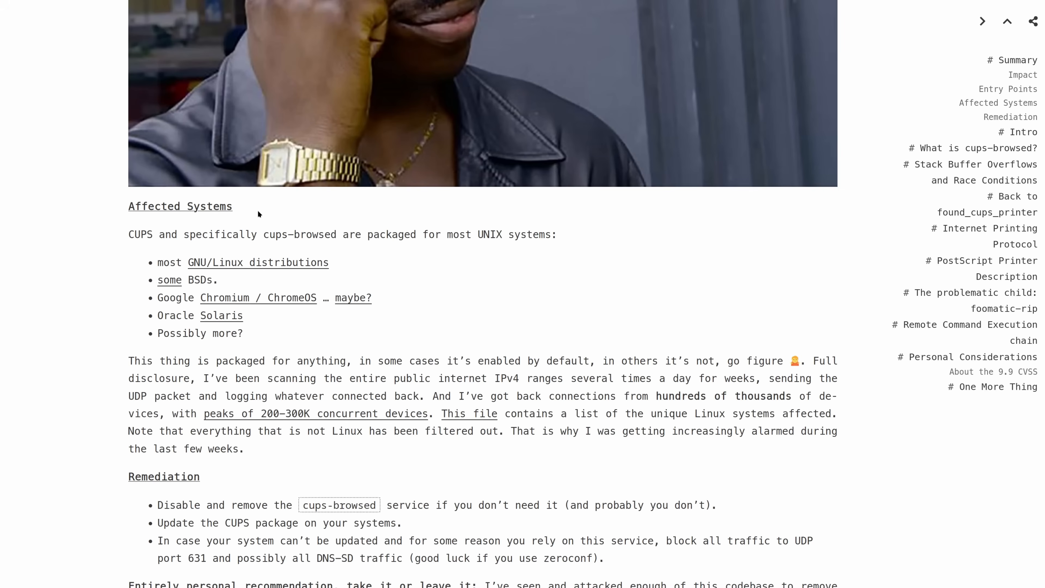
{"action": "mouse_move", "coordinate": [169, 290]}
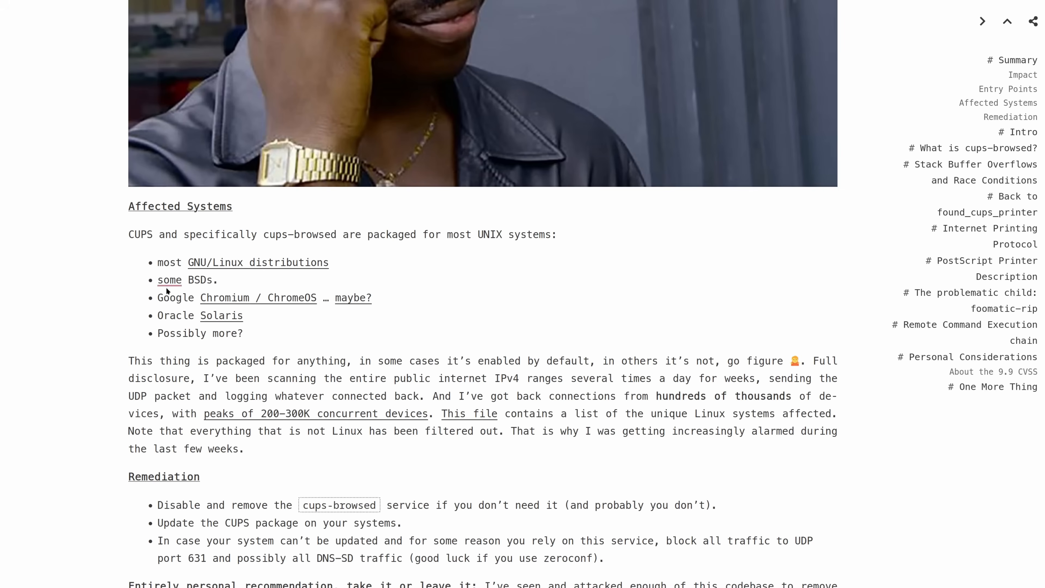
{"action": "mouse_move", "coordinate": [228, 334]}
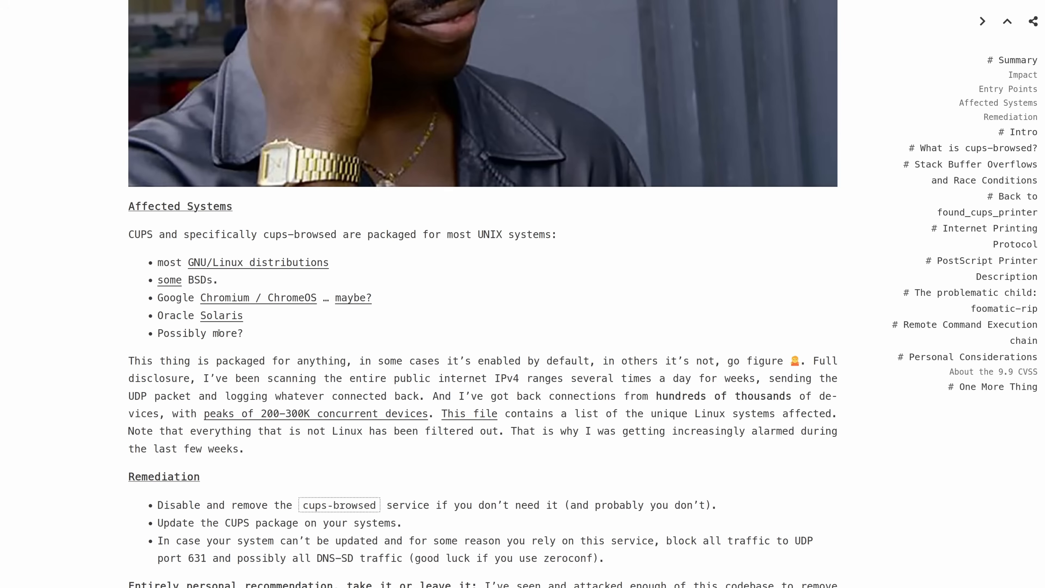
{"action": "mouse_move", "coordinate": [248, 354]}
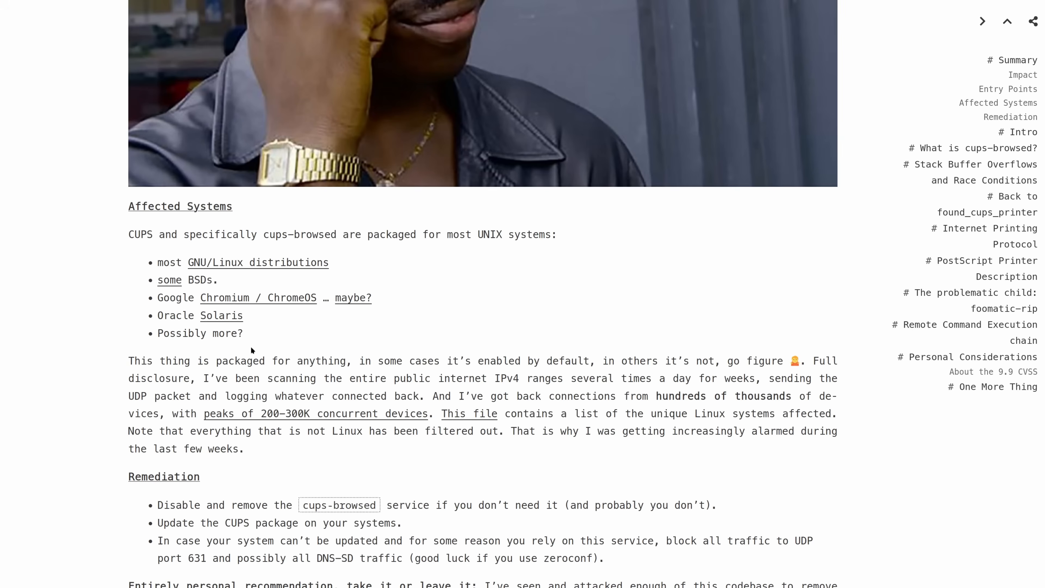
{"action": "mouse_move", "coordinate": [252, 353]}
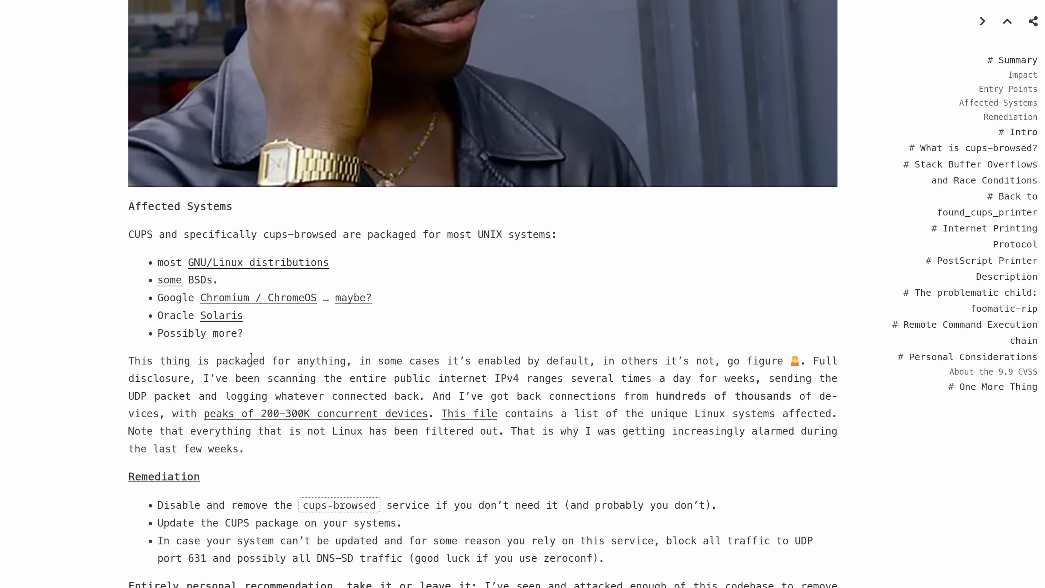
{"action": "mouse_move", "coordinate": [273, 410]}
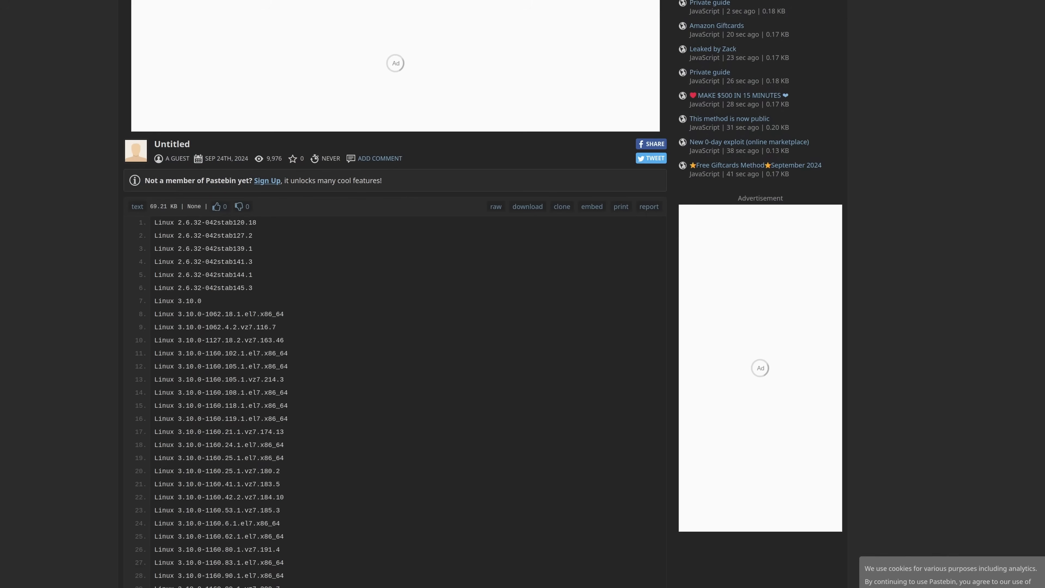
{"action": "scroll", "scroll_direction": "down", "scroll_amount": 3}
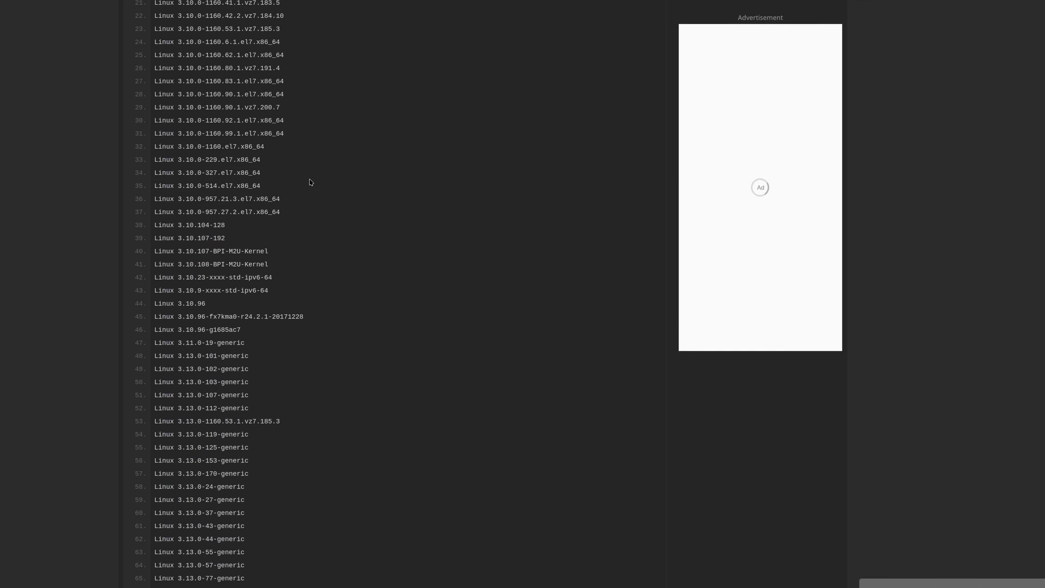
{"action": "scroll", "scroll_direction": "down", "scroll_amount": 3}
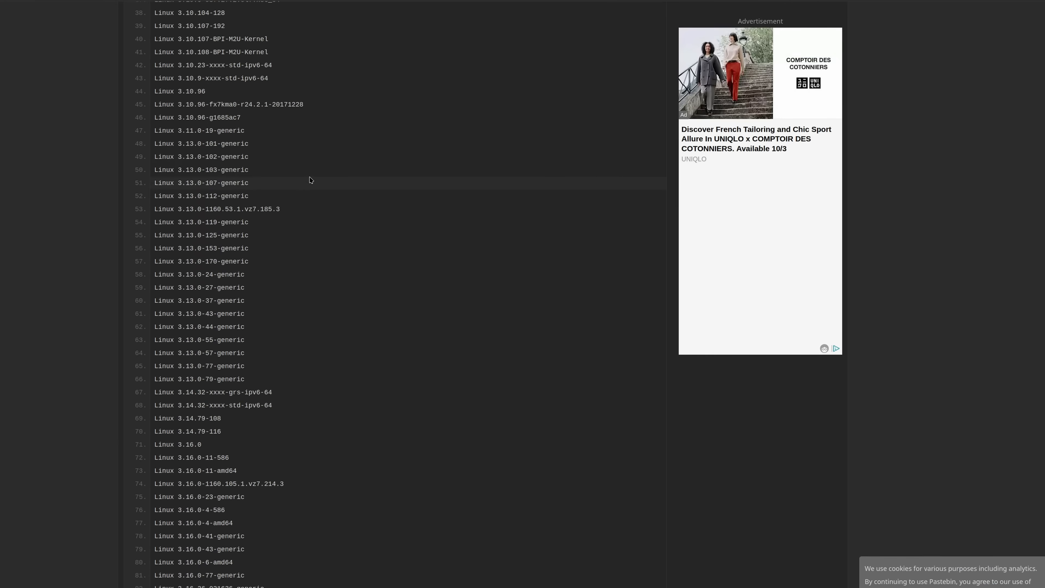
{"action": "scroll", "scroll_direction": "down", "scroll_amount": 3}
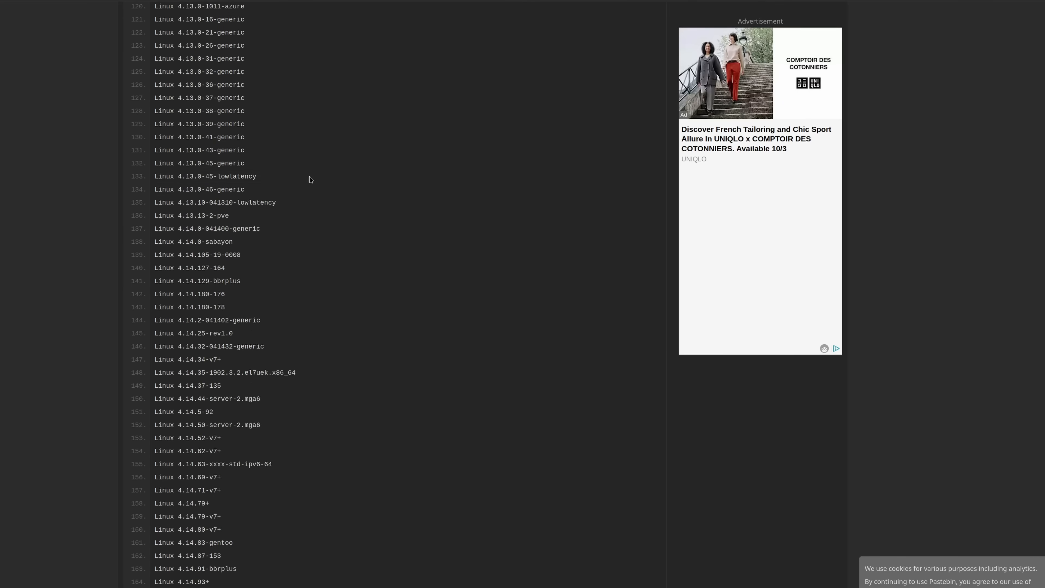
{"action": "scroll", "scroll_direction": "down", "scroll_amount": 3}
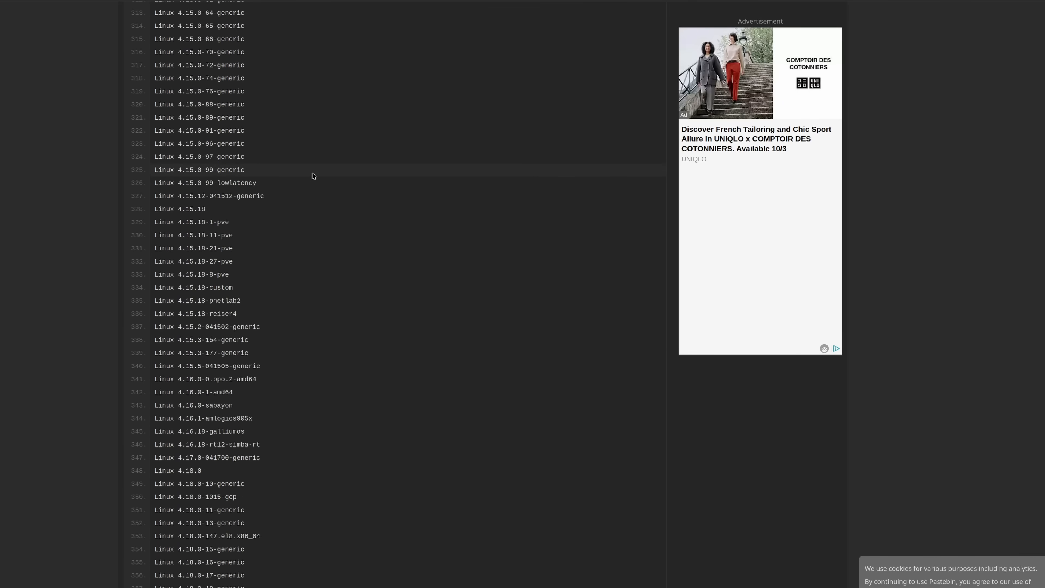
{"action": "scroll", "scroll_direction": "down", "scroll_amount": 3}
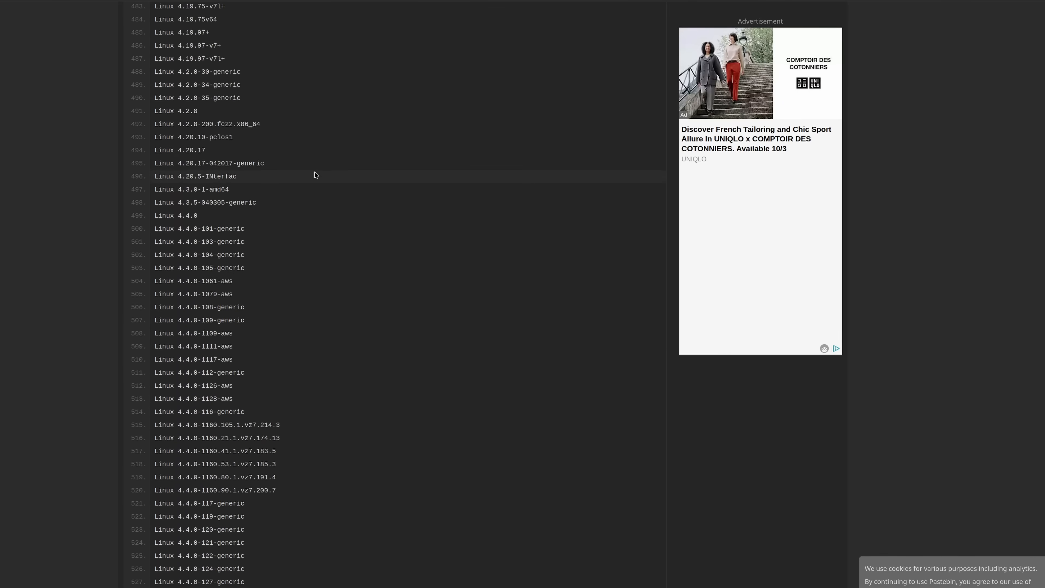
{"action": "scroll", "scroll_direction": "down", "scroll_amount": 3}
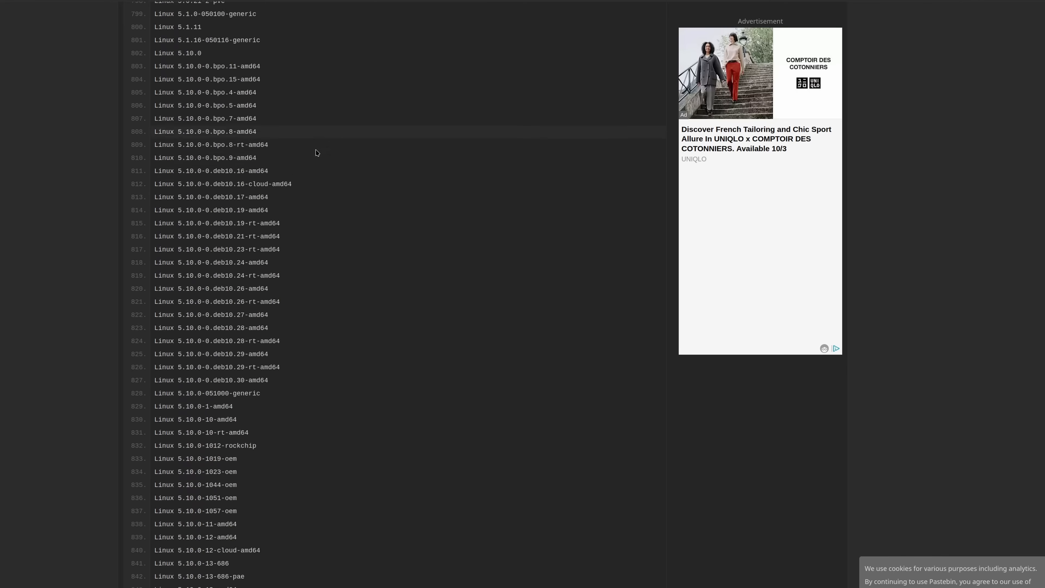
{"action": "scroll", "scroll_direction": "down", "scroll_amount": 3}
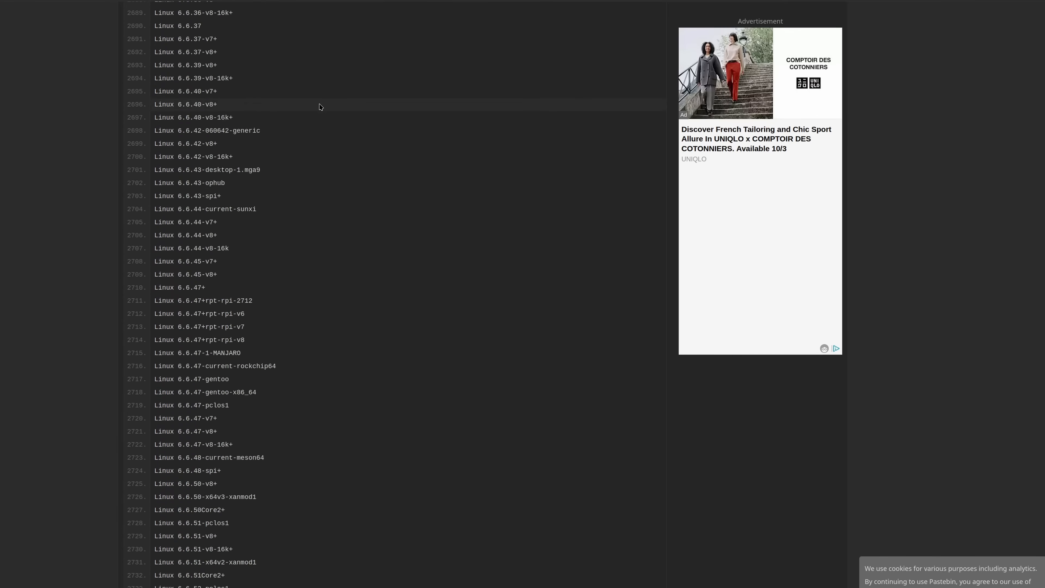
{"action": "scroll", "scroll_direction": "down", "scroll_amount": 3}
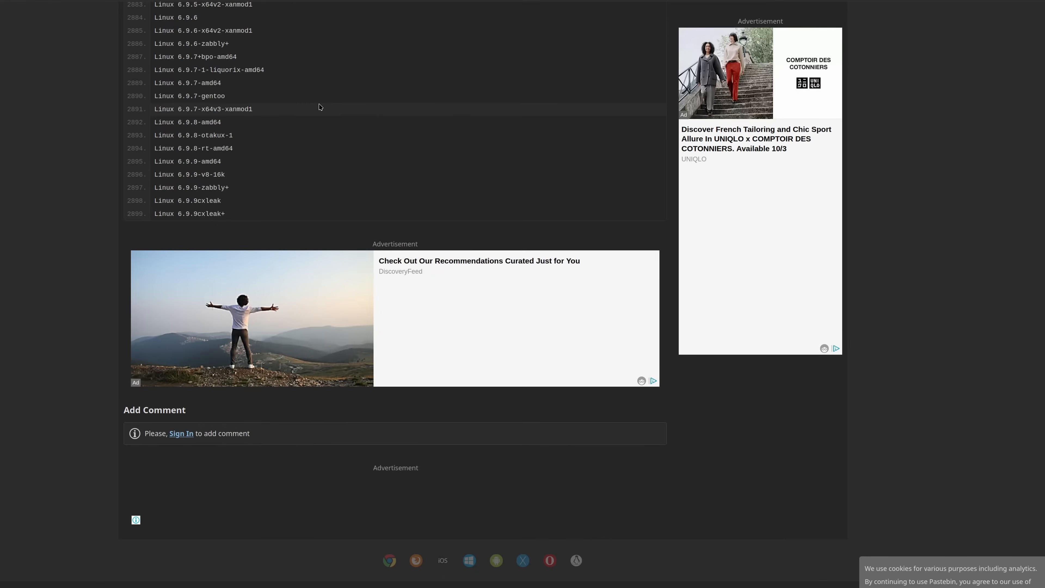
{"action": "scroll", "scroll_direction": "up", "scroll_amount": 3}
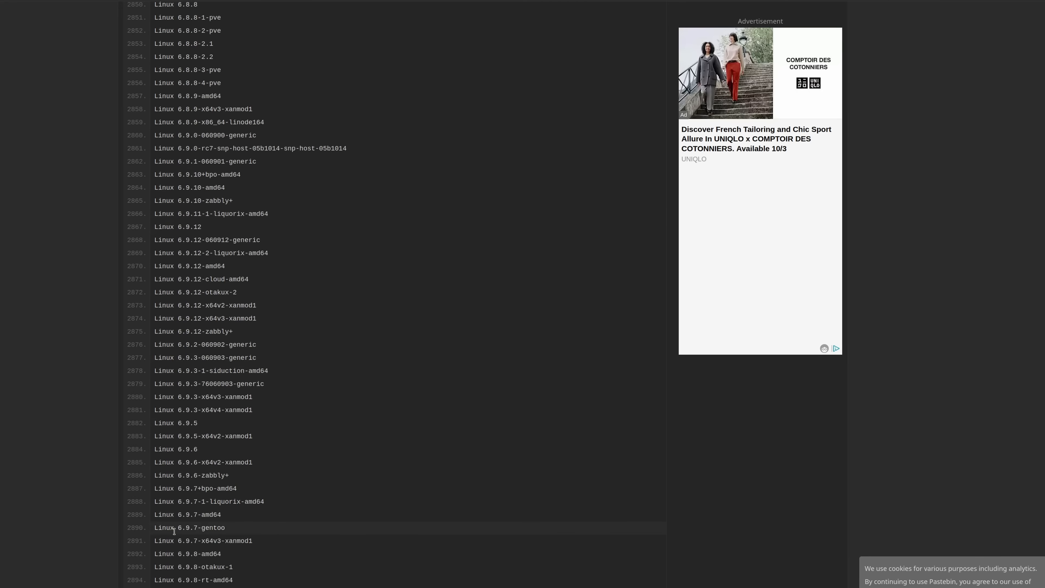
{"action": "scroll", "scroll_direction": "up", "scroll_amount": 3}
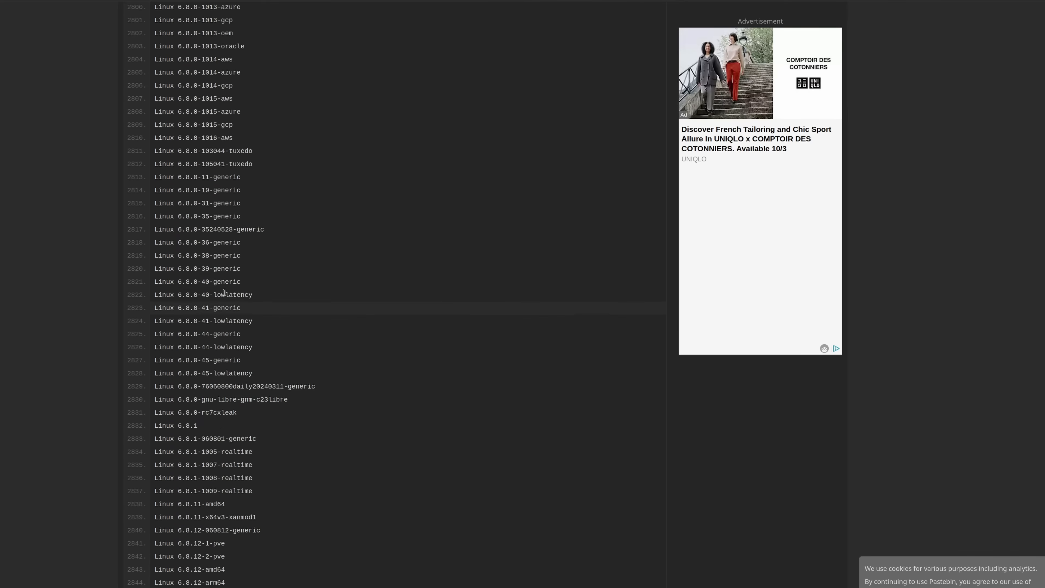
{"action": "scroll", "scroll_direction": "down", "scroll_amount": 3}
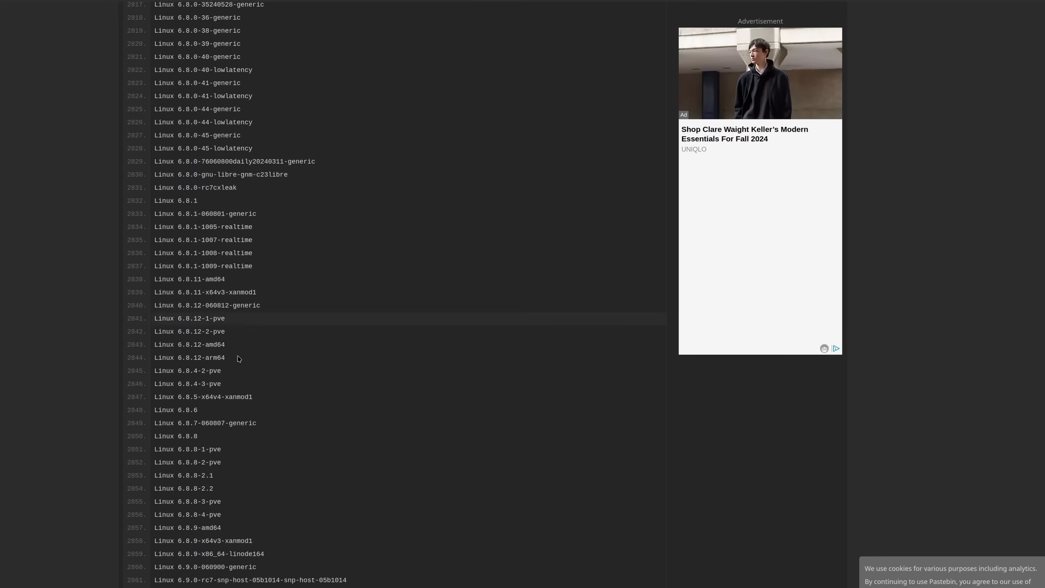
{"action": "scroll", "scroll_direction": "down", "scroll_amount": 3}
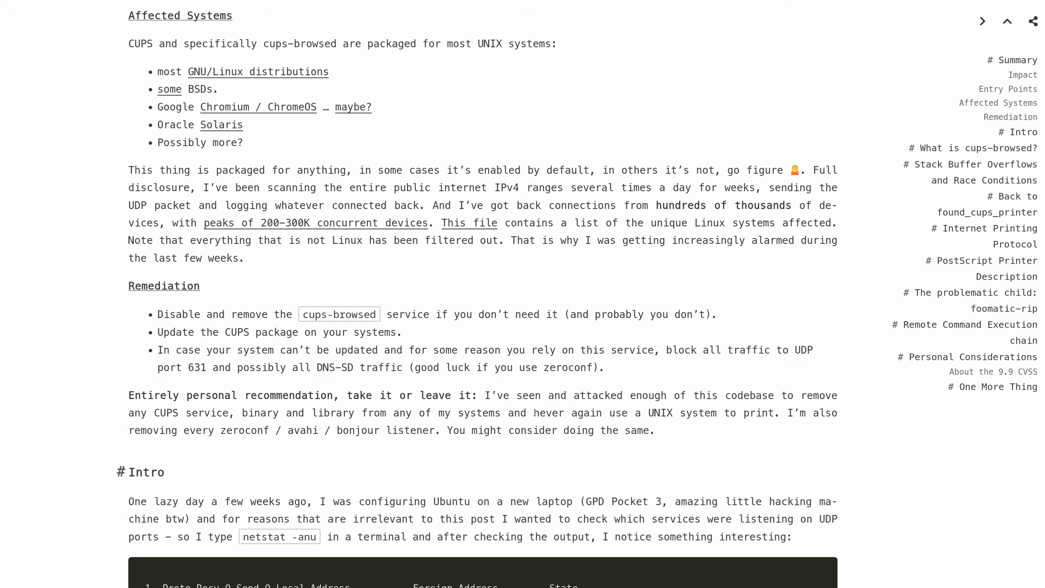
Scroll to the Intro section and copy the 'netstat -anu' command via the context menu.
{"action": "scroll", "scroll_direction": "down", "scroll_amount": 3}
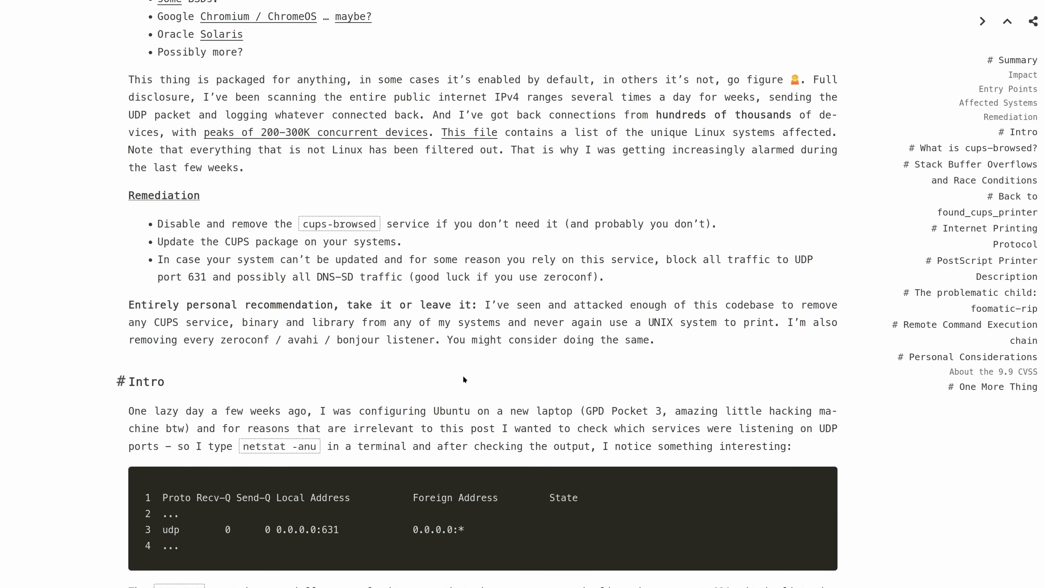
{"action": "scroll", "scroll_direction": "down", "scroll_amount": 3}
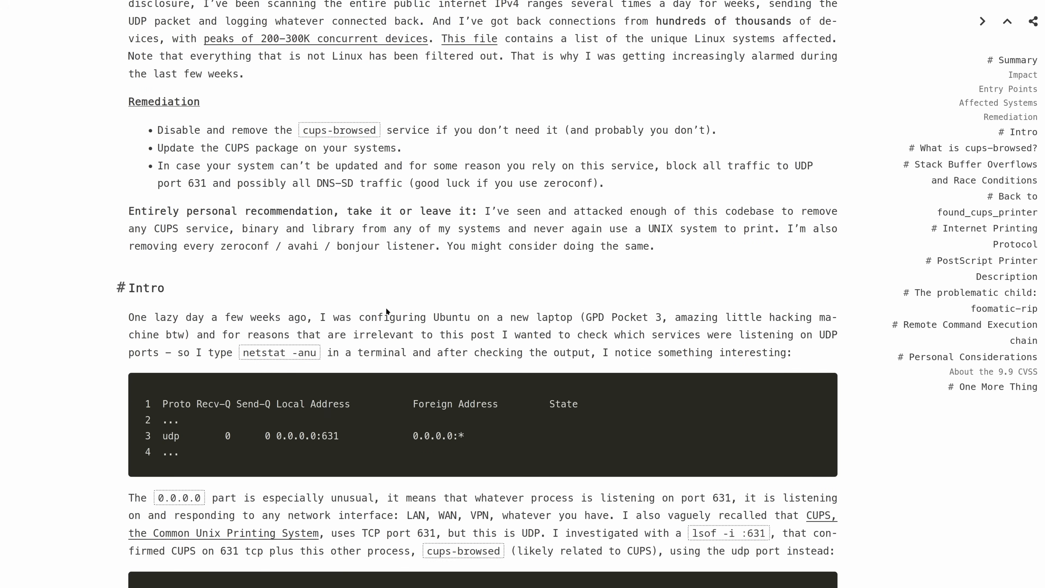
{"action": "scroll", "scroll_direction": "down", "scroll_amount": 3}
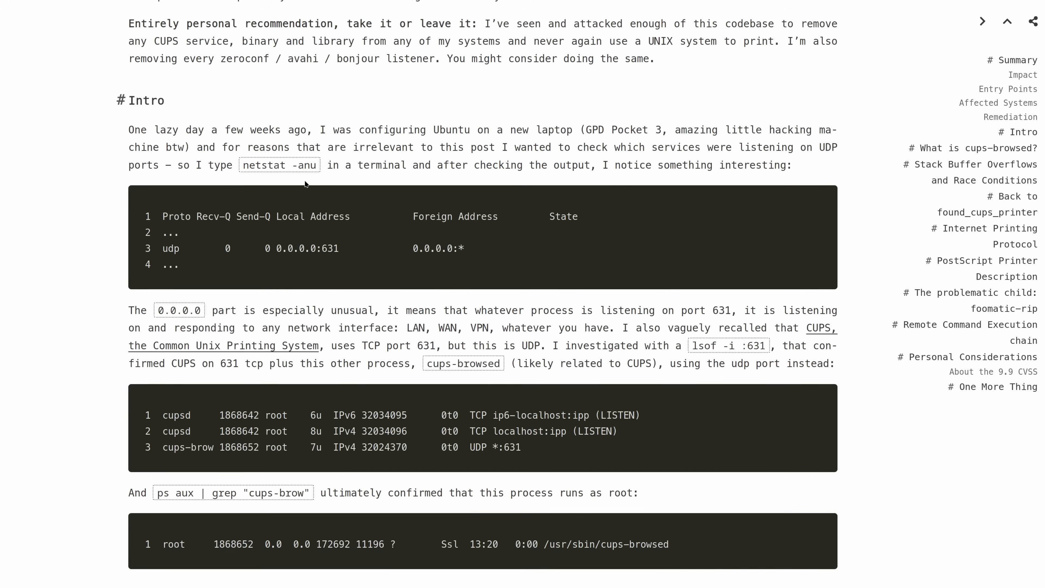
{"action": "mouse_move", "coordinate": [320, 147]}
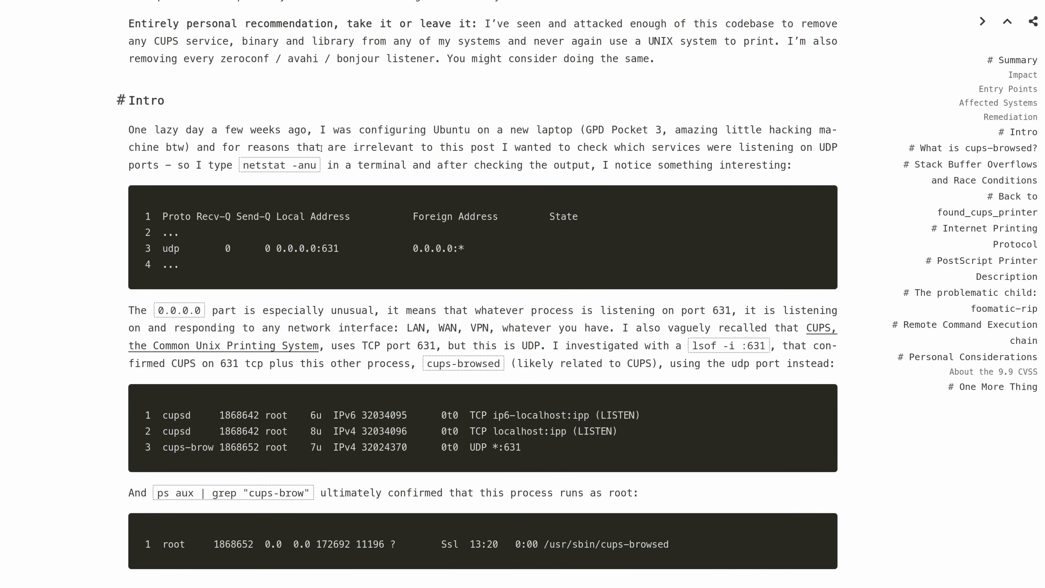
{"action": "right_click", "coordinate": [279, 165]}
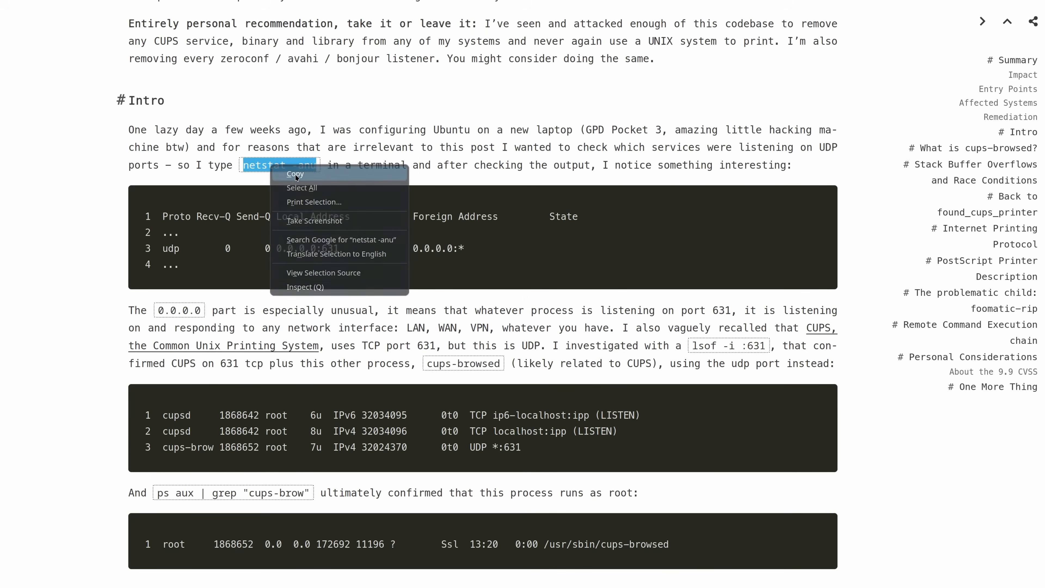
{"action": "left_click", "coordinate": [417, 296]}
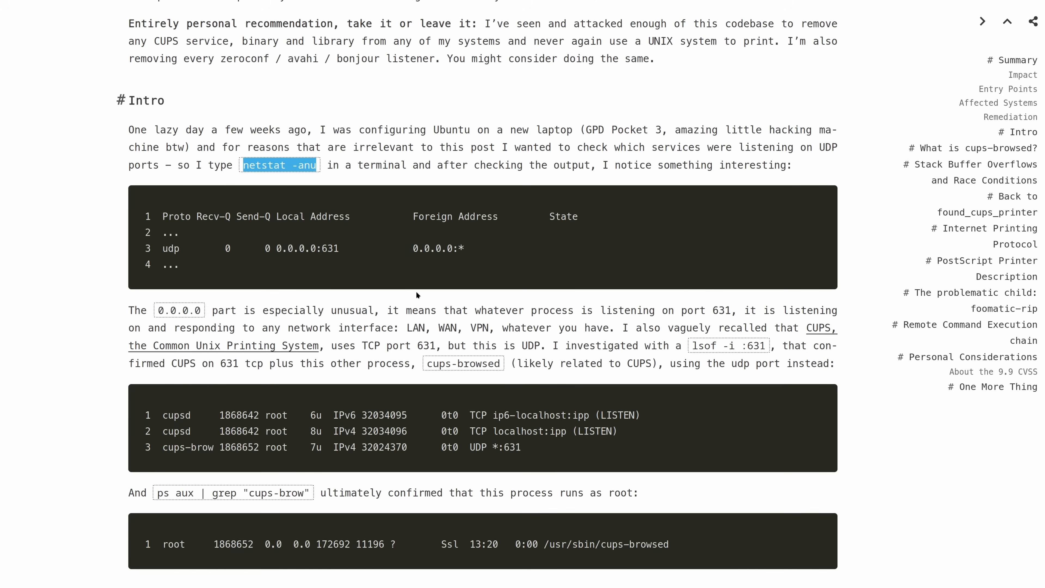
{"action": "mouse_move", "coordinate": [421, 288]}
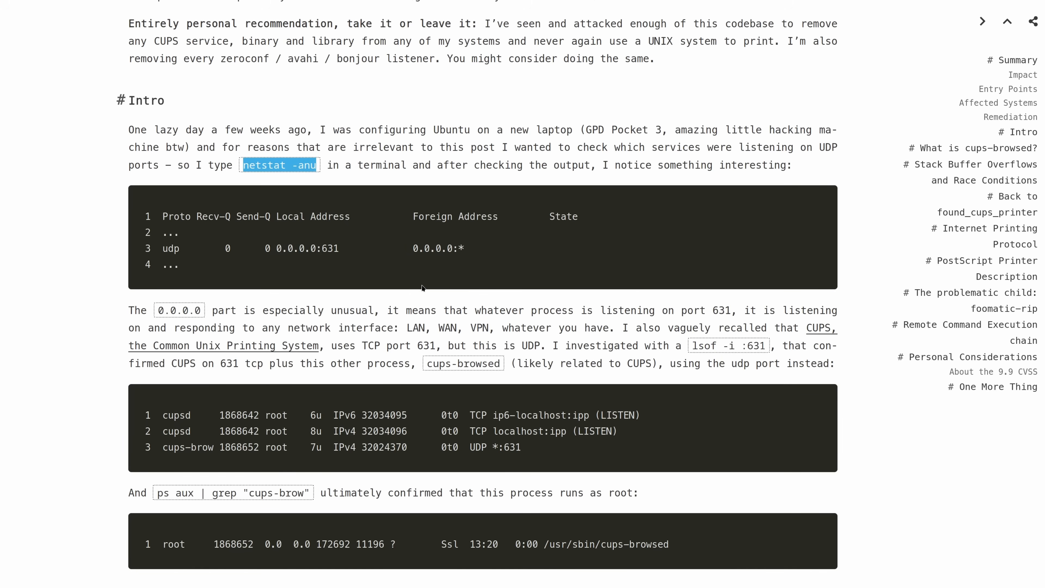
{"action": "mouse_move", "coordinate": [340, 281]}
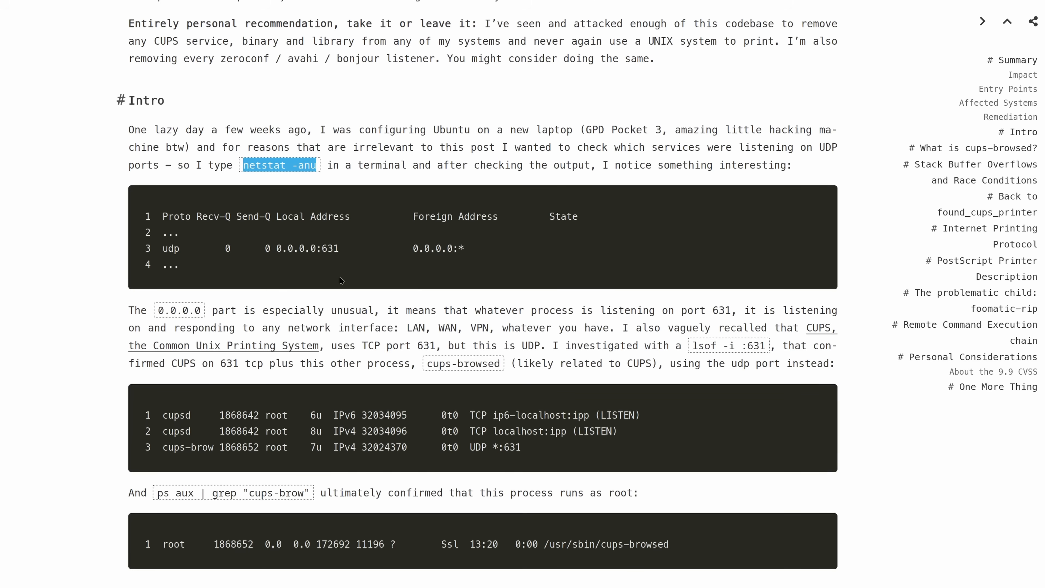
{"action": "mouse_move", "coordinate": [506, 363]}
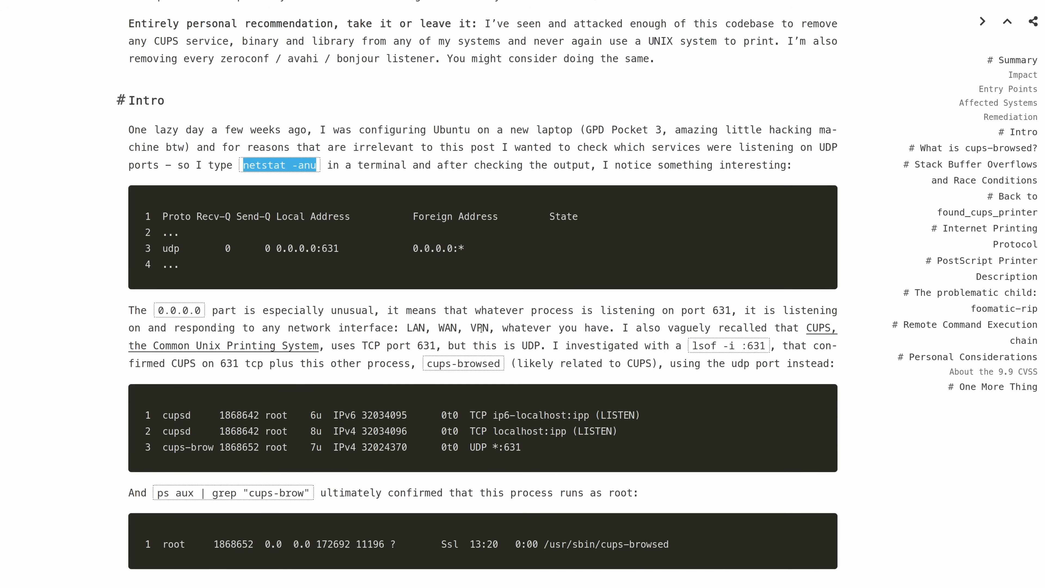
Scroll through the AFL fuzzer output and AddressSanitizer crash log to the 'Back to found_cups_printer' heading.
{"action": "scroll", "scroll_direction": "down", "scroll_amount": 3}
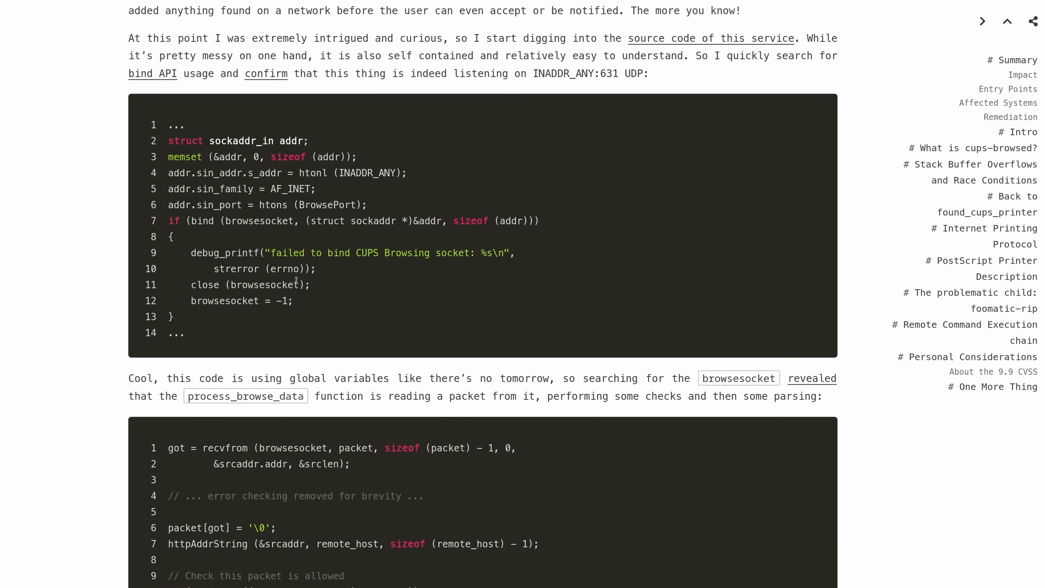
{"action": "scroll", "scroll_direction": "down", "scroll_amount": 3}
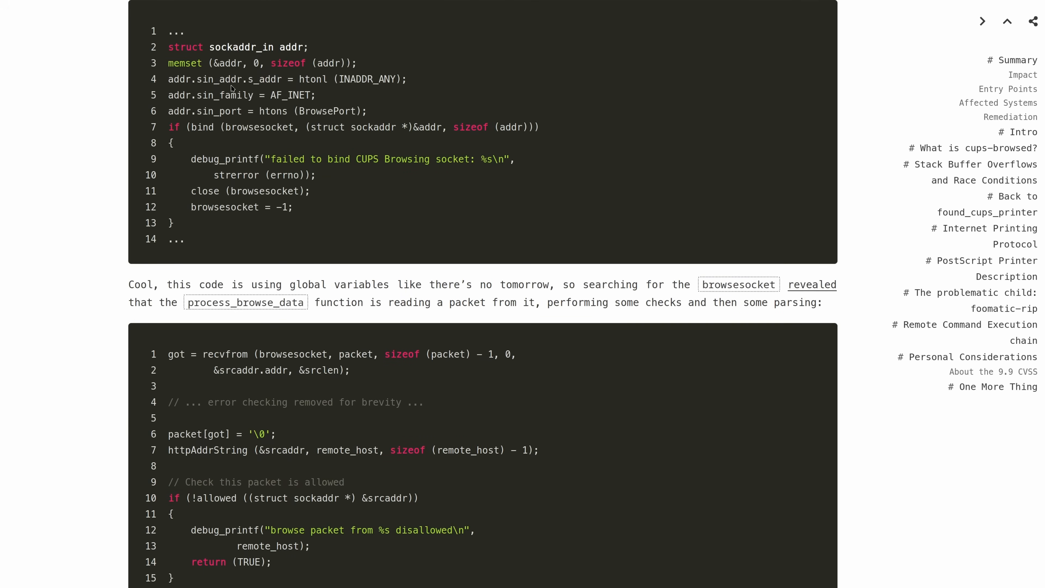
{"action": "mouse_move", "coordinate": [218, 60]}
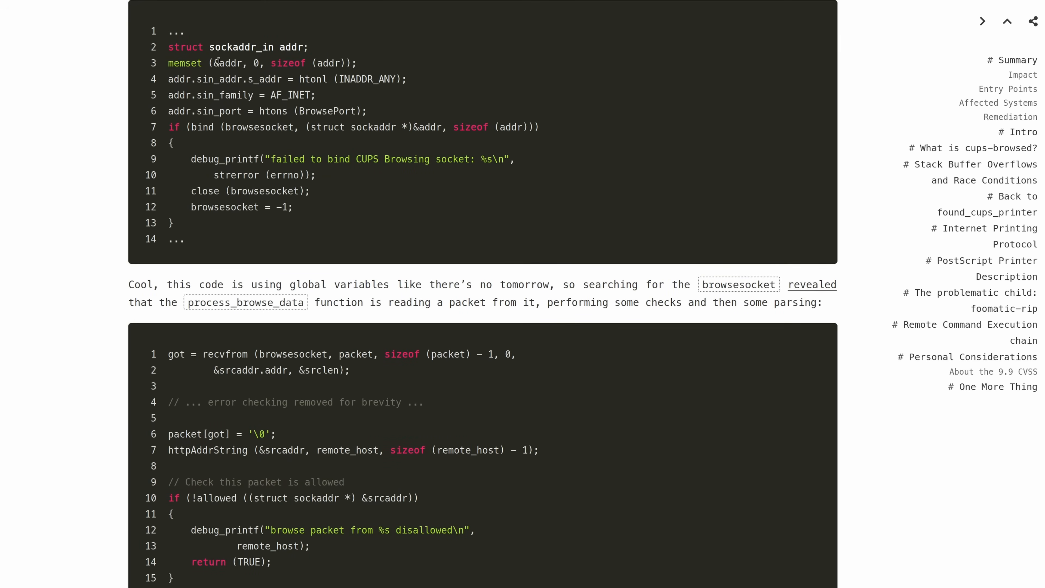
{"action": "scroll", "scroll_direction": "down", "scroll_amount": 3}
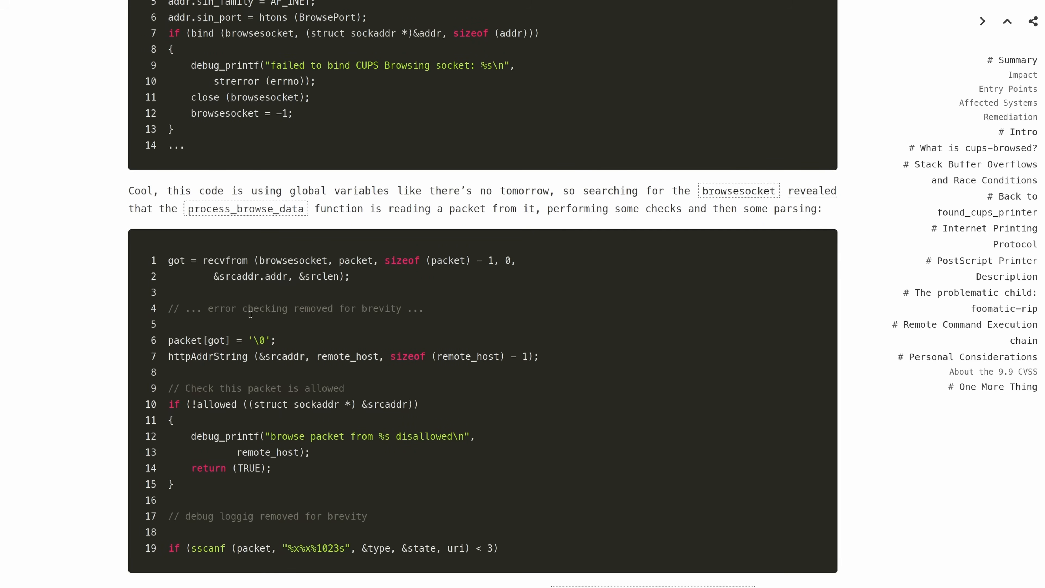
{"action": "scroll", "scroll_direction": "down", "scroll_amount": 3}
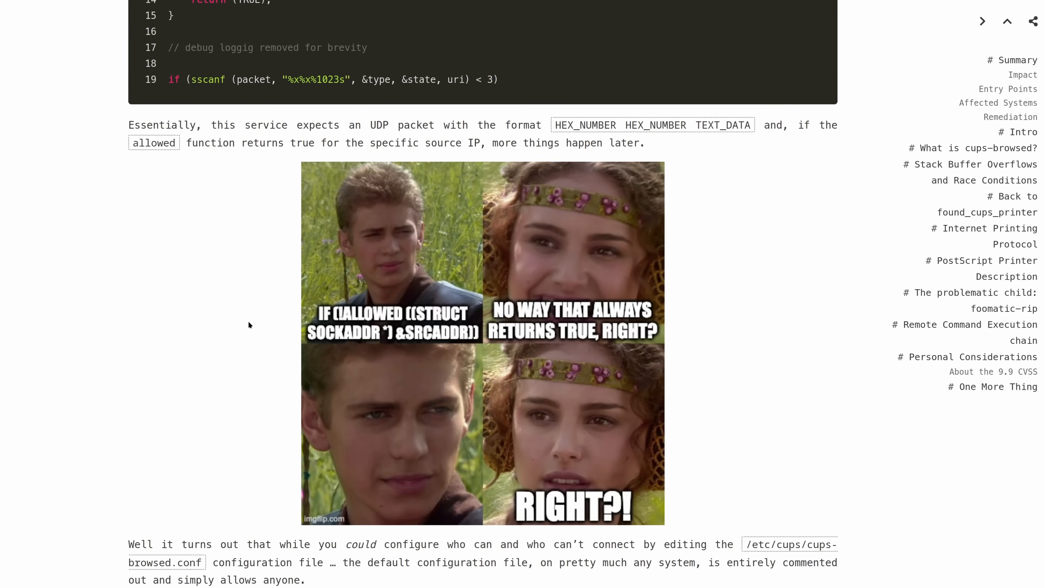
{"action": "scroll", "scroll_direction": "down", "scroll_amount": 3}
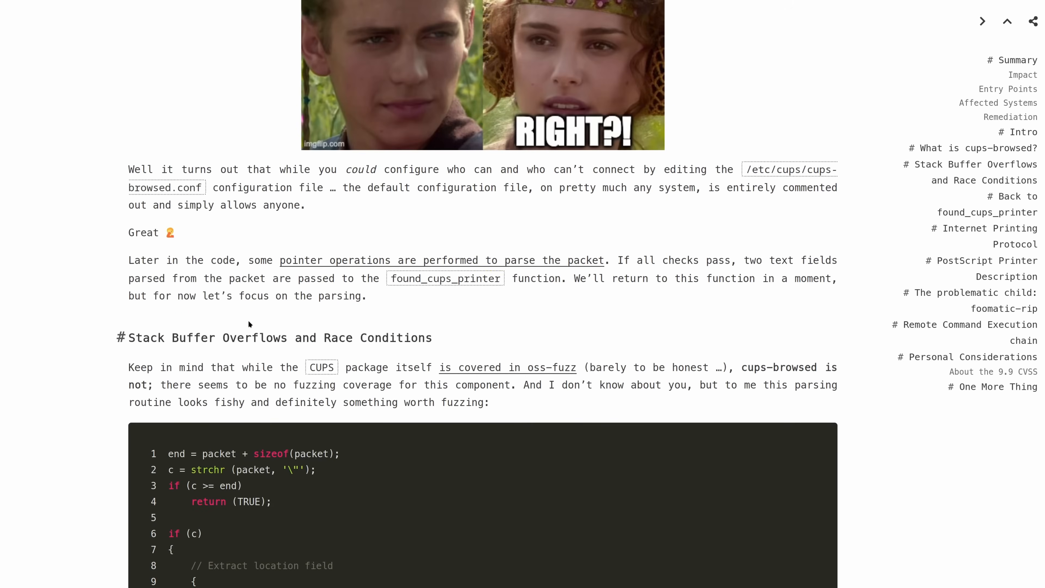
{"action": "scroll", "scroll_direction": "down", "scroll_amount": 3}
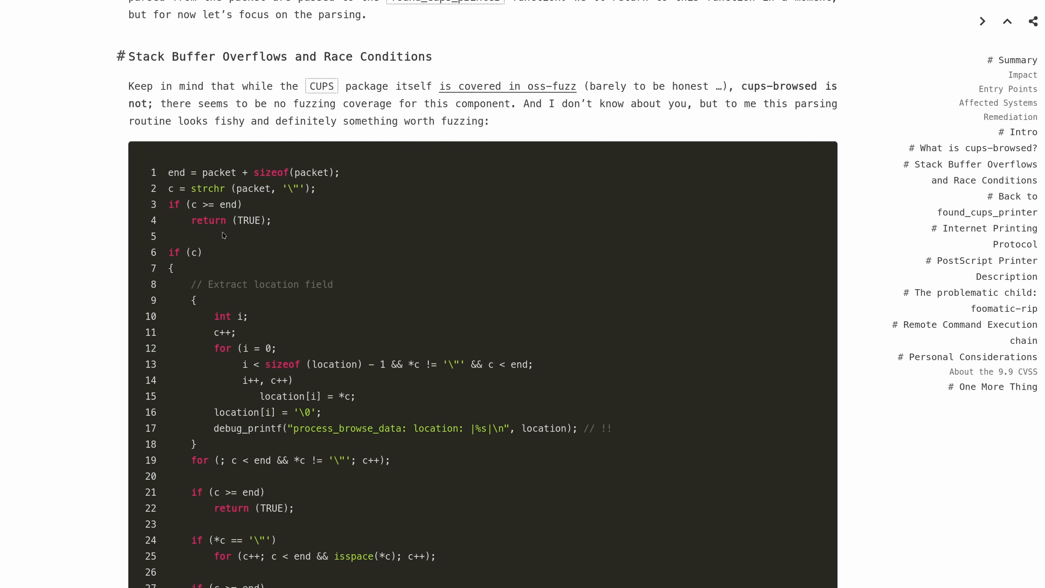
{"action": "mouse_move", "coordinate": [195, 201]}
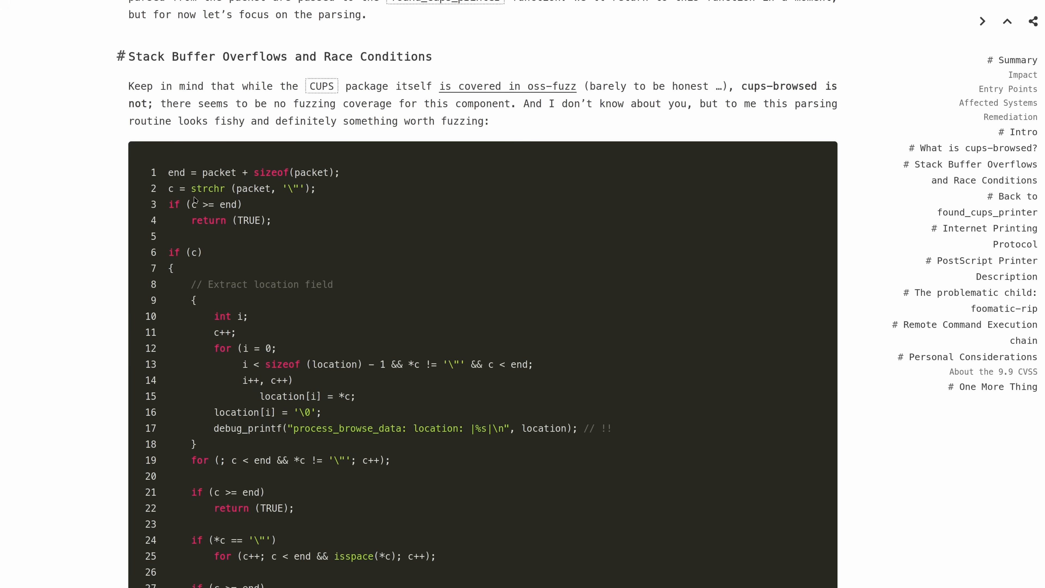
{"action": "scroll", "scroll_direction": "down", "scroll_amount": 3}
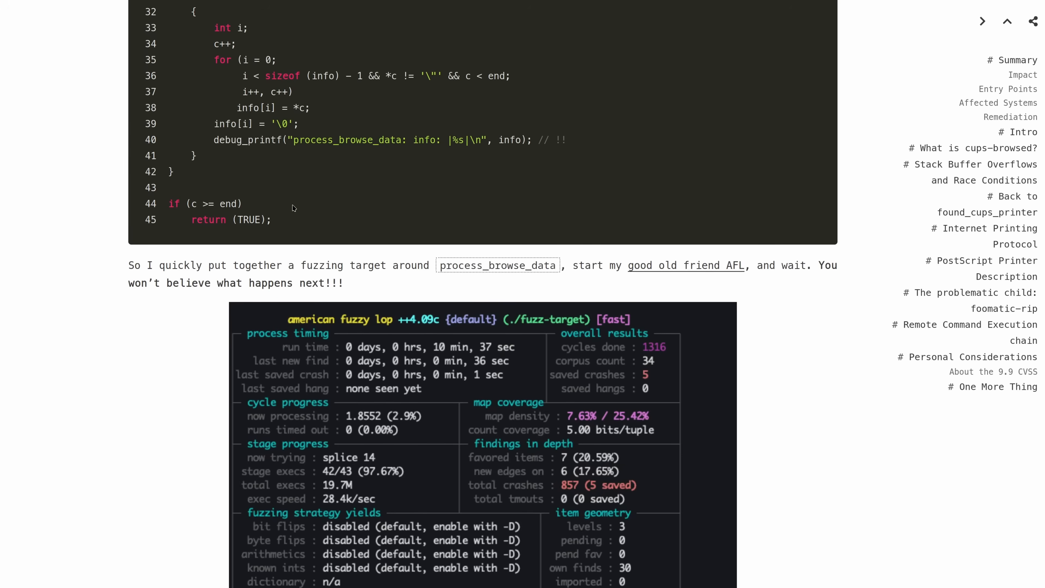
{"action": "scroll", "scroll_direction": "down", "scroll_amount": 3}
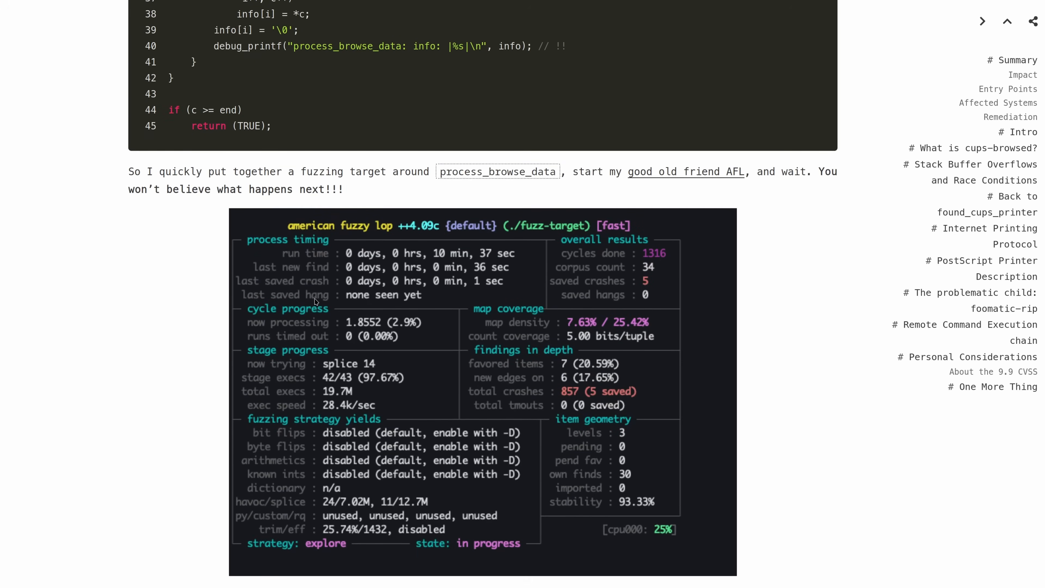
{"action": "scroll", "scroll_direction": "down", "scroll_amount": 3}
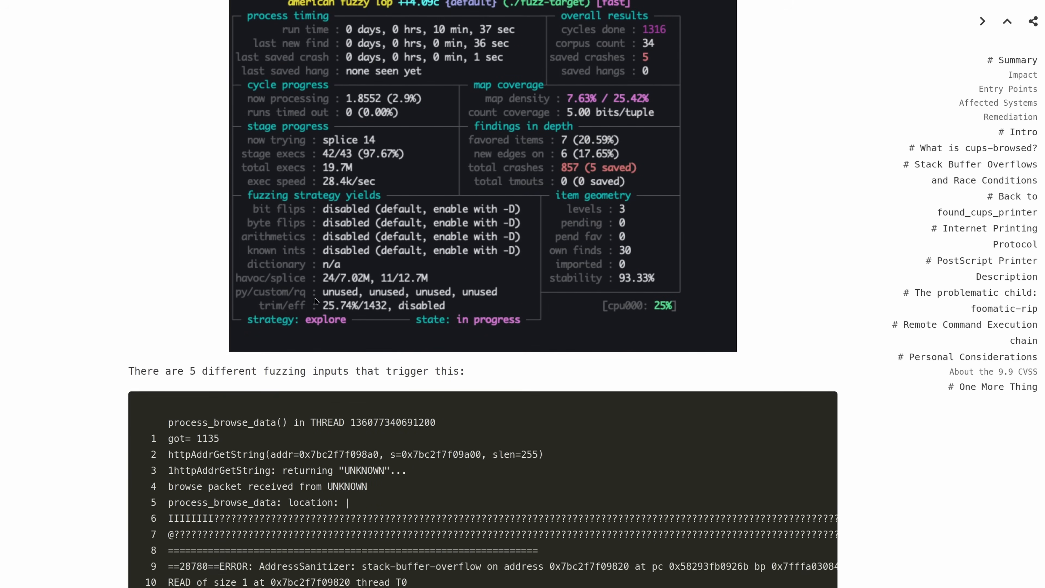
{"action": "scroll", "scroll_direction": "down", "scroll_amount": 3}
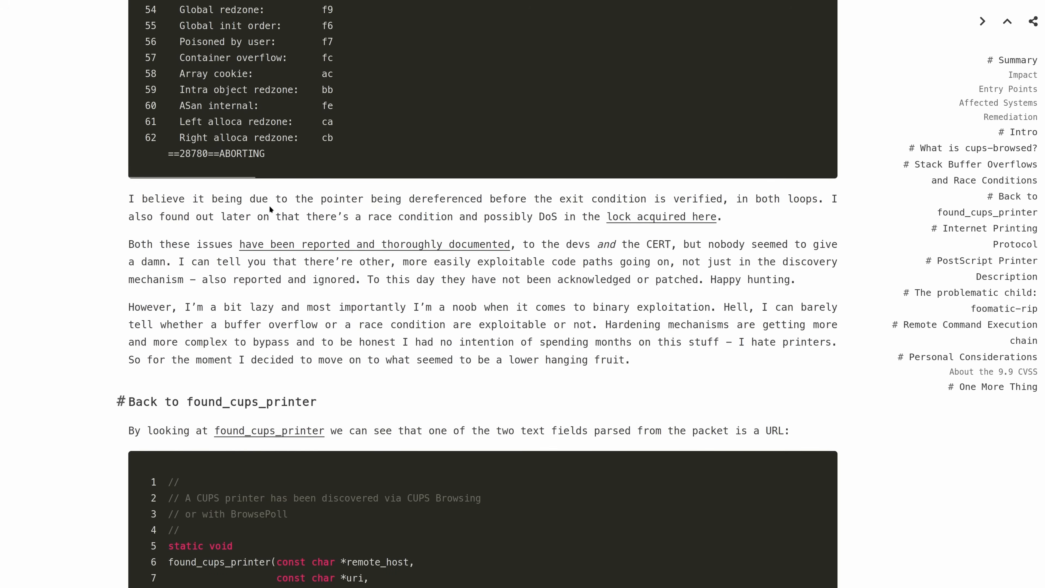
{"action": "mouse_move", "coordinate": [224, 211]}
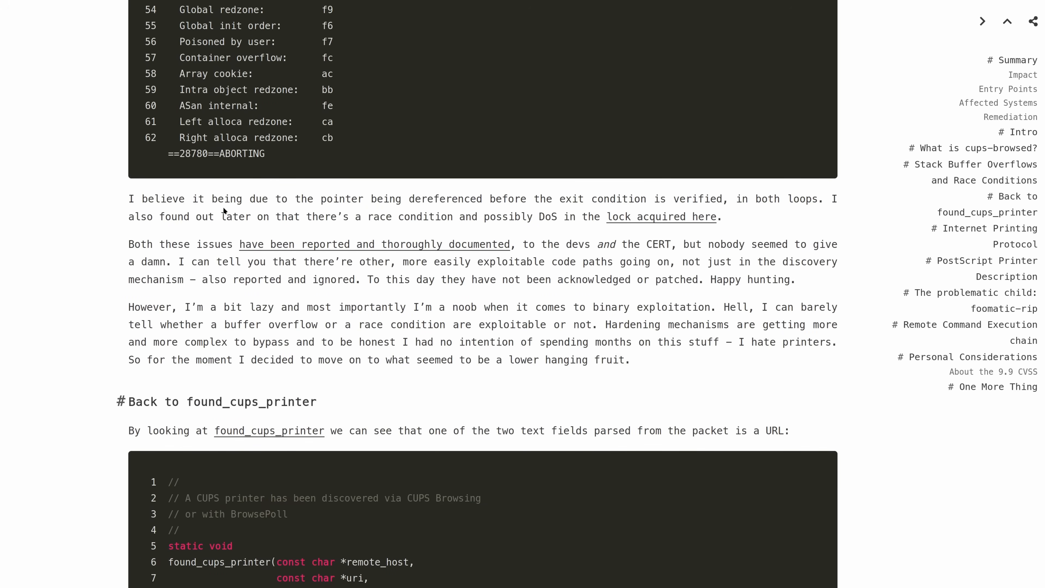
{"action": "scroll", "scroll_direction": "down", "scroll_amount": 3}
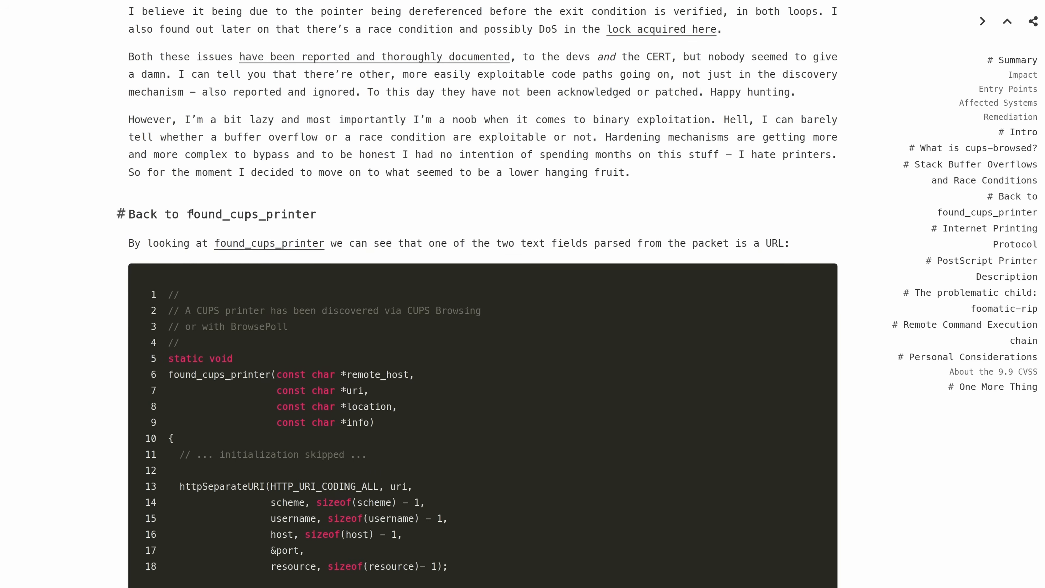
{"action": "mouse_move", "coordinate": [273, 297]}
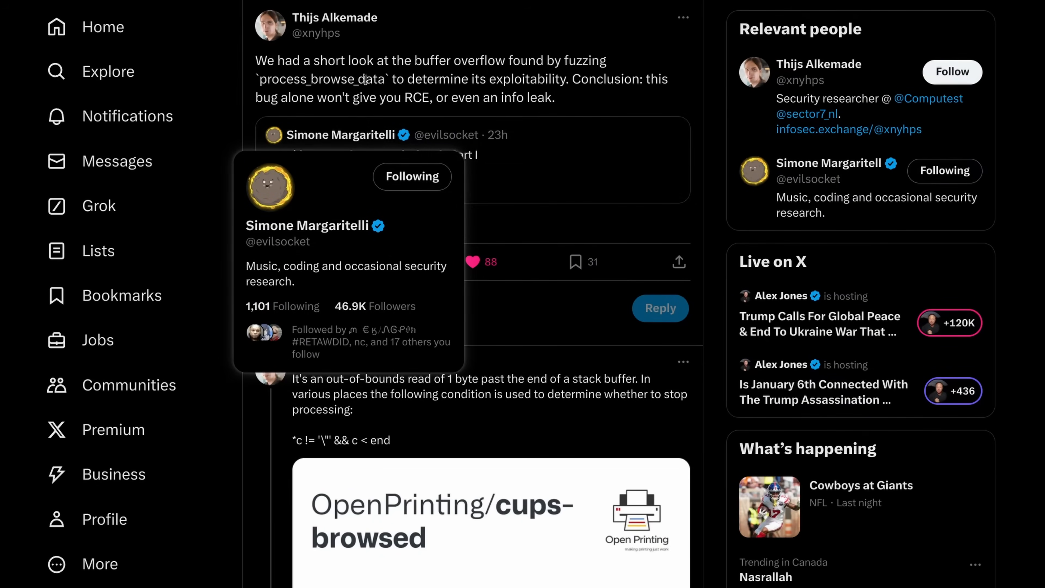
{"action": "mouse_move", "coordinate": [385, 42]}
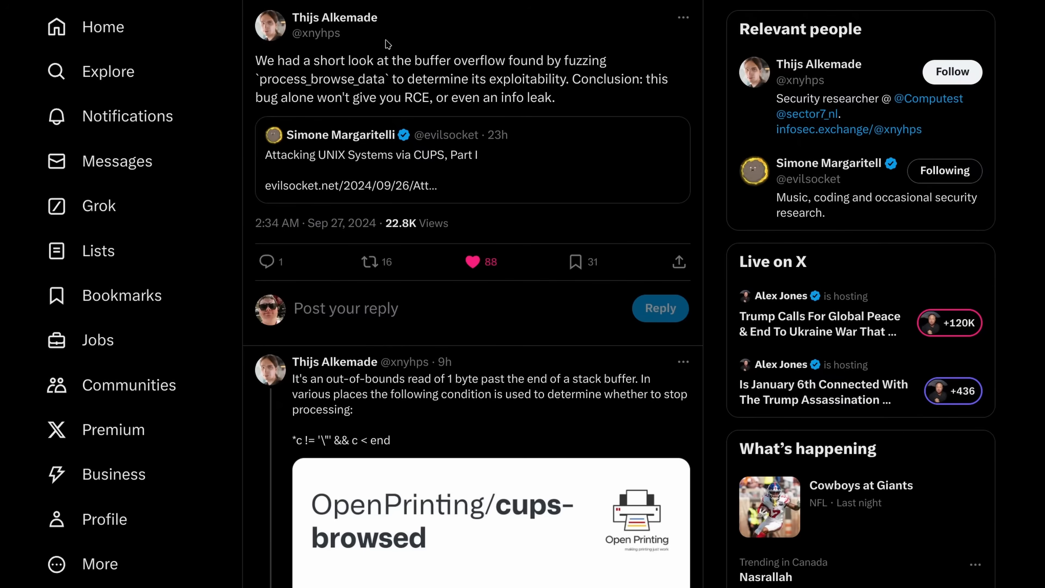
{"action": "mouse_move", "coordinate": [476, 371]}
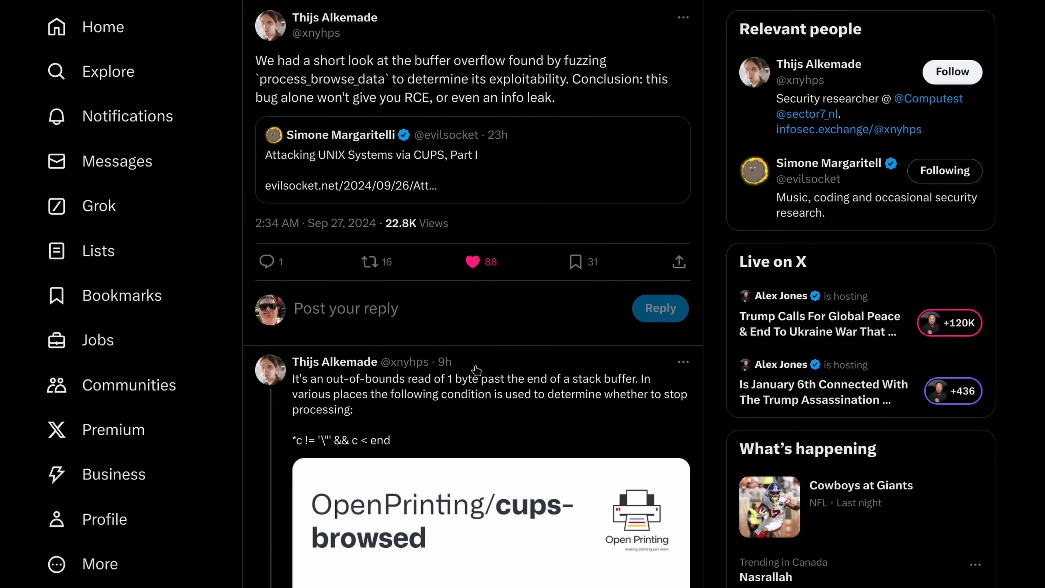
Scroll Thijs Alkemade's thread on the cups-browsed overflow down to the AMD64 stack padding reply.
{"action": "scroll", "scroll_direction": "down", "scroll_amount": 3}
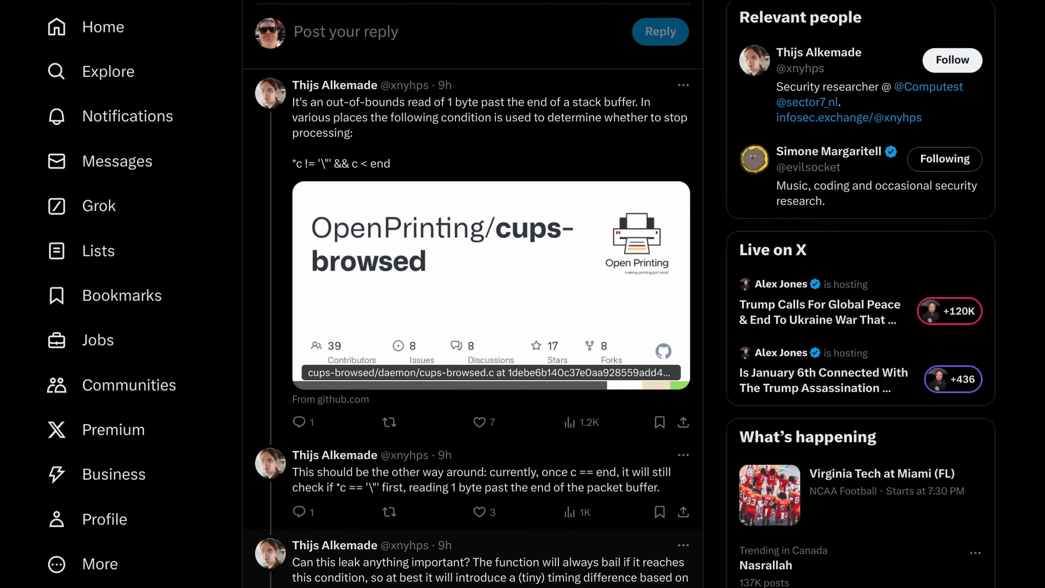
{"action": "scroll", "scroll_direction": "down", "scroll_amount": 3}
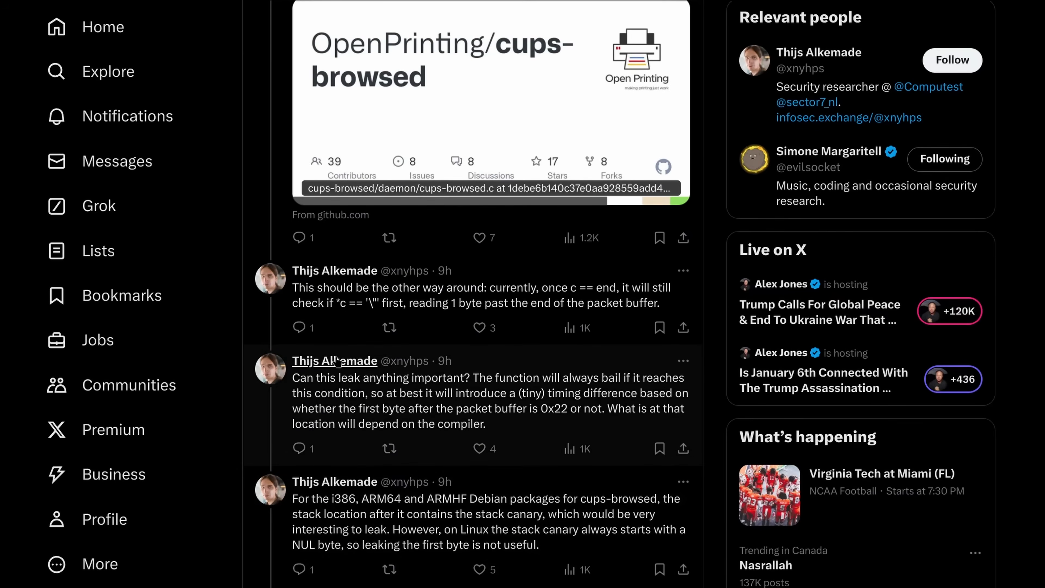
{"action": "mouse_move", "coordinate": [484, 531]}
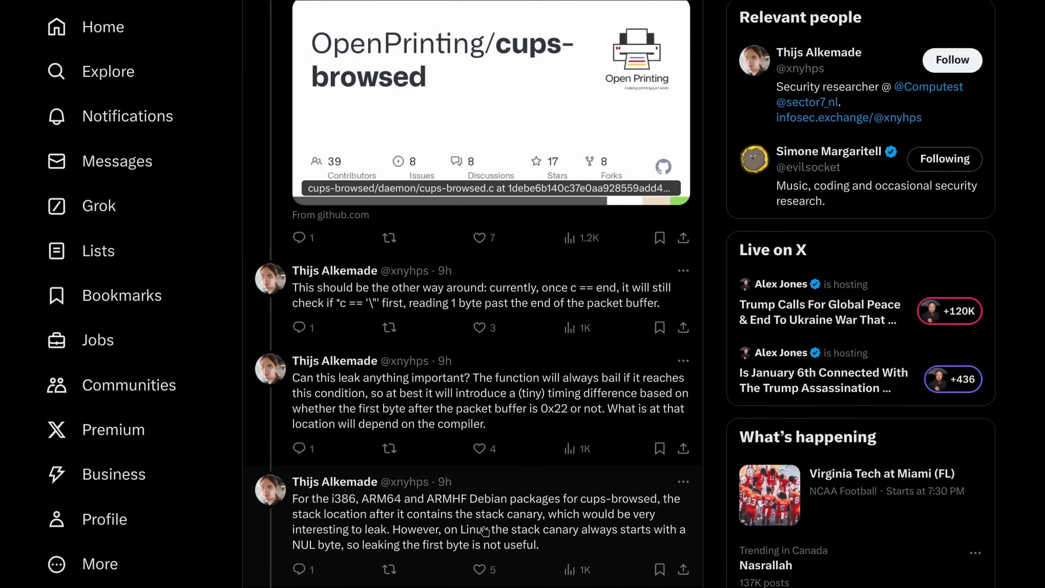
{"action": "mouse_move", "coordinate": [479, 530]}
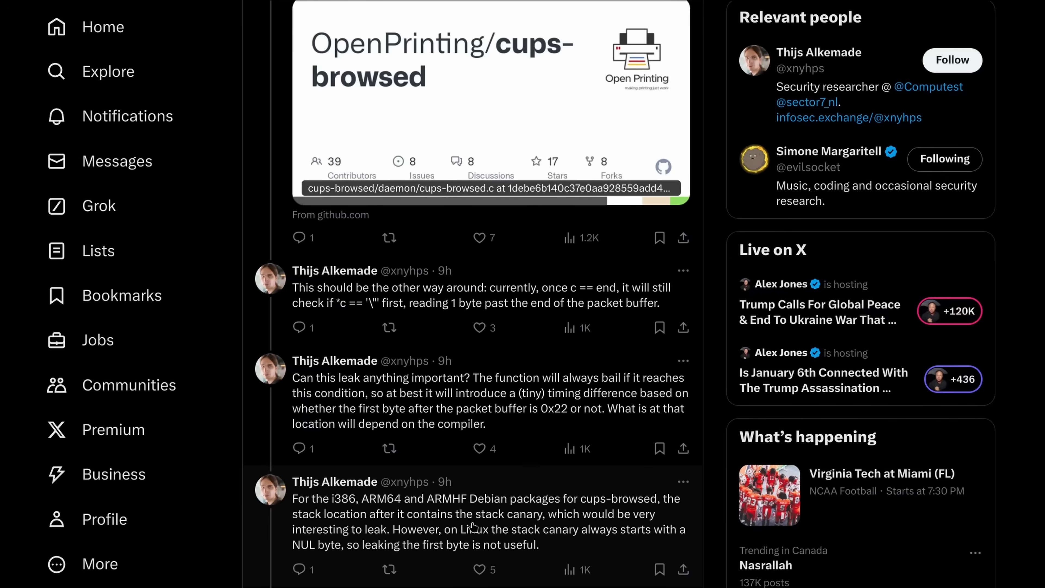
{"action": "scroll", "scroll_direction": "down", "scroll_amount": 3}
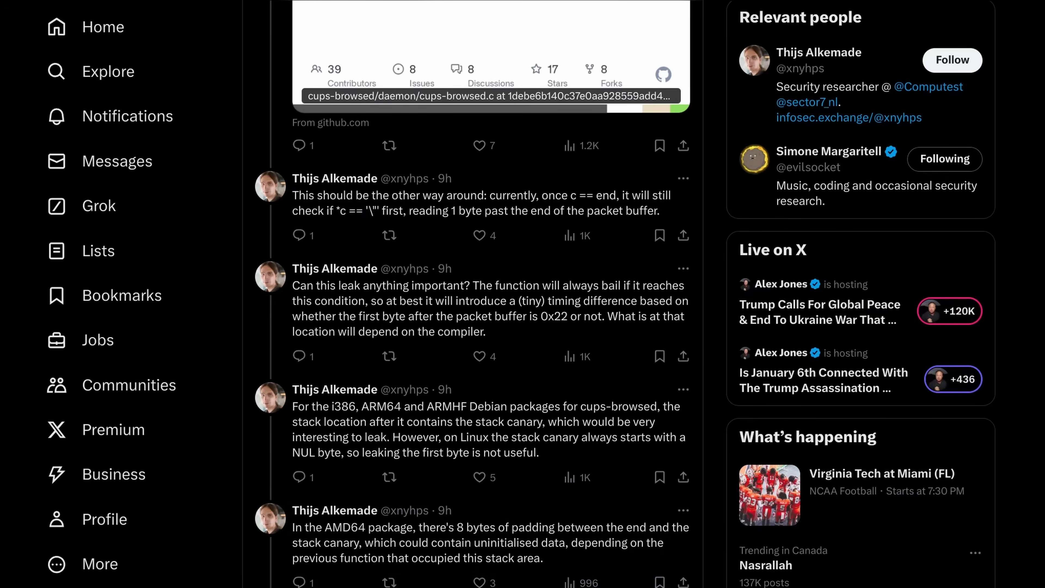
{"action": "mouse_move", "coordinate": [487, 535]}
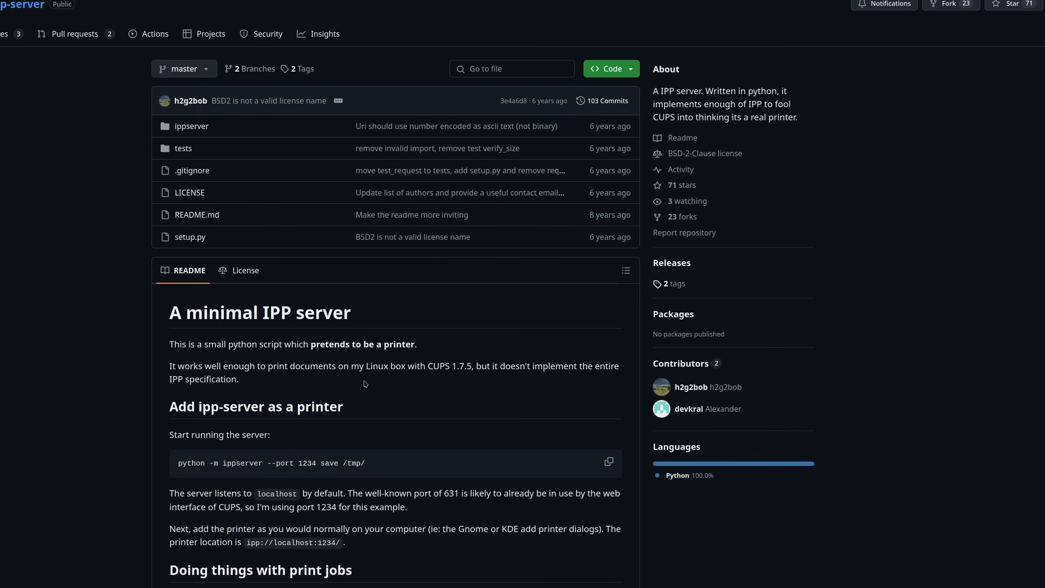
{"action": "mouse_move", "coordinate": [365, 383]}
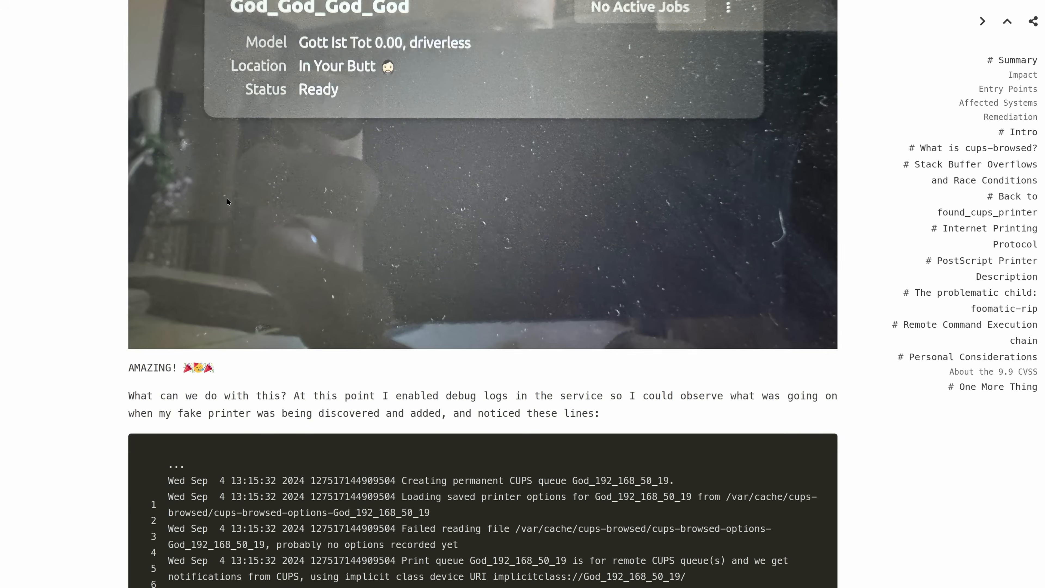
Scroll past the PPD and cupsFilter2 explanation to 'The problematic child: foomatic-rip' section.
{"action": "scroll", "scroll_direction": "down", "scroll_amount": 3}
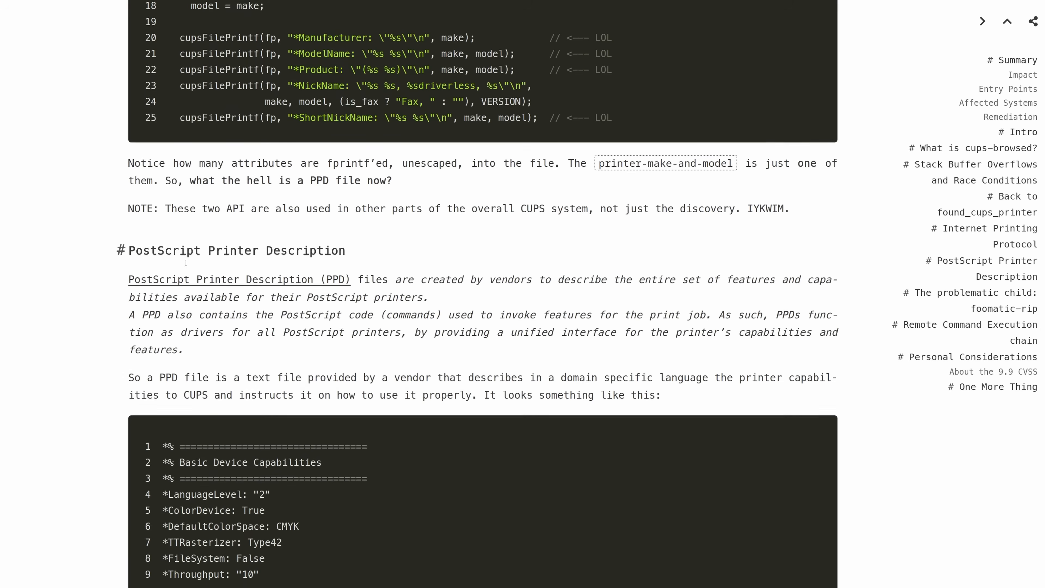
{"action": "scroll", "scroll_direction": "down", "scroll_amount": 3}
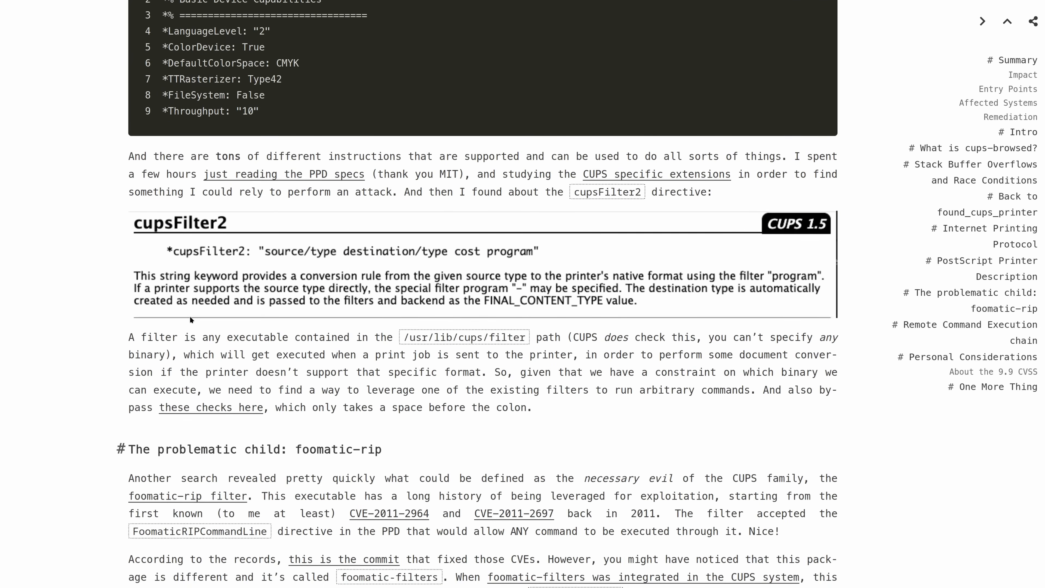
{"action": "mouse_move", "coordinate": [325, 447]}
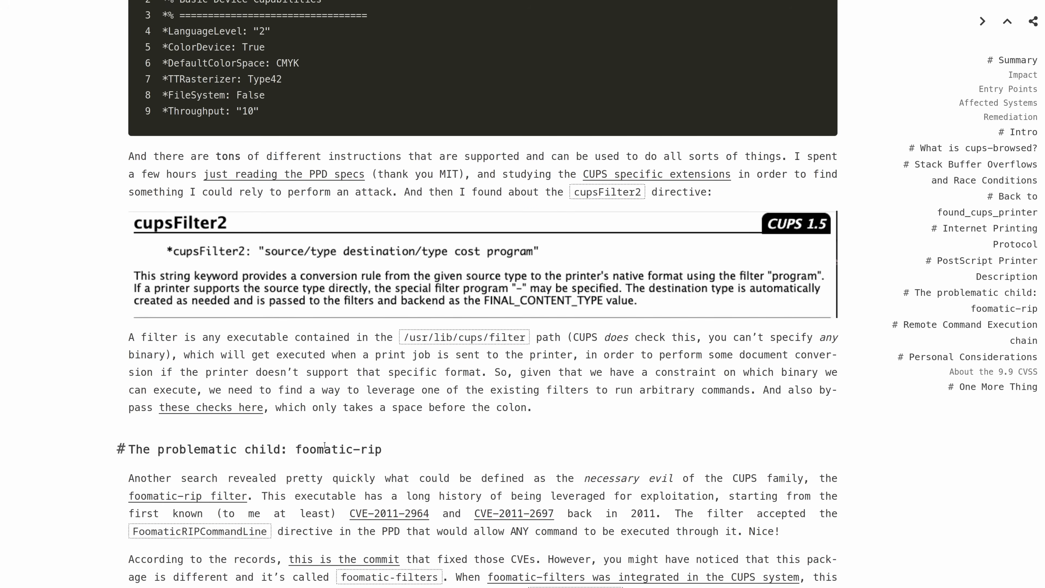
{"action": "scroll", "scroll_direction": "down", "scroll_amount": 3}
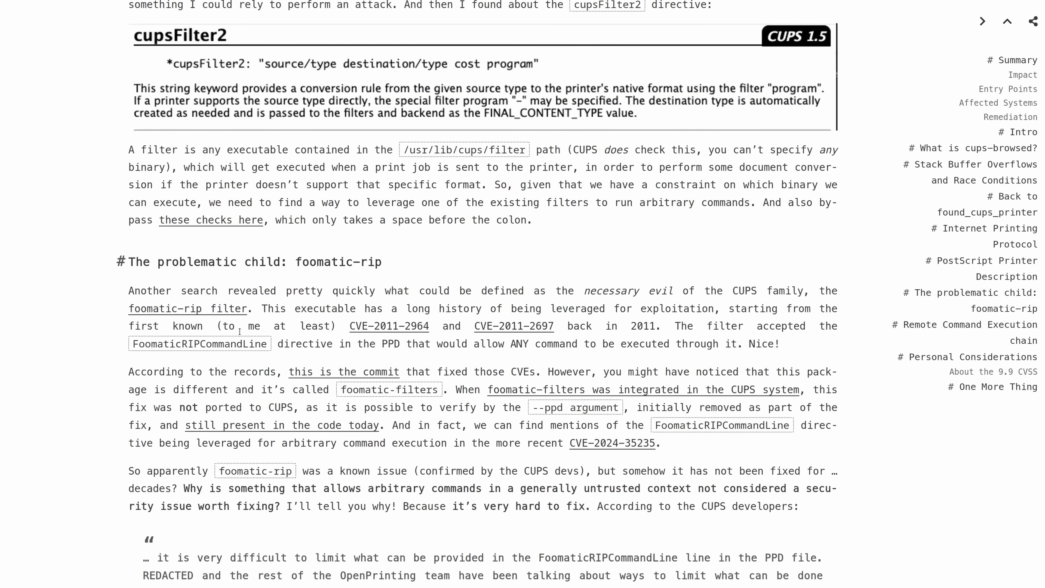
{"action": "scroll", "scroll_direction": "down", "scroll_amount": 3}
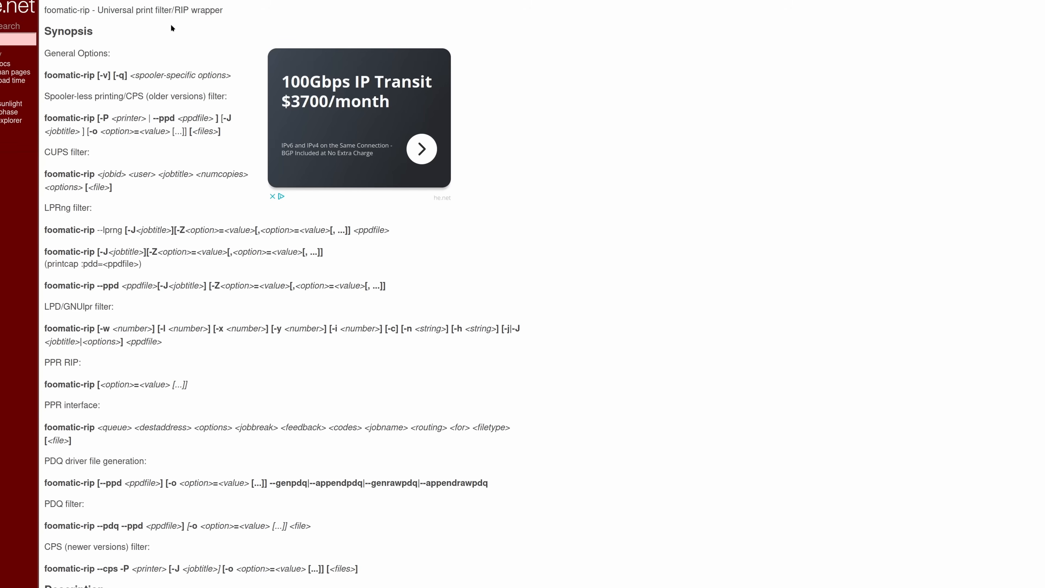
{"action": "mouse_move", "coordinate": [161, 28]}
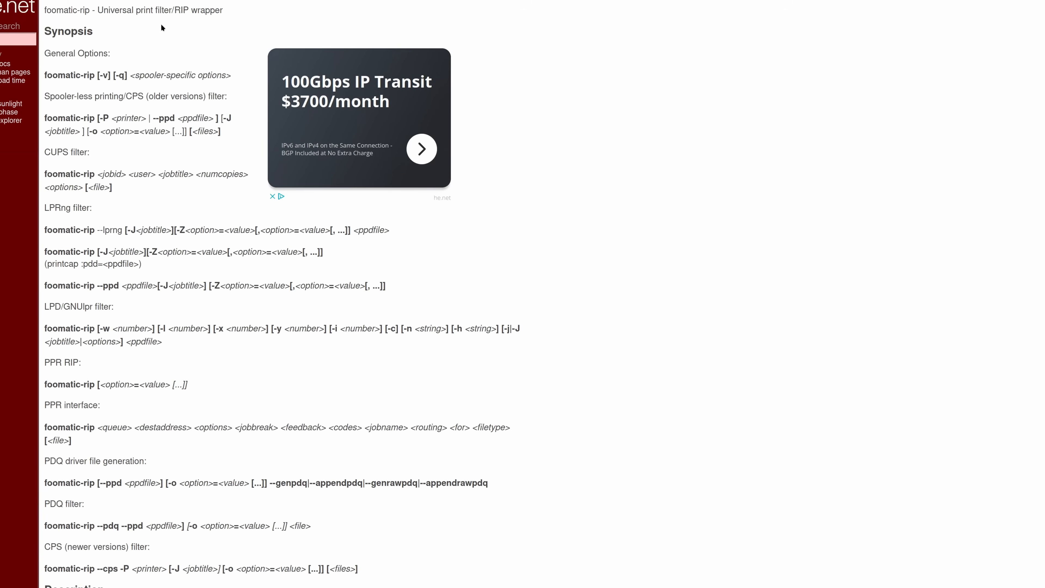
Scroll to the FoomaticRIPCommandLine example and the Remote Command Execution chain section.
{"action": "scroll", "scroll_direction": "down", "scroll_amount": 3}
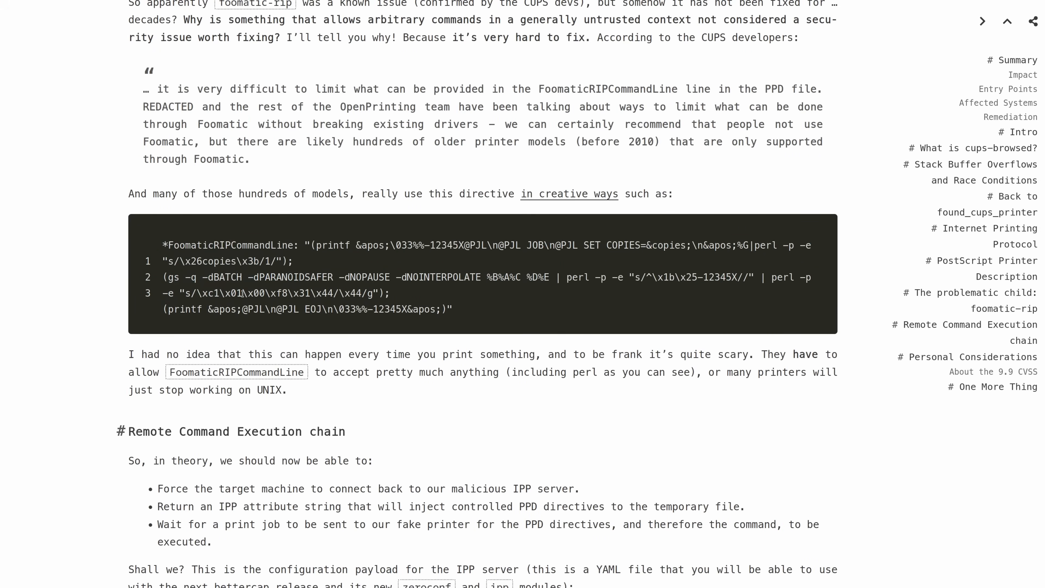
Play the exploit demo video until the terminal lists /tmp/I_AM_VULNERABLE created by lp.
{"action": "scroll", "scroll_direction": "down", "scroll_amount": 3}
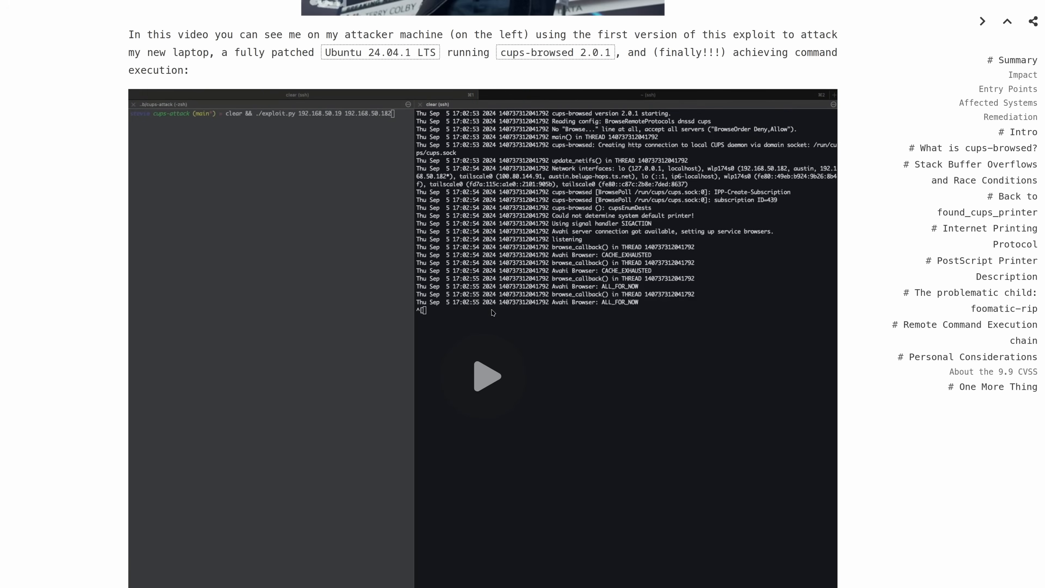
{"action": "left_click", "coordinate": [487, 377]}
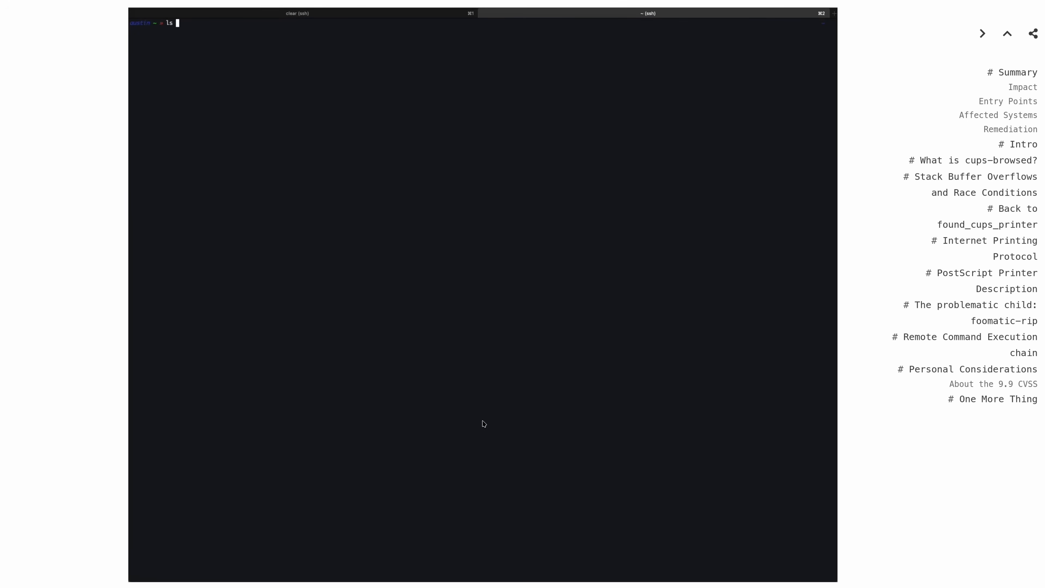
{"action": "key", "text": "Return"}
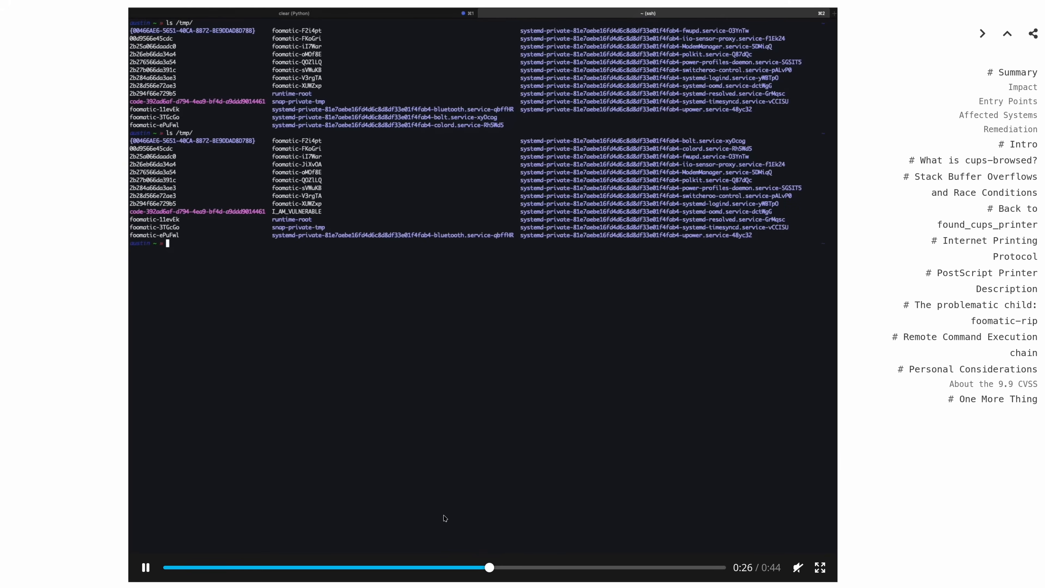
{"action": "type", "text": "cat /tmp"}
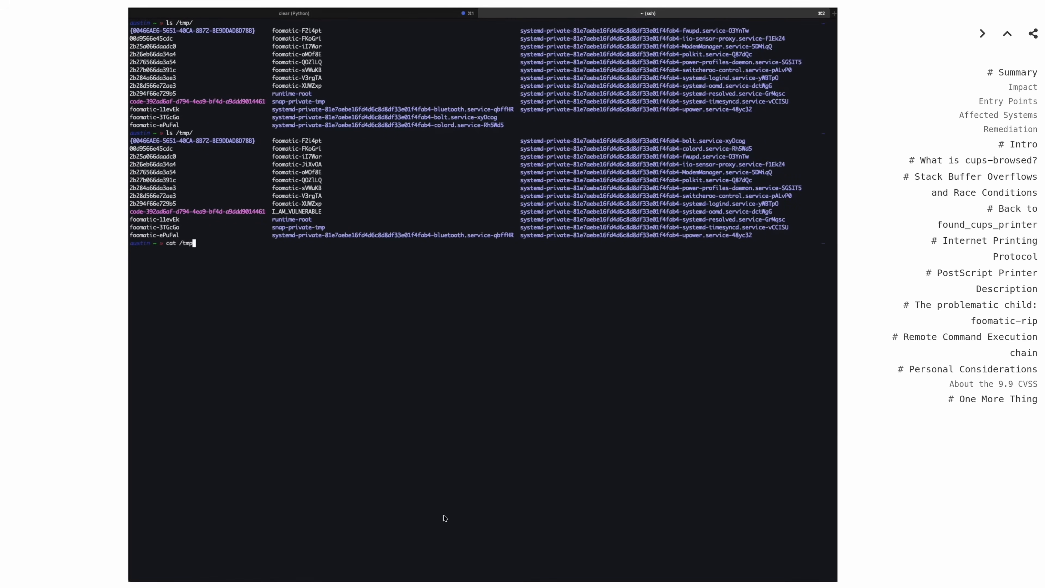
{"action": "key", "text": "Return"}
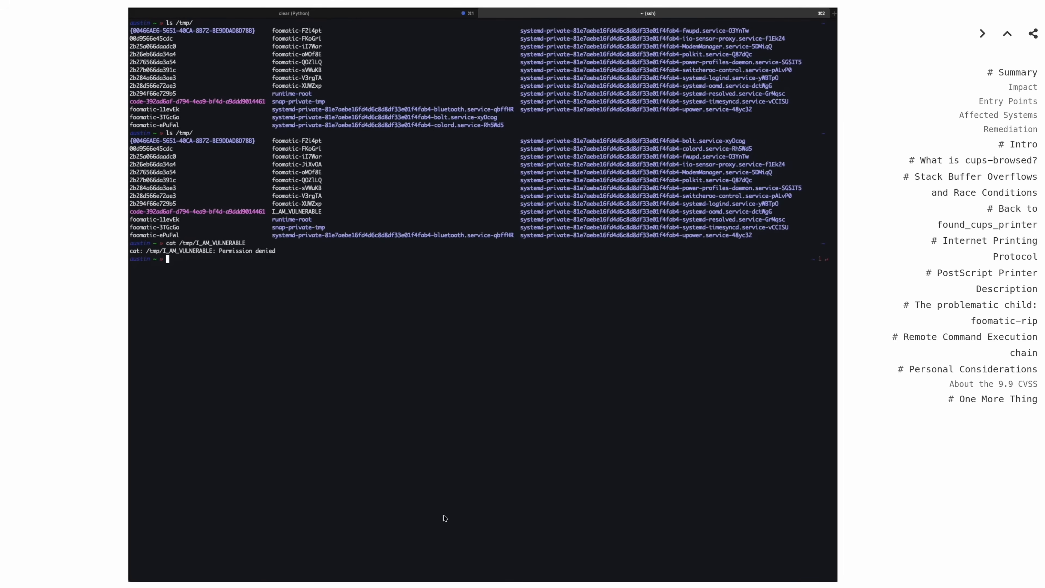
{"action": "type", "text": "sudo ls -la /tmp/I_AM_VULNERABLE"}
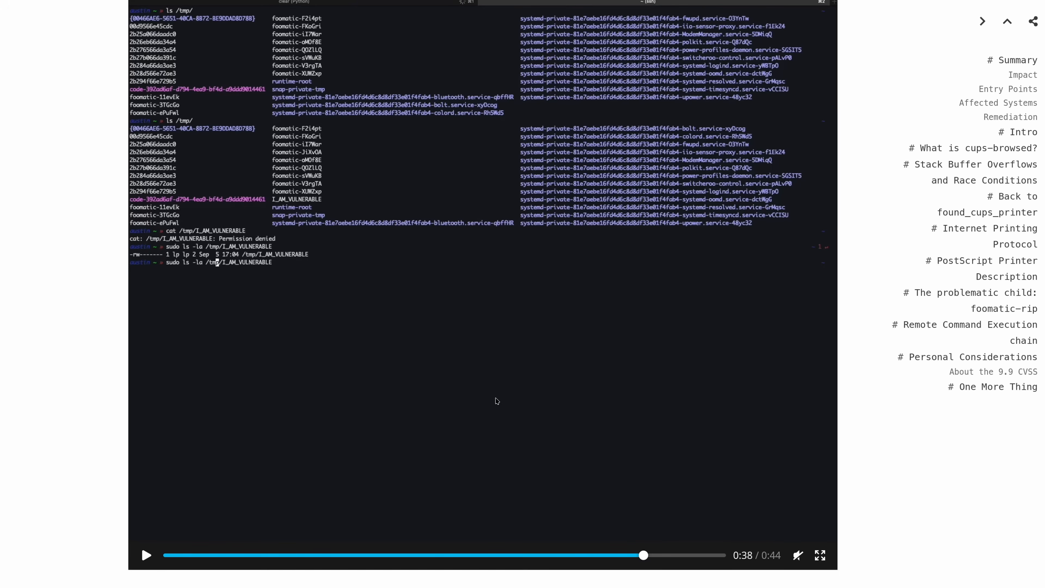
Scroll through Personal Considerations and About the 9.9 CVSS to the Red Hat VINCE CVSS screenshot.
{"action": "scroll", "scroll_direction": "down", "scroll_amount": 3}
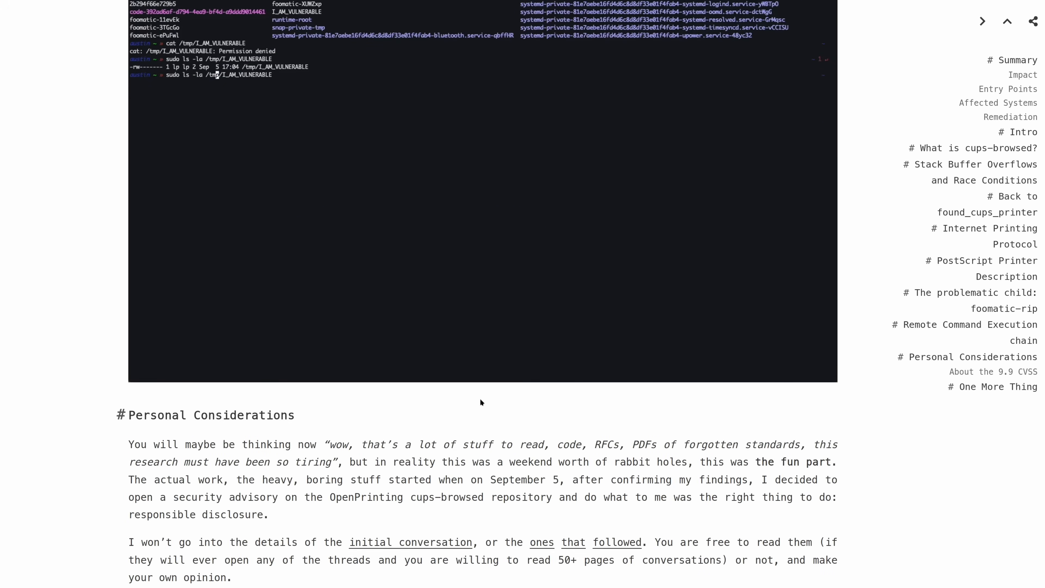
{"action": "scroll", "scroll_direction": "down", "scroll_amount": 3}
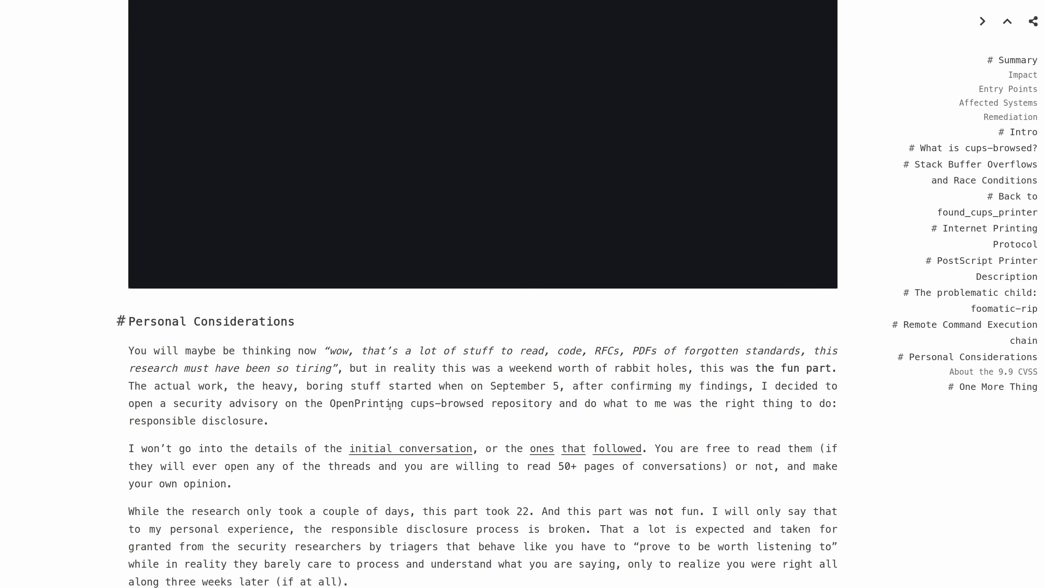
{"action": "scroll", "scroll_direction": "down", "scroll_amount": 3}
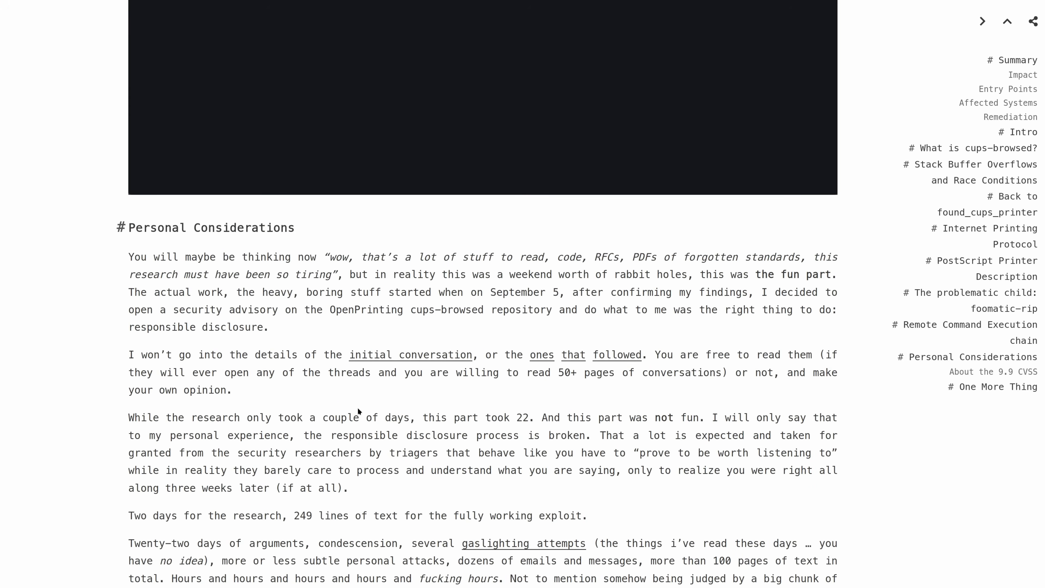
{"action": "scroll", "scroll_direction": "down", "scroll_amount": 3}
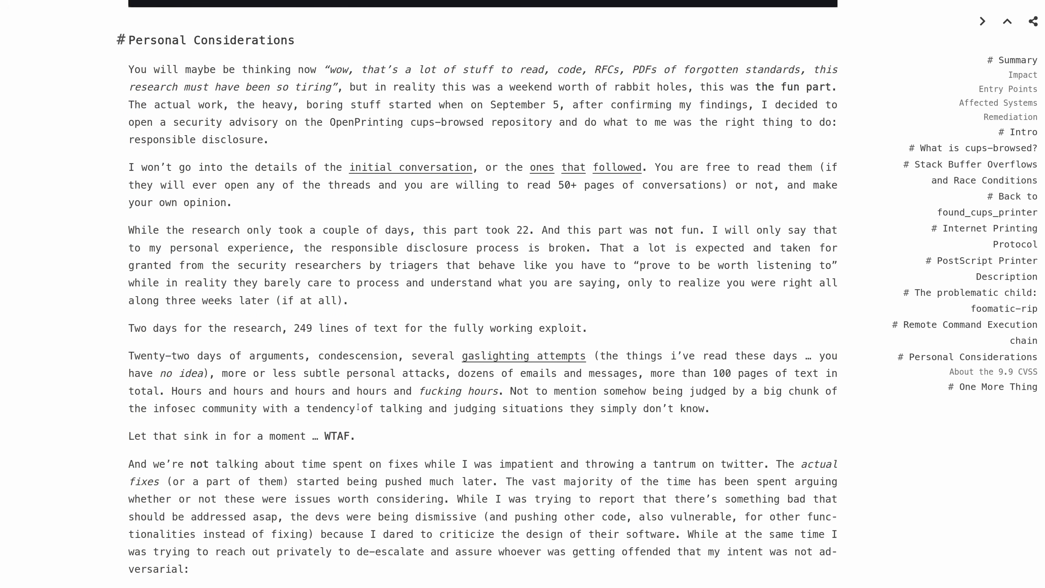
{"action": "scroll", "scroll_direction": "down", "scroll_amount": 3}
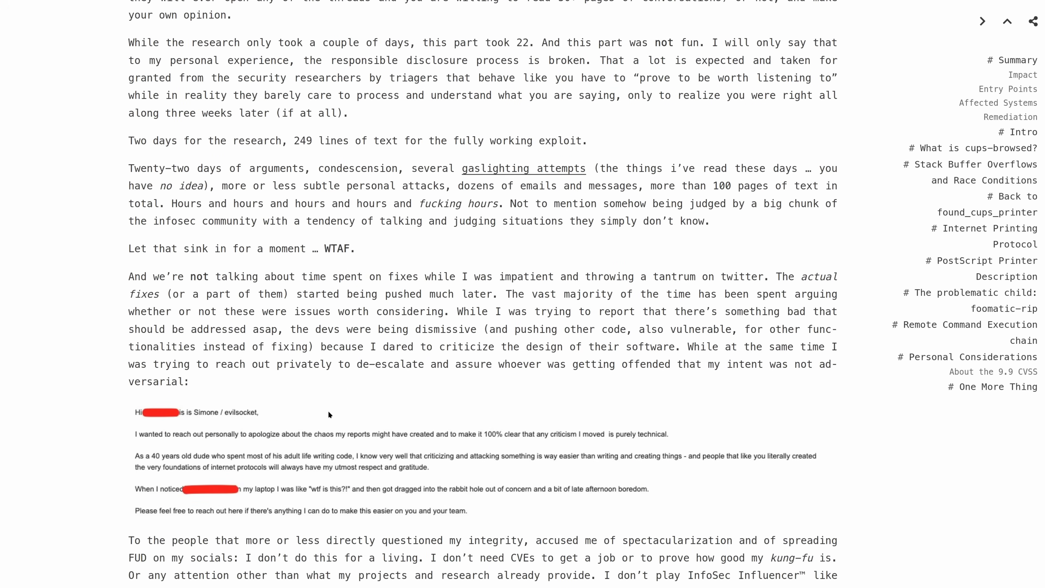
{"action": "scroll", "scroll_direction": "down", "scroll_amount": 3}
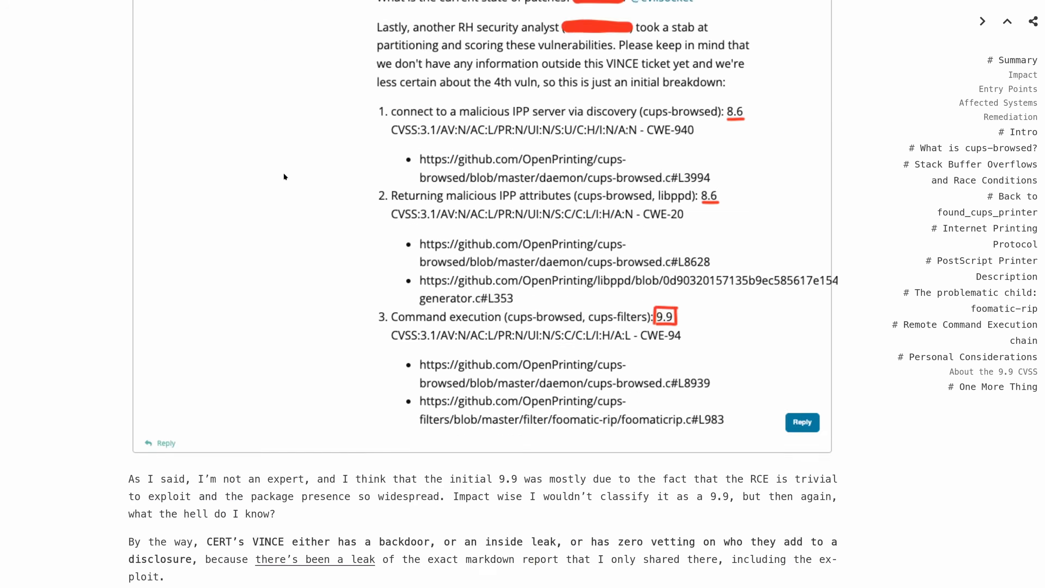
{"action": "scroll", "scroll_direction": "down", "scroll_amount": 3}
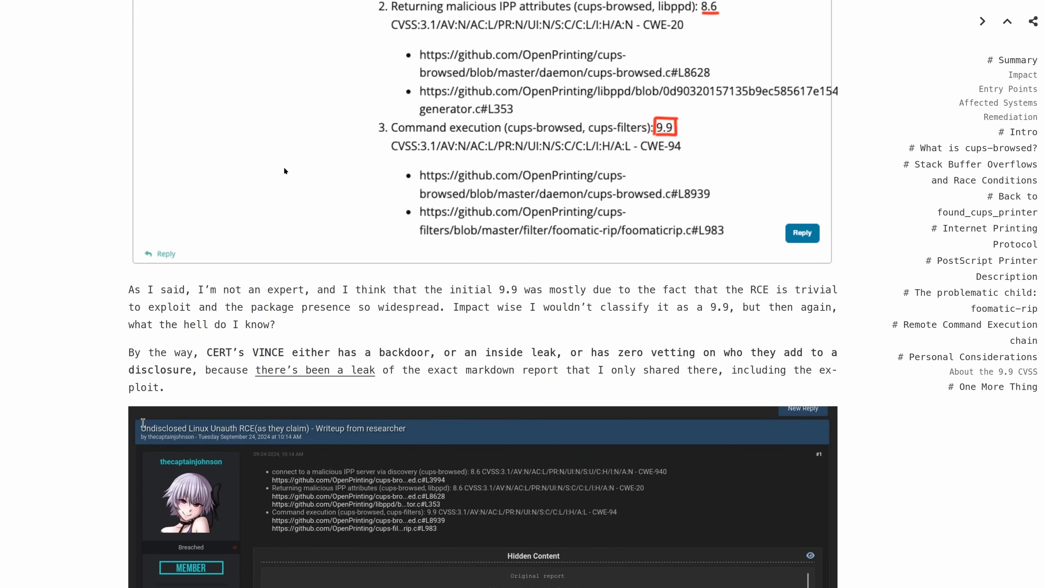
{"action": "mouse_move", "coordinate": [304, 262]}
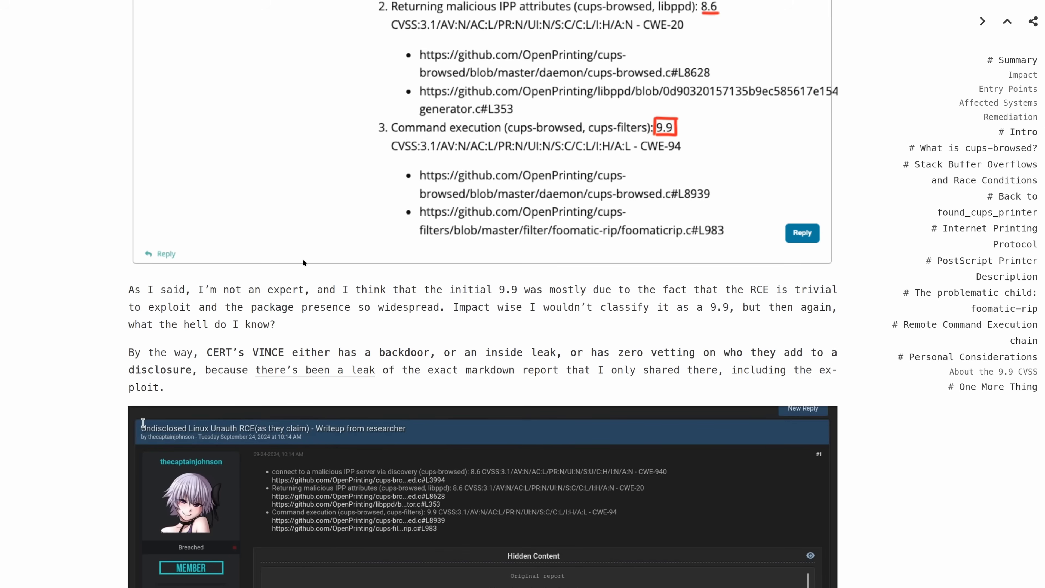
{"action": "scroll", "scroll_direction": "down", "scroll_amount": 3}
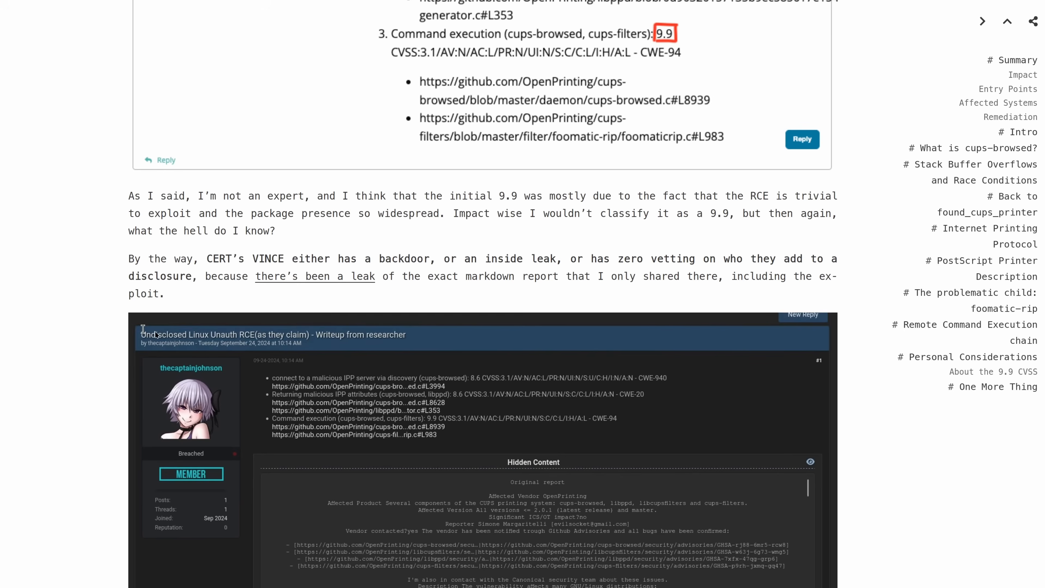
{"action": "mouse_move", "coordinate": [117, 339]}
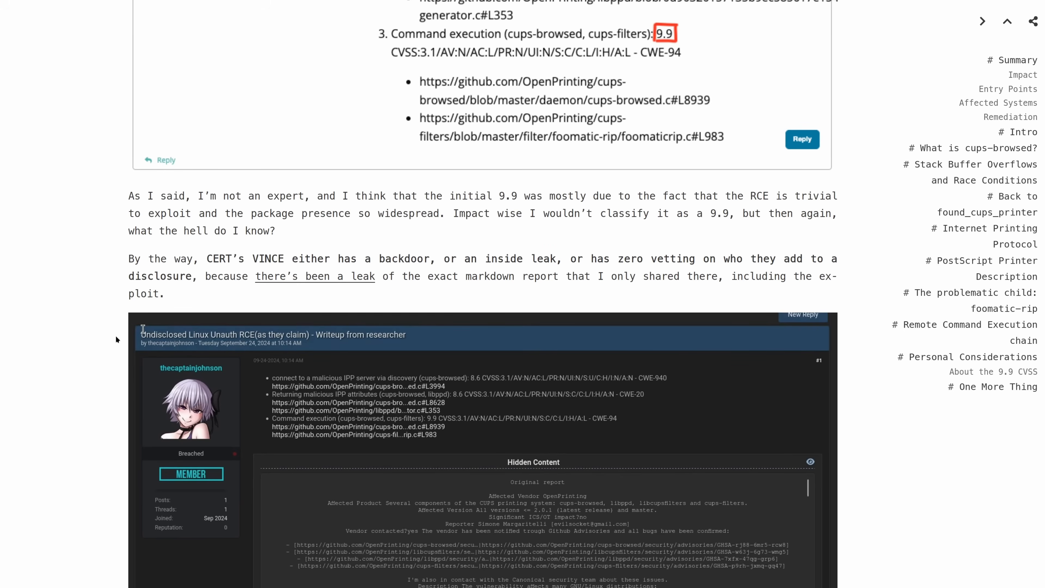
{"action": "scroll", "scroll_direction": "down", "scroll_amount": 3}
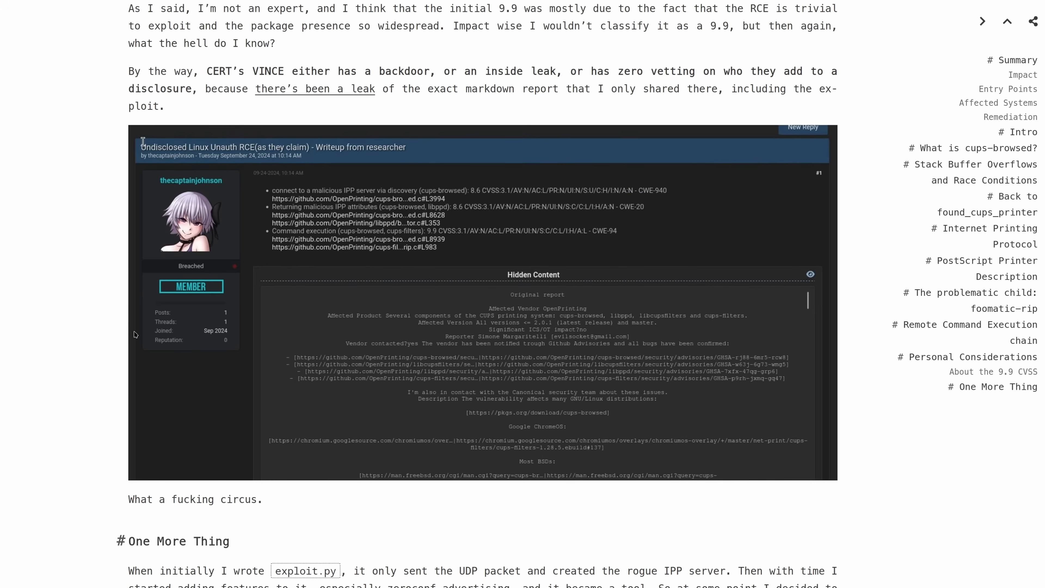
{"action": "mouse_move", "coordinate": [139, 299]}
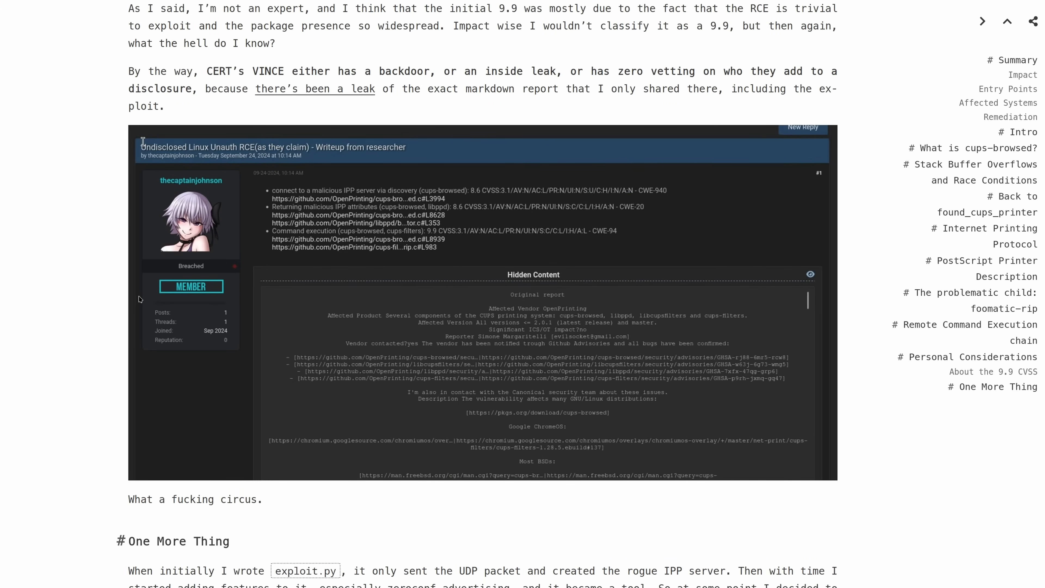
{"action": "mouse_move", "coordinate": [663, 243]}
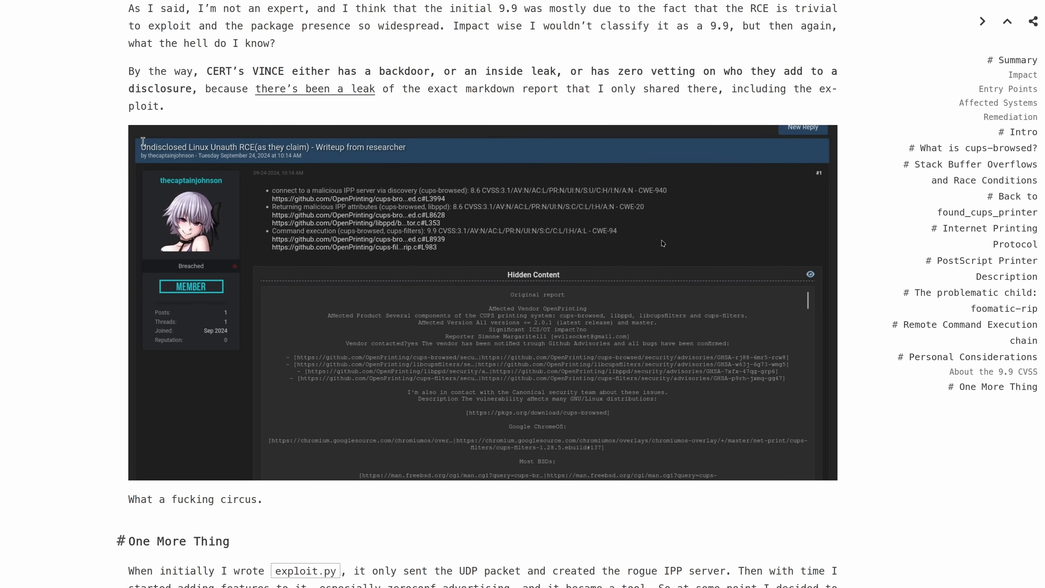
{"action": "mouse_move", "coordinate": [238, 294]}
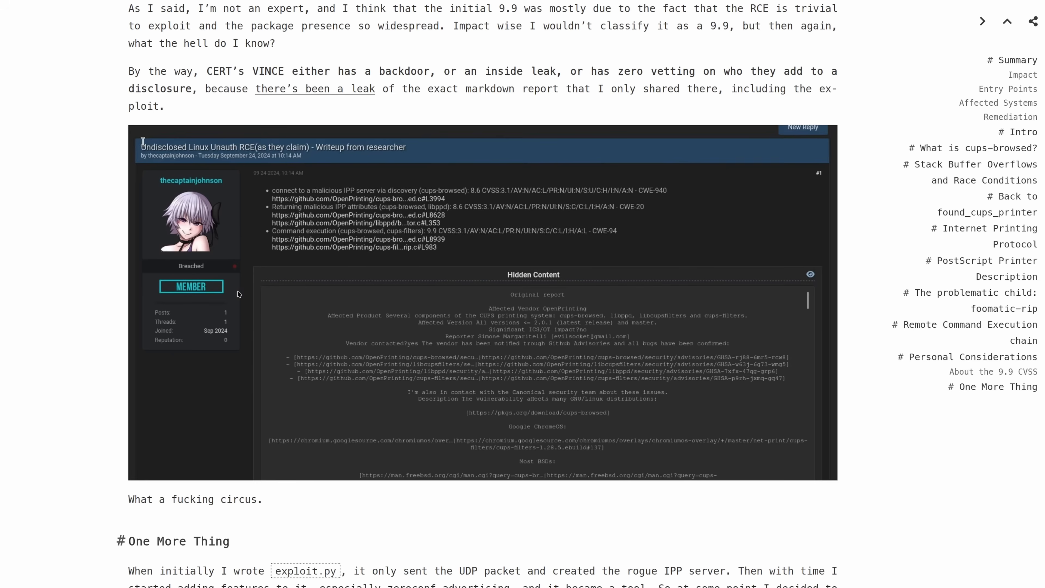
{"action": "mouse_move", "coordinate": [192, 329]}
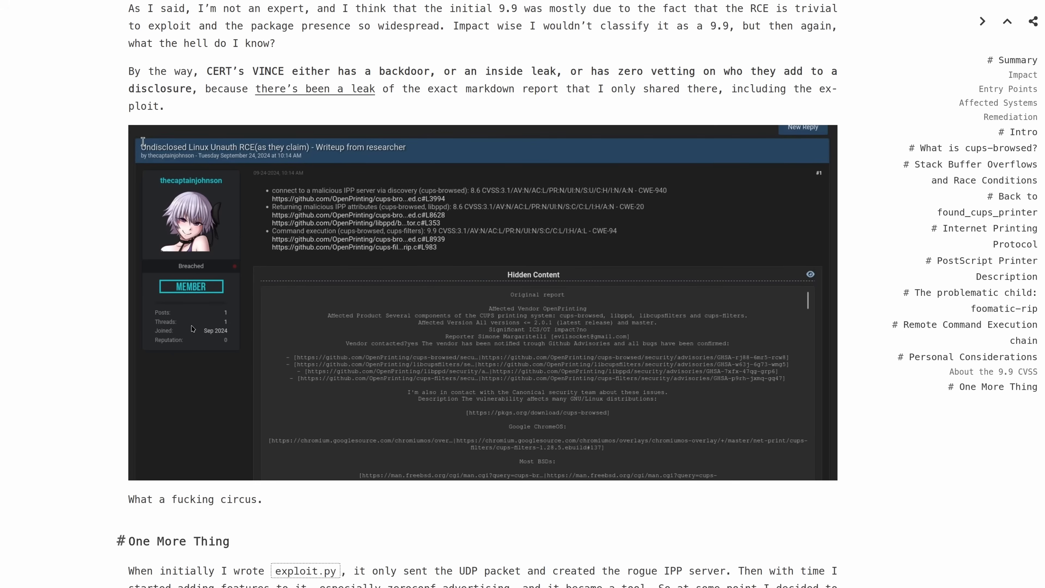
{"action": "mouse_move", "coordinate": [300, 294]}
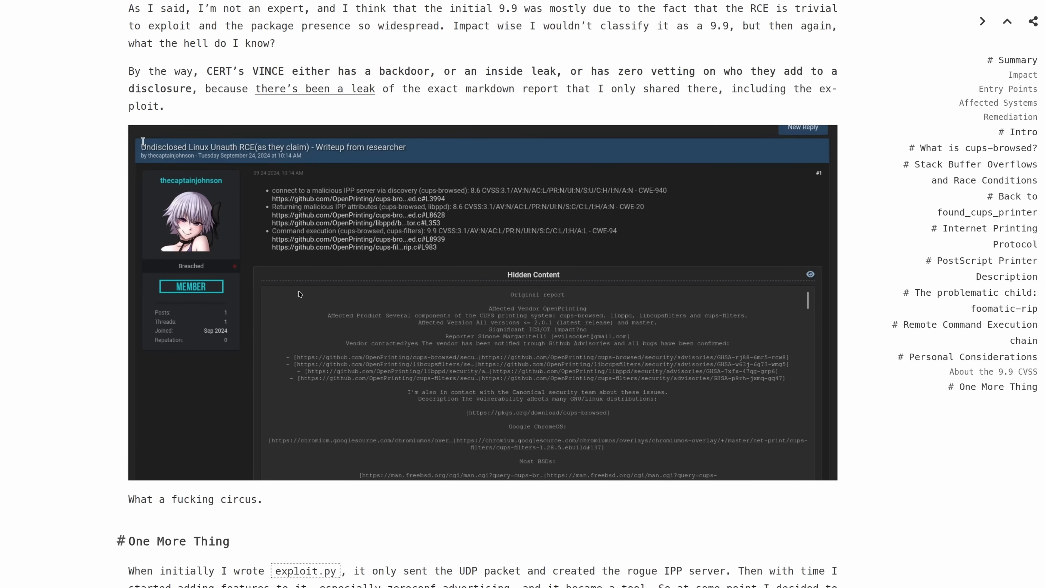
{"action": "scroll", "scroll_direction": "up", "scroll_amount": 3}
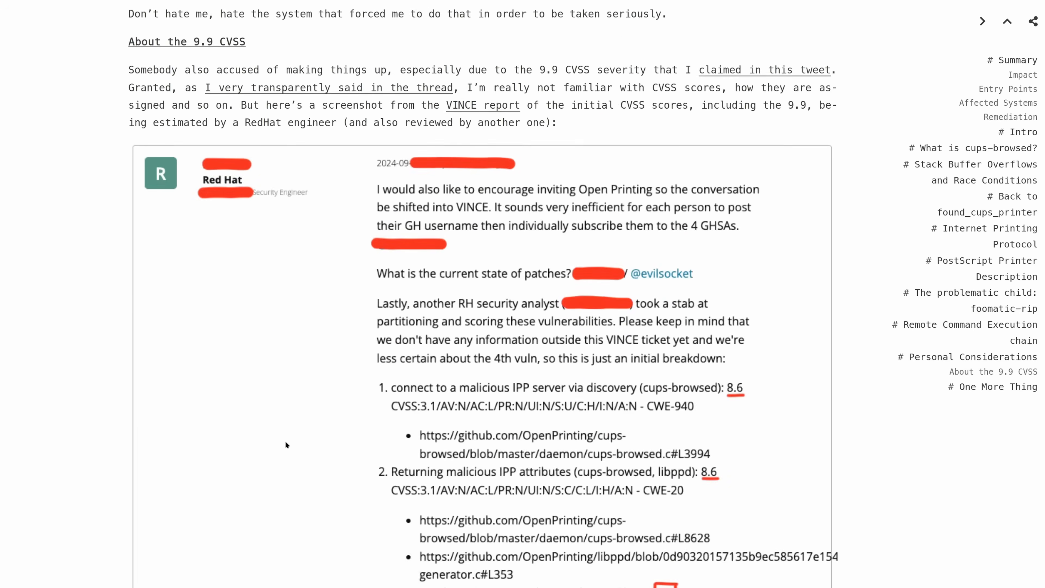
Scroll back to the article title, introduction and CVE Summary list.
{"action": "scroll", "scroll_direction": "down", "scroll_amount": 3}
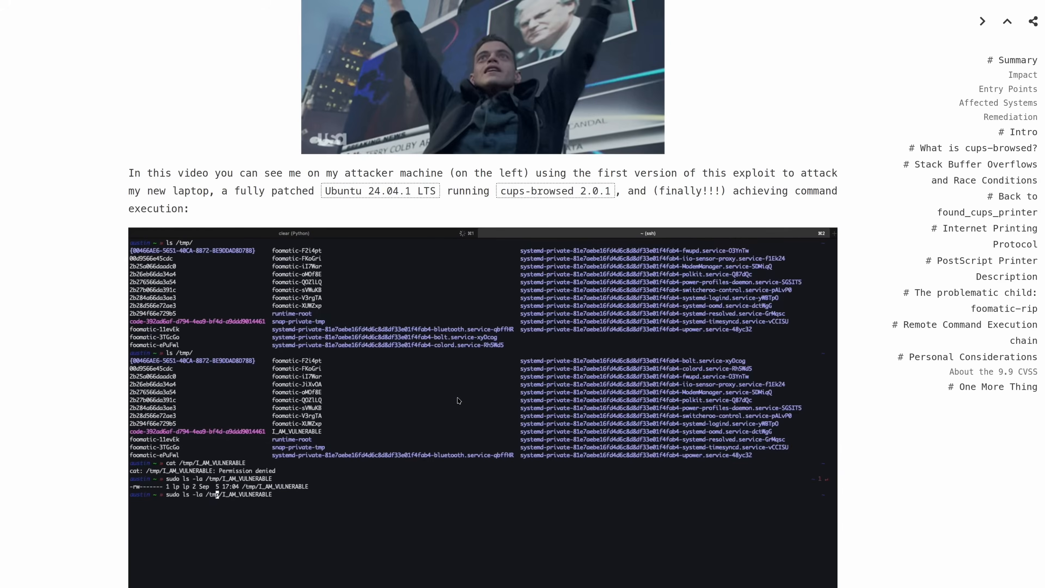
{"action": "scroll", "scroll_direction": "down", "scroll_amount": 3}
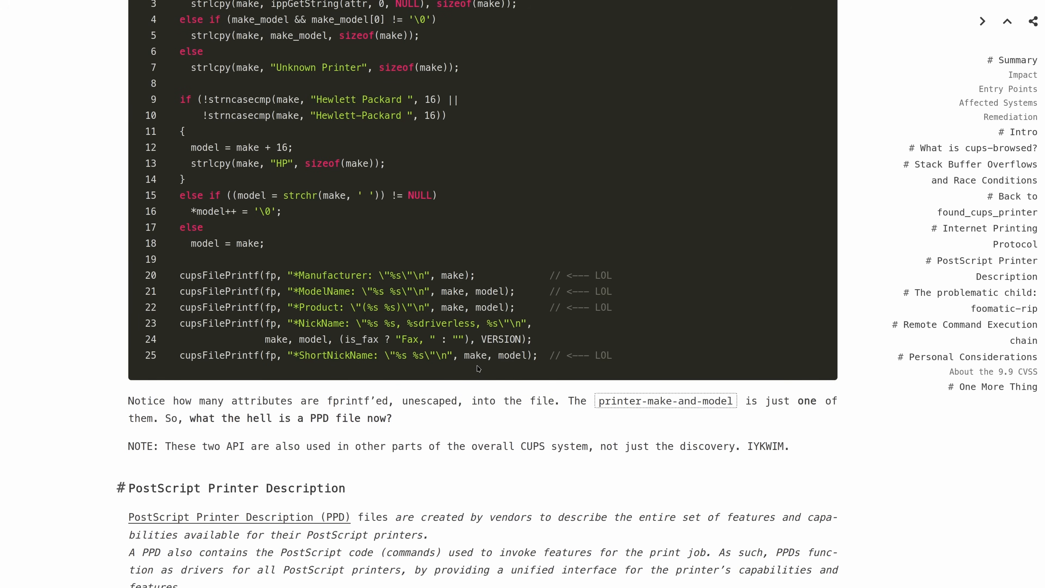
{"action": "scroll", "scroll_direction": "up", "scroll_amount": 3}
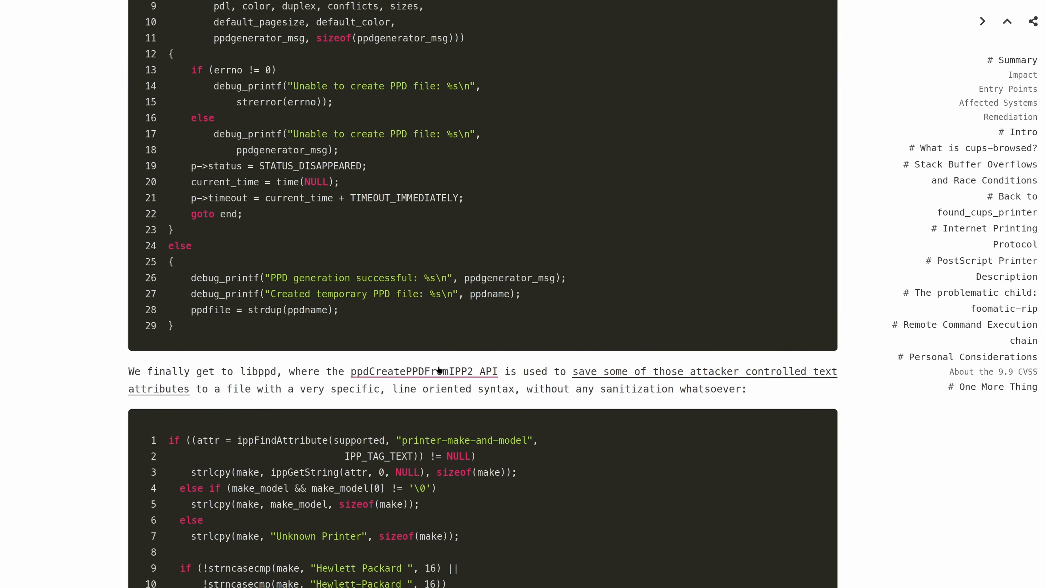
{"action": "scroll", "scroll_direction": "up", "scroll_amount": 3}
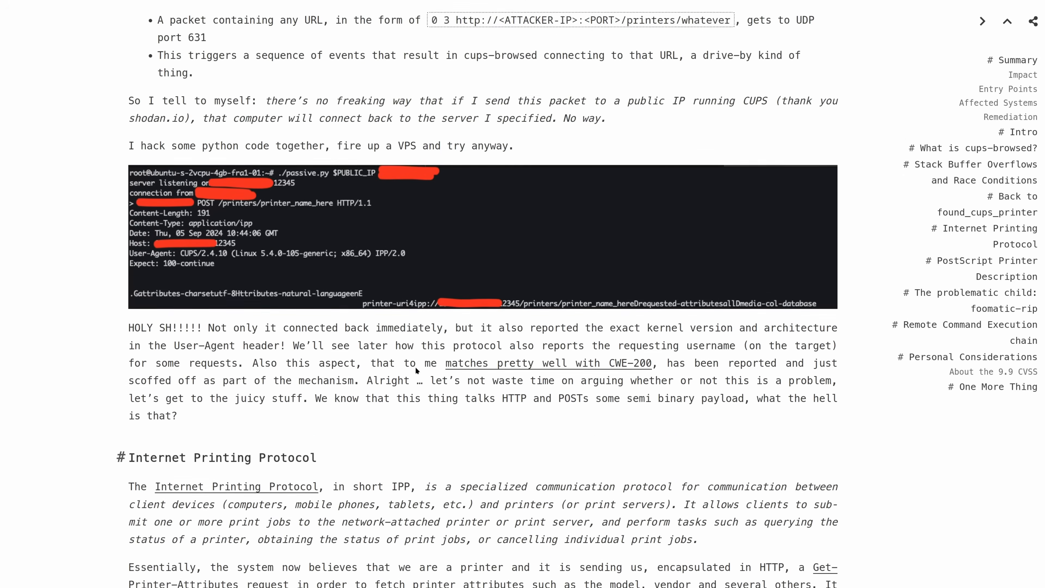
{"action": "scroll", "scroll_direction": "down", "scroll_amount": 3}
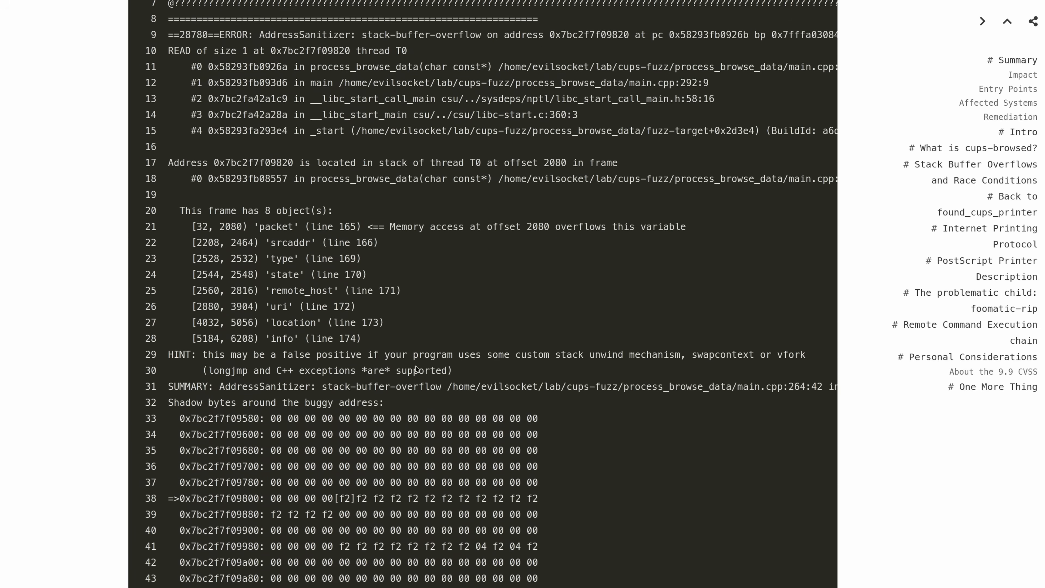
{"action": "scroll", "scroll_direction": "up", "scroll_amount": 3}
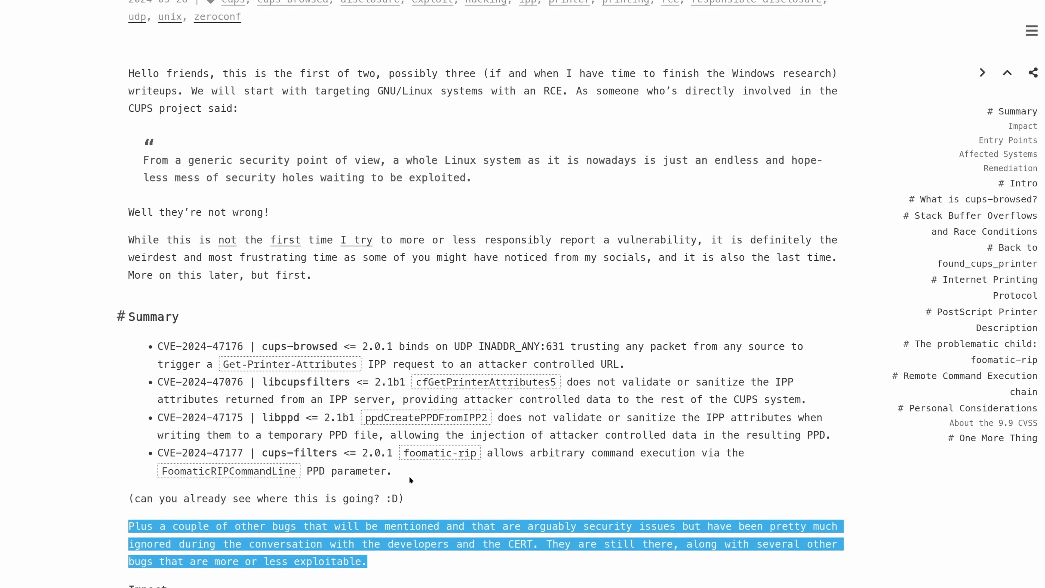
{"action": "scroll", "scroll_direction": "up", "scroll_amount": 3}
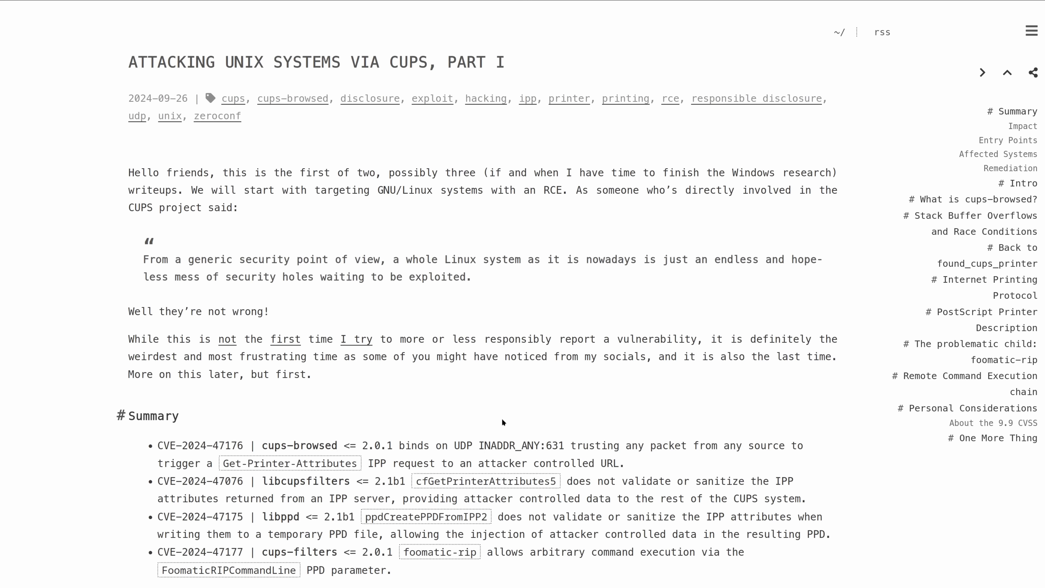
{"action": "mouse_move", "coordinate": [426, 428]}
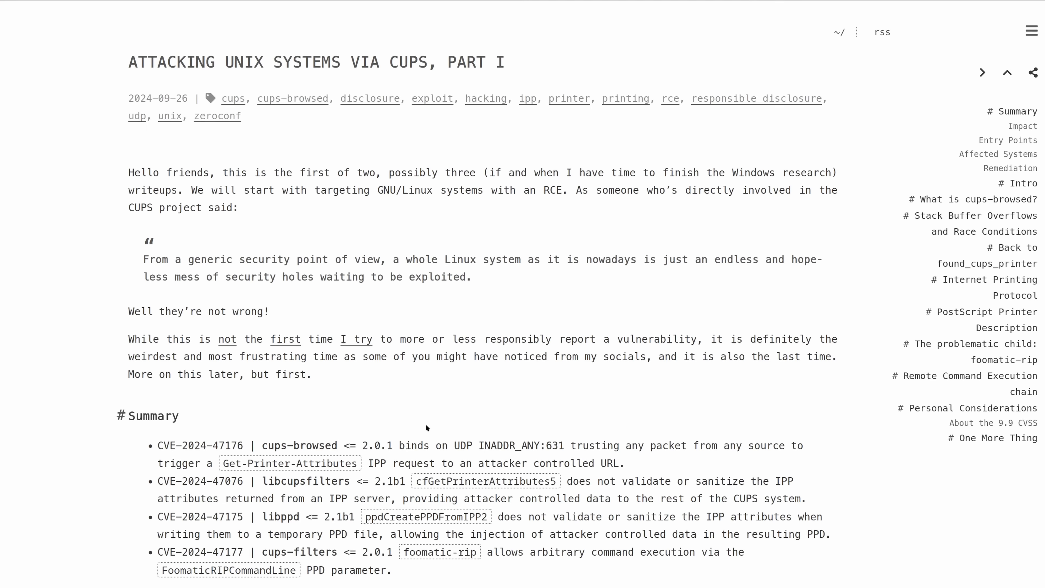
{"action": "mouse_move", "coordinate": [368, 383]}
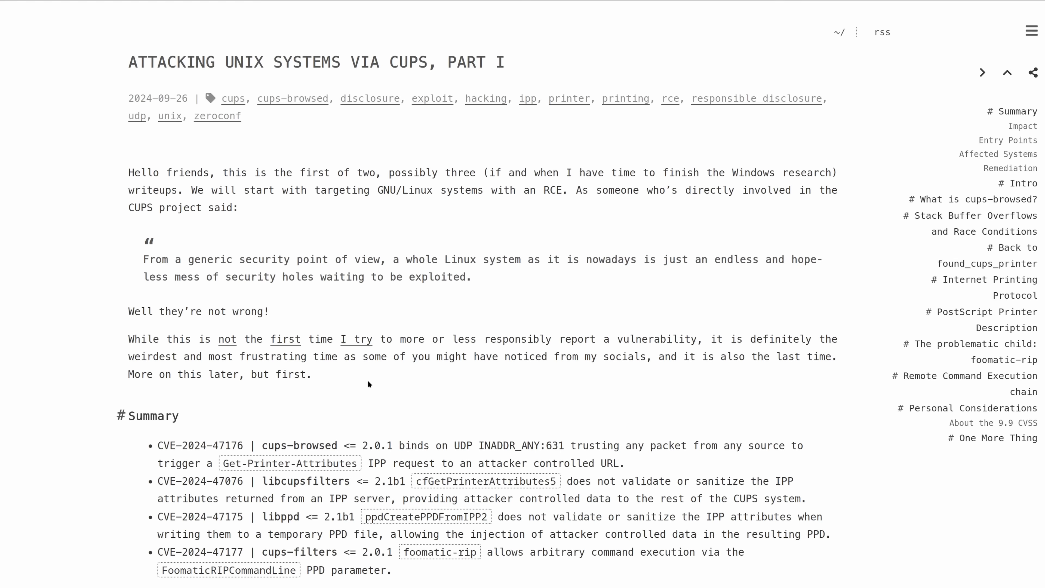
{"action": "mouse_move", "coordinate": [392, 366]}
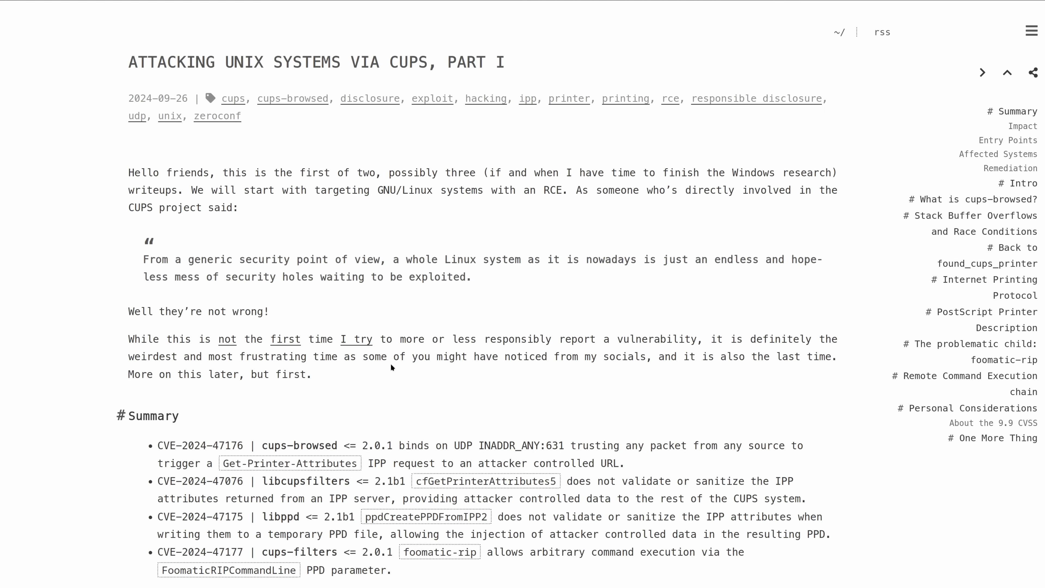
{"action": "mouse_move", "coordinate": [380, 304]}
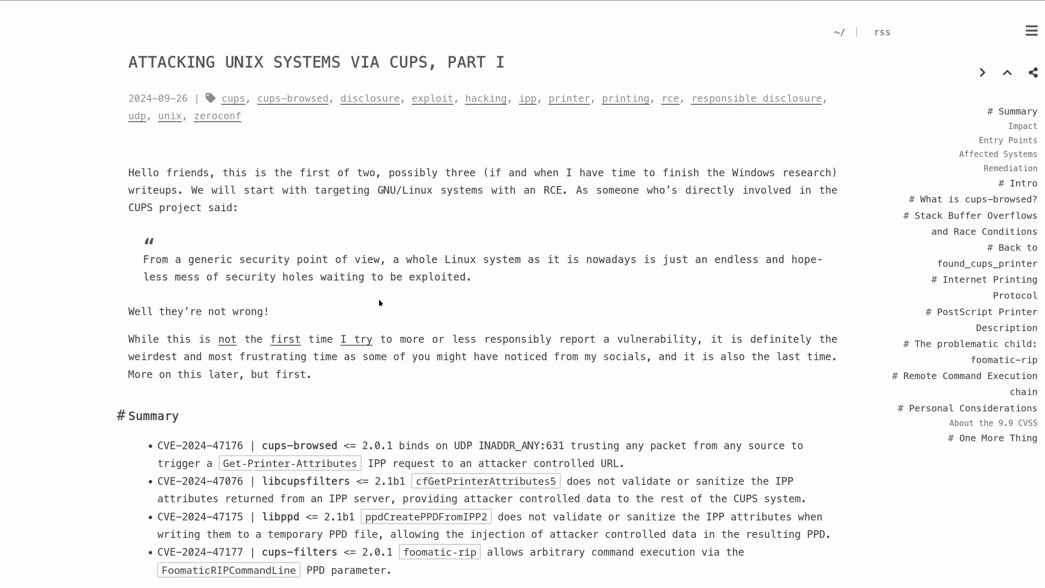
{"action": "mouse_move", "coordinate": [374, 298]}
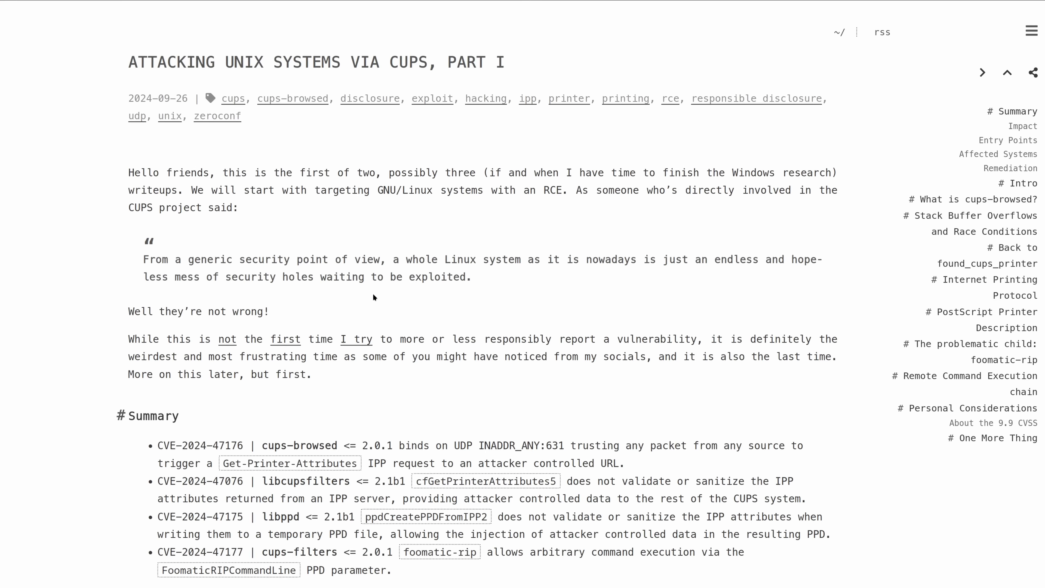
{"action": "mouse_move", "coordinate": [374, 297]}
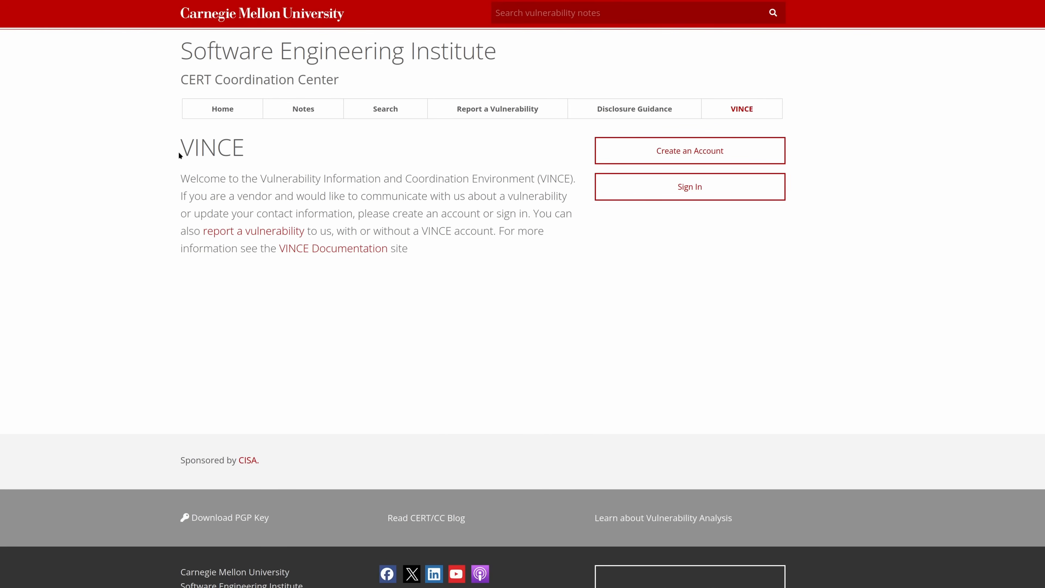
{"action": "mouse_move", "coordinate": [176, 131]}
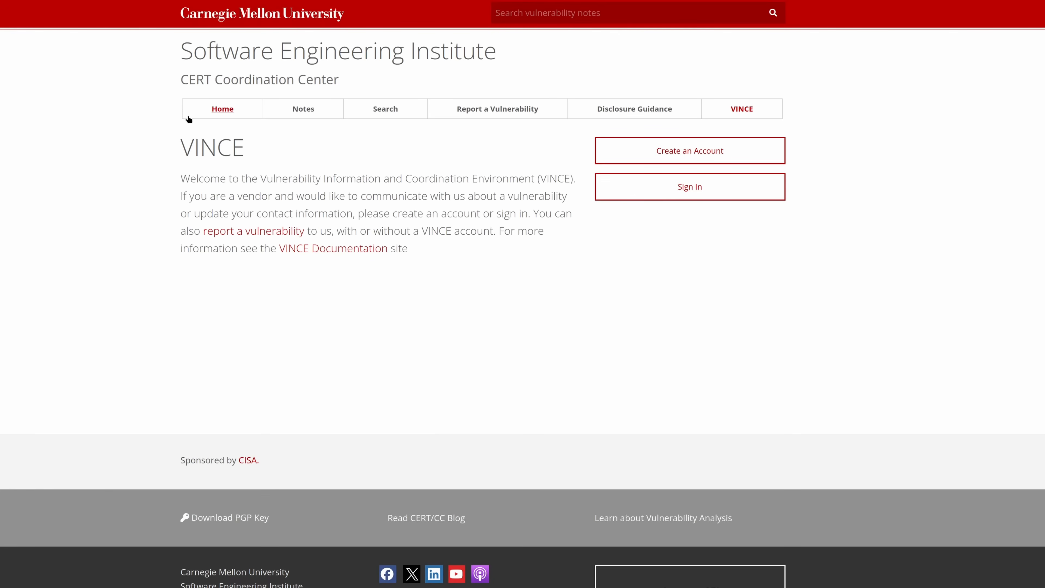
{"action": "mouse_move", "coordinate": [33, 178]}
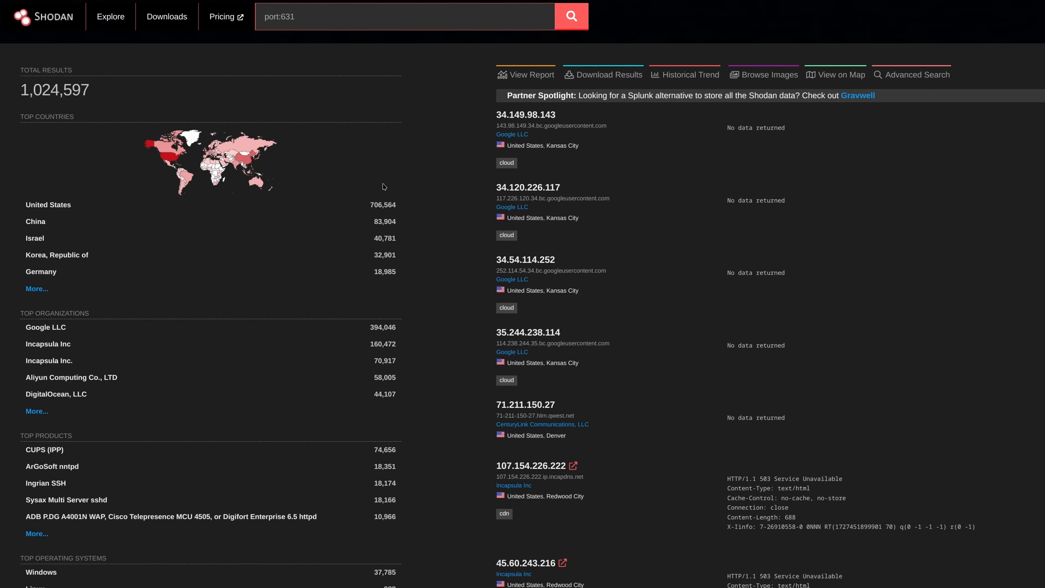
{"action": "mouse_move", "coordinate": [320, 202]}
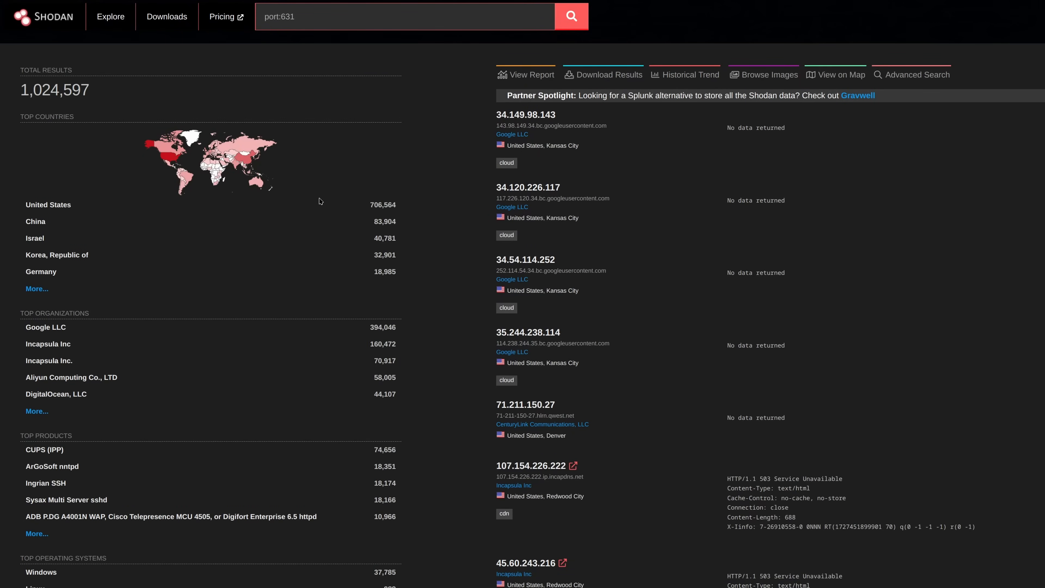
{"action": "mouse_move", "coordinate": [299, 158]}
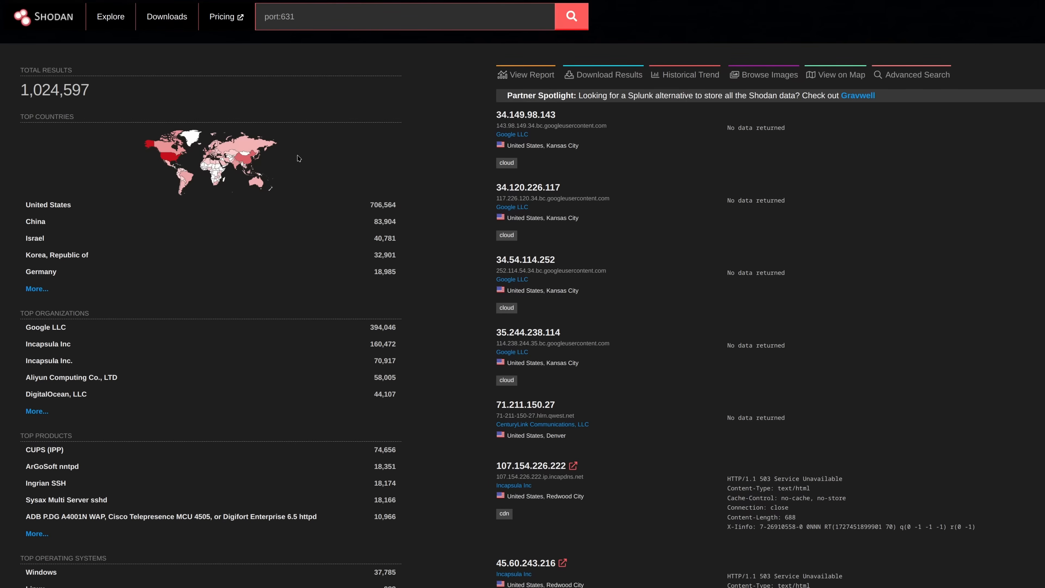
{"action": "mouse_move", "coordinate": [216, 189]}
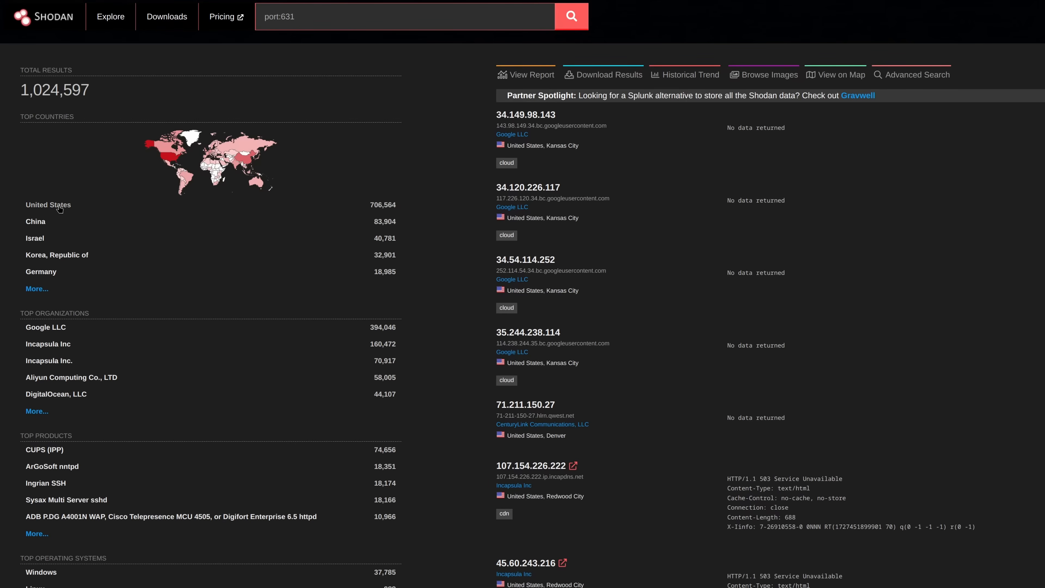
{"action": "mouse_move", "coordinate": [34, 232]}
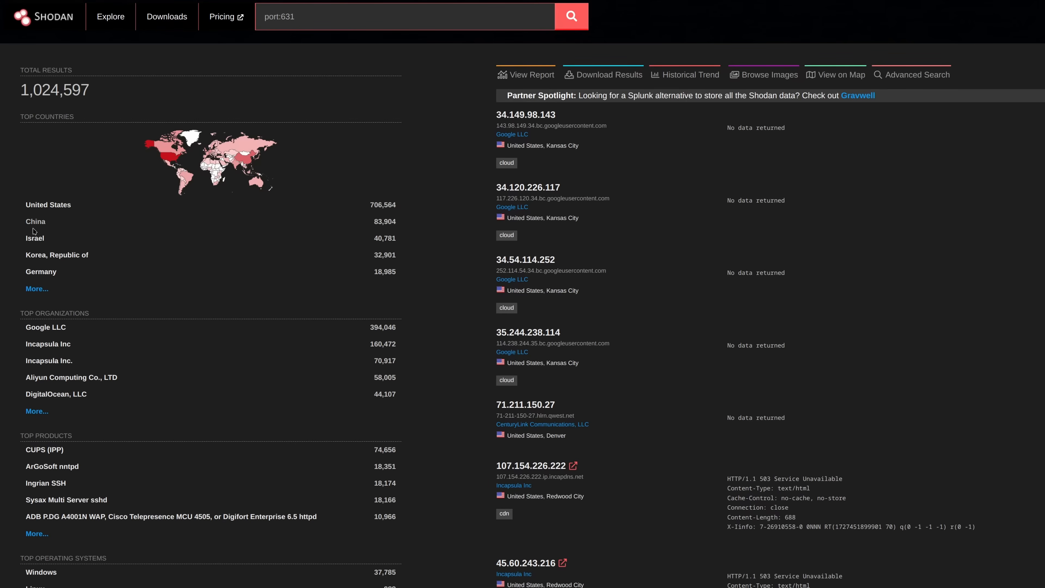
{"action": "mouse_move", "coordinate": [48, 274]}
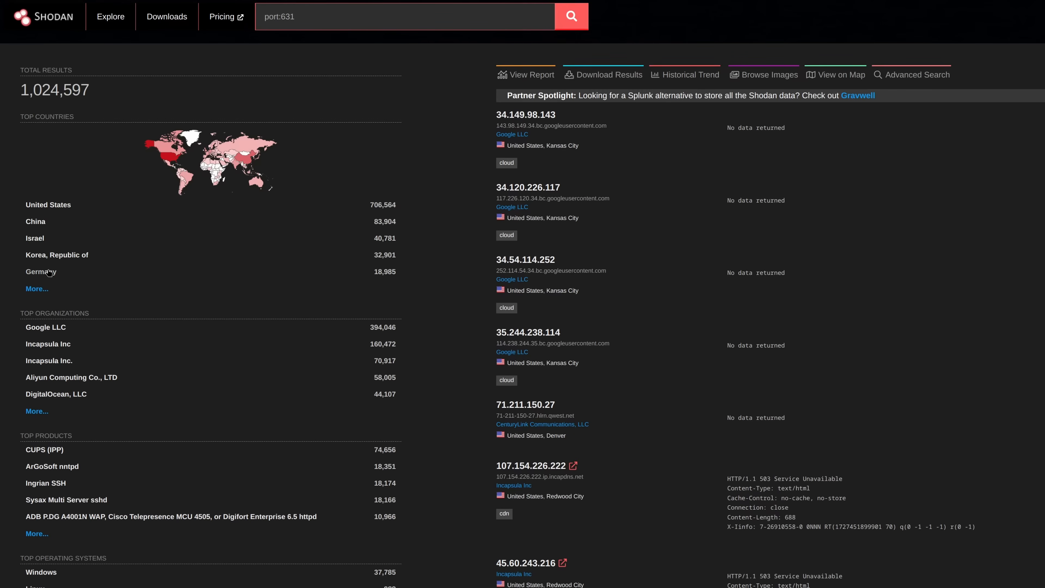
Review the port:631 results (1,024,597 hosts) through the countries, organizations, products and OS panels.
{"action": "scroll", "scroll_direction": "down", "scroll_amount": 3}
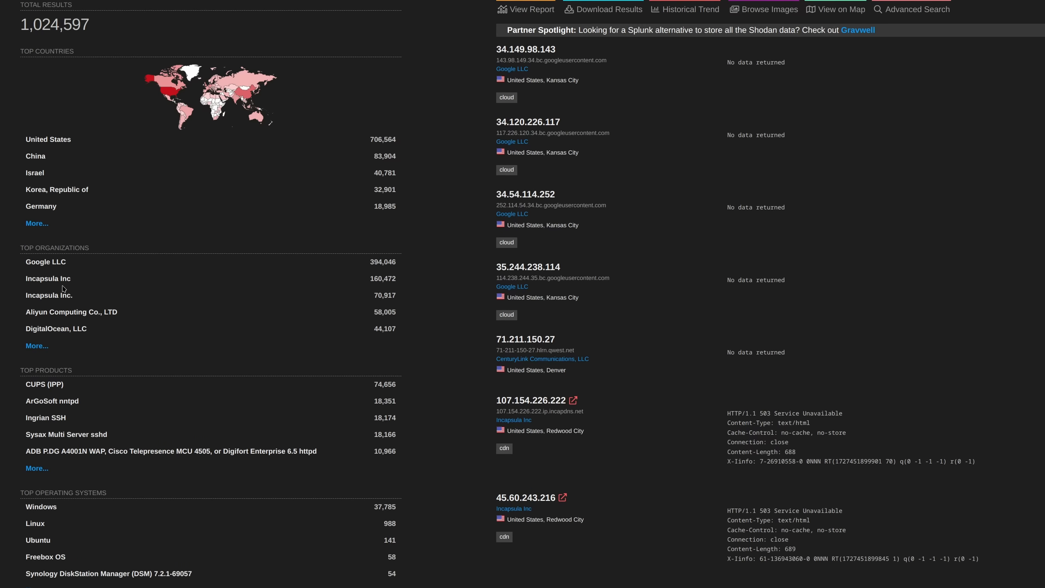
{"action": "mouse_move", "coordinate": [40, 276]}
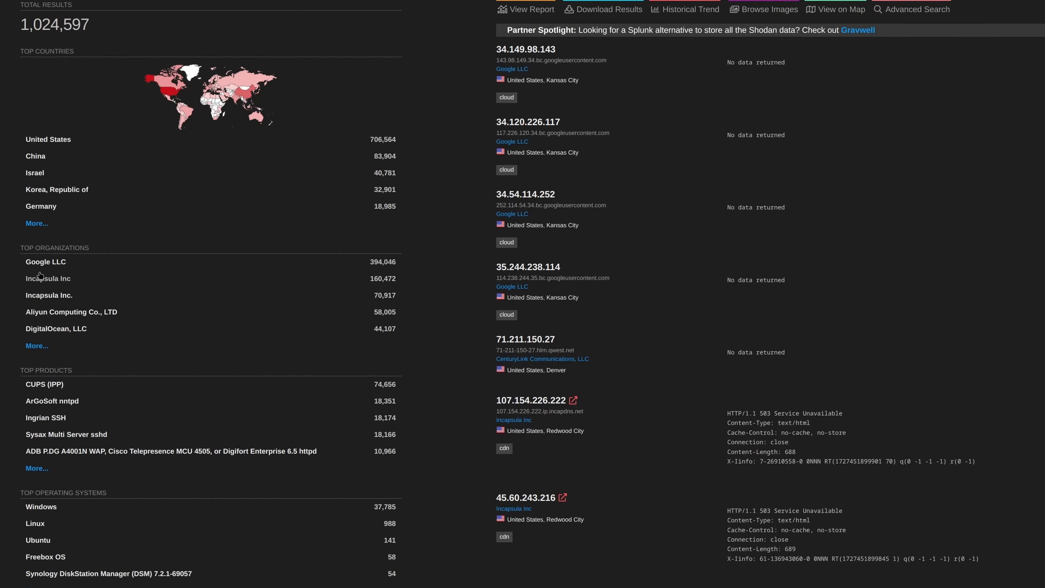
{"action": "mouse_move", "coordinate": [52, 392]}
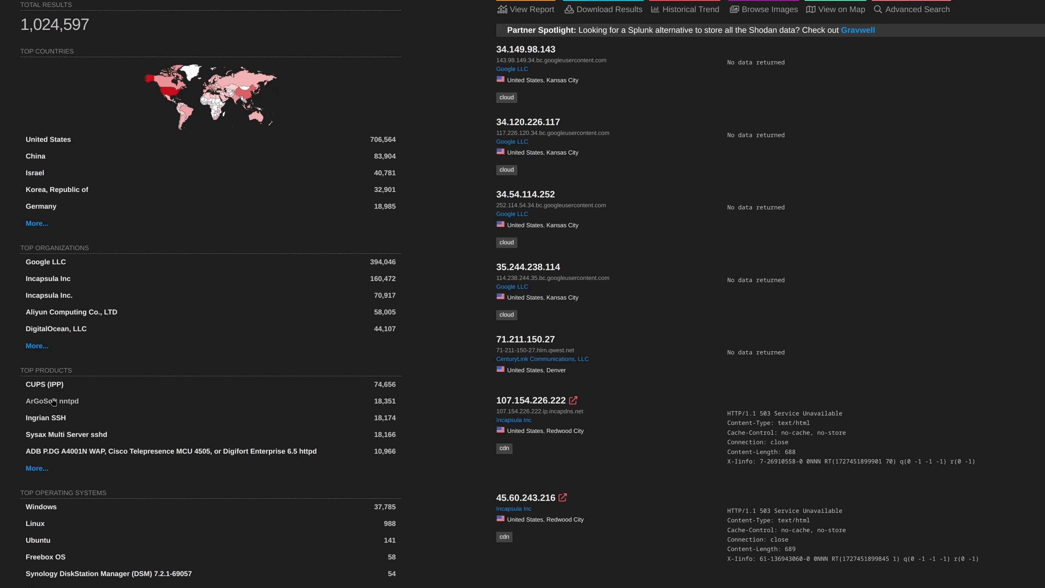
{"action": "mouse_move", "coordinate": [113, 459]}
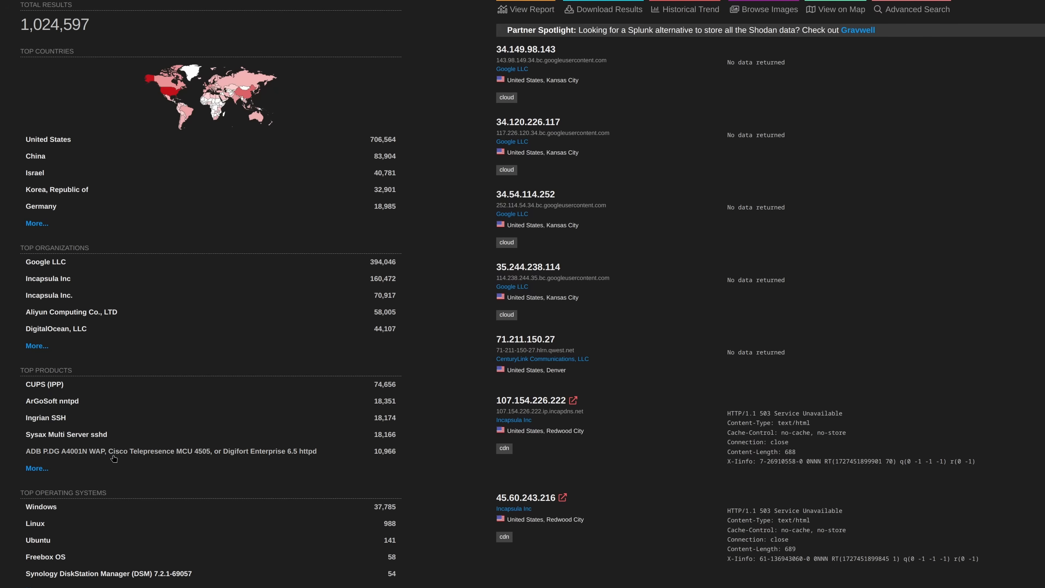
{"action": "mouse_move", "coordinate": [158, 443]}
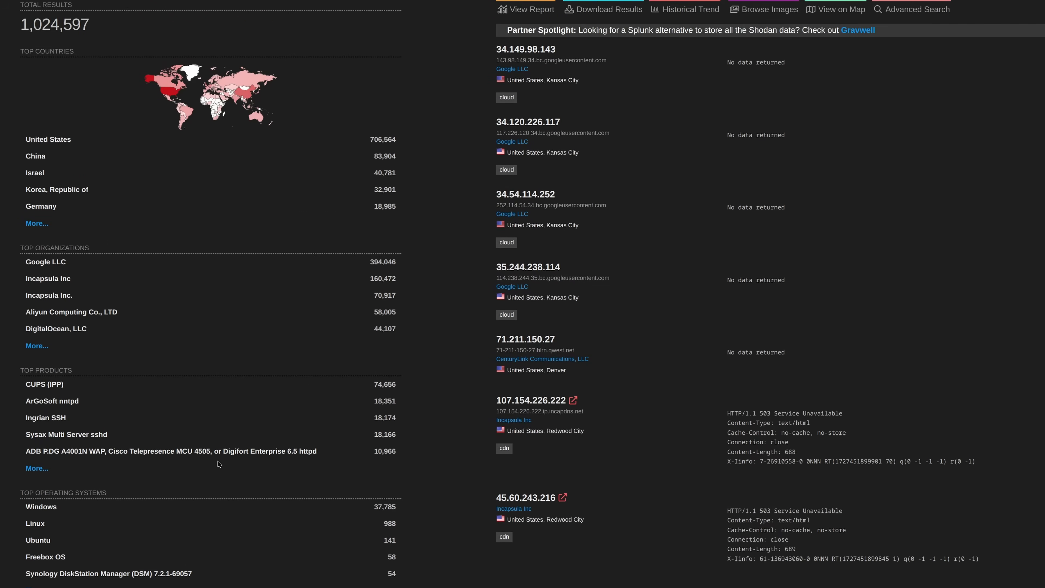
{"action": "scroll", "scroll_direction": "down", "scroll_amount": 3}
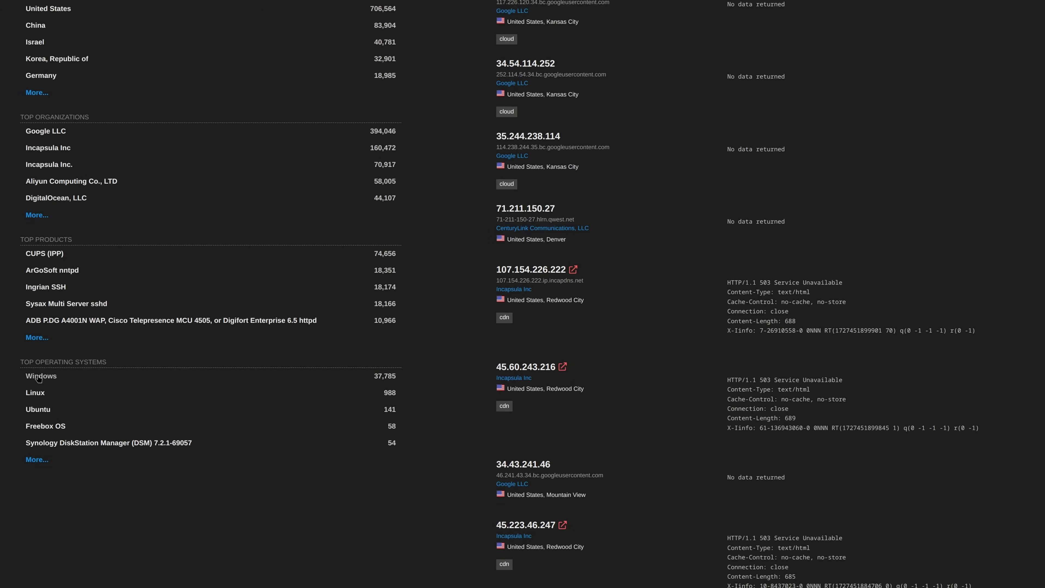
{"action": "scroll", "scroll_direction": "up", "scroll_amount": 3}
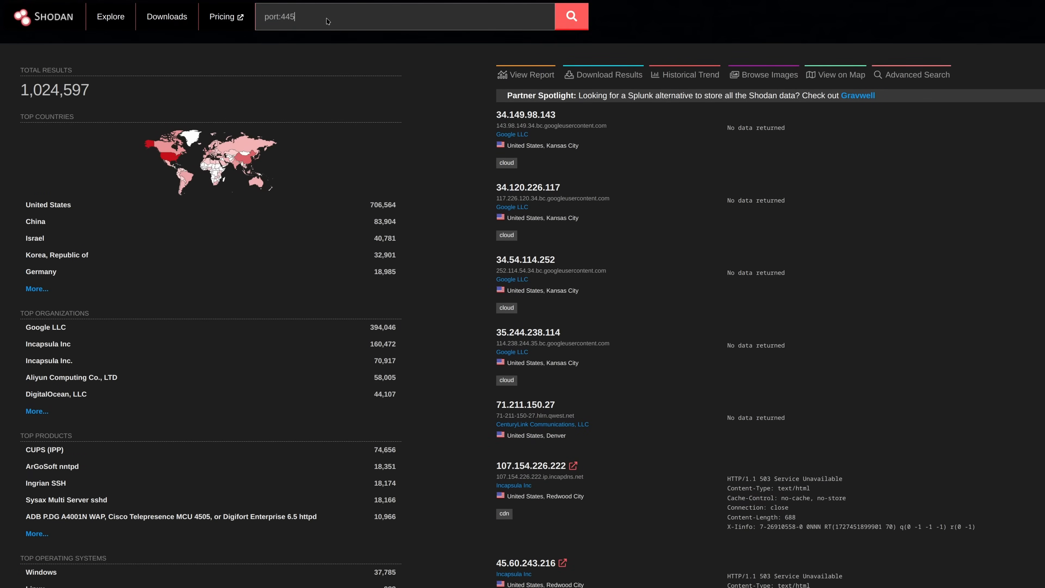
Run the port:445 search showing about 1,721,175 hosts with Samba as the top product.
{"action": "left_click", "coordinate": [570, 16]}
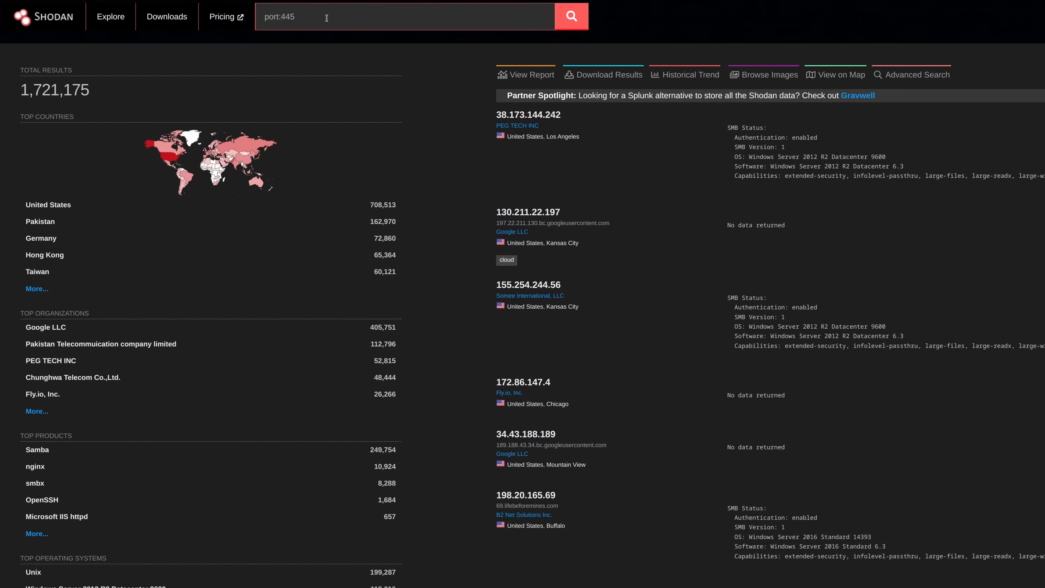
{"action": "mouse_move", "coordinate": [318, 217]}
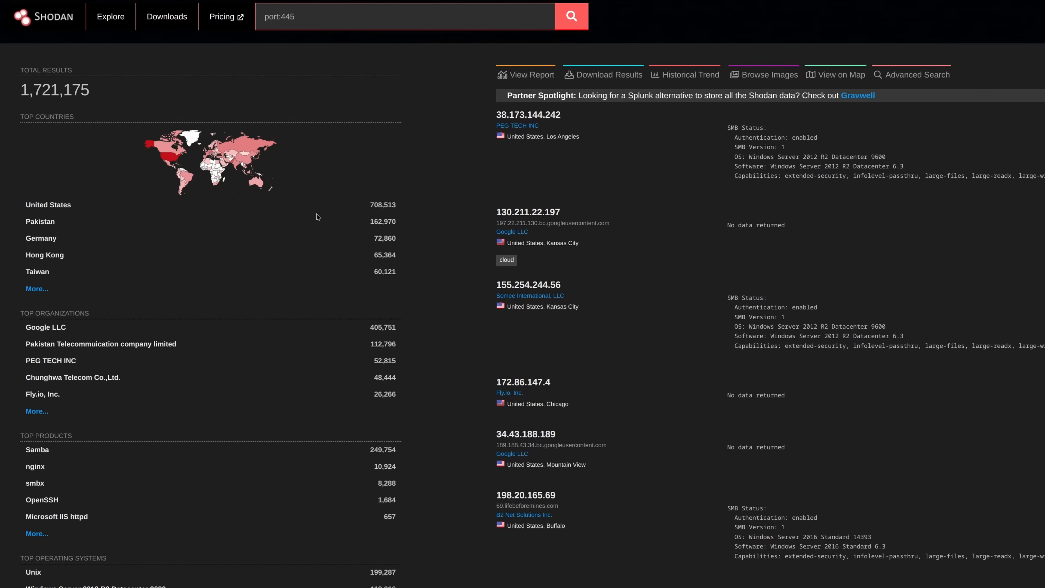
{"action": "scroll", "scroll_direction": "down", "scroll_amount": 3}
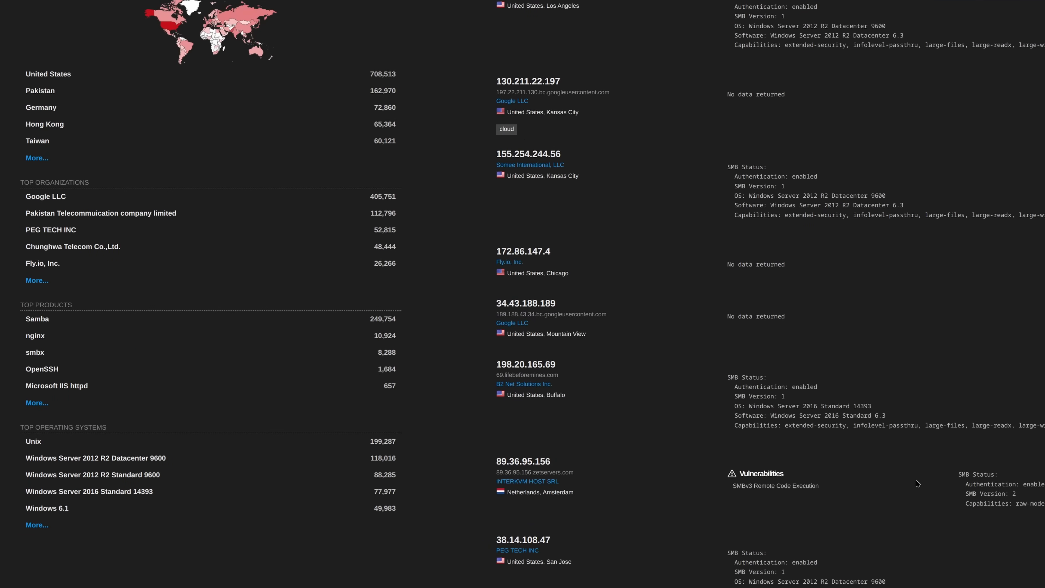
{"action": "scroll", "scroll_direction": "down", "scroll_amount": 3}
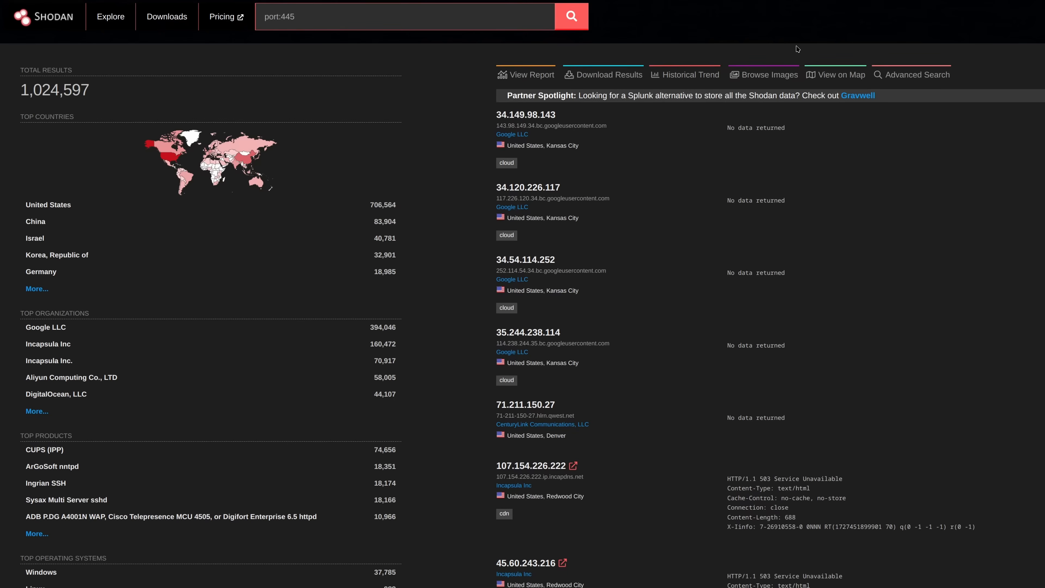
{"action": "mouse_move", "coordinate": [608, 130]}
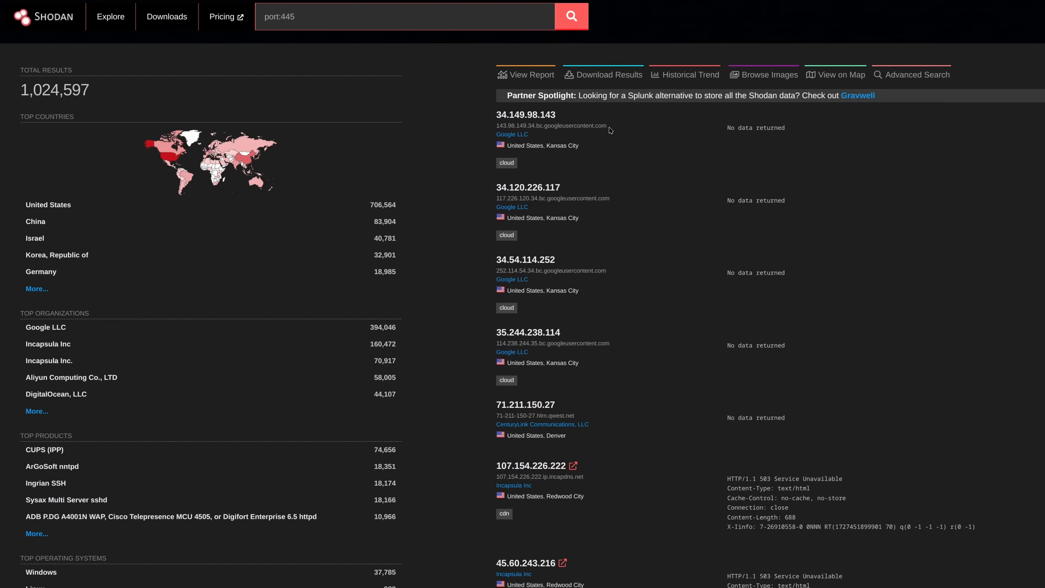
{"action": "mouse_move", "coordinate": [899, 143]}
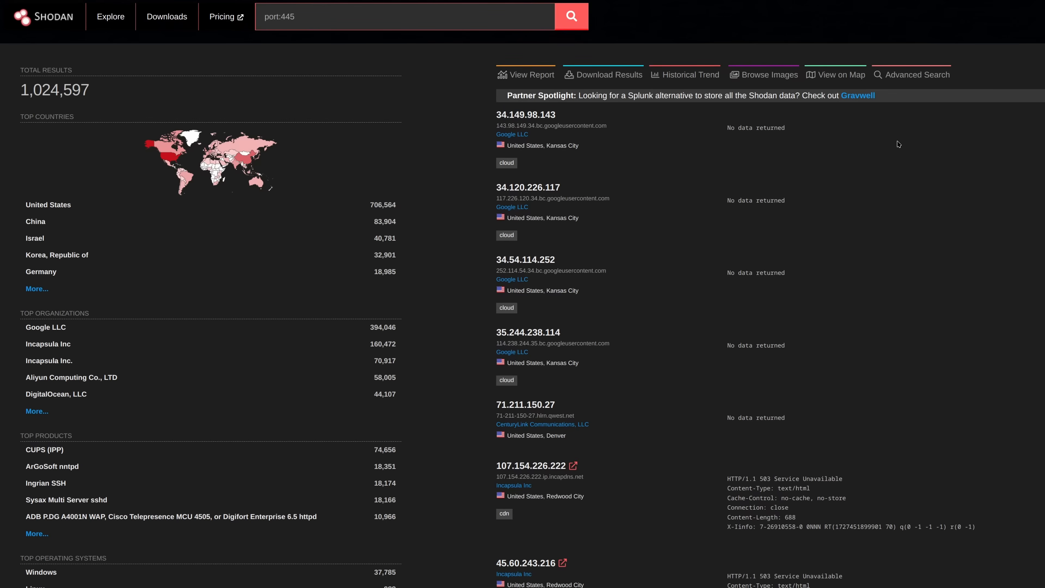
{"action": "mouse_move", "coordinate": [878, 145]}
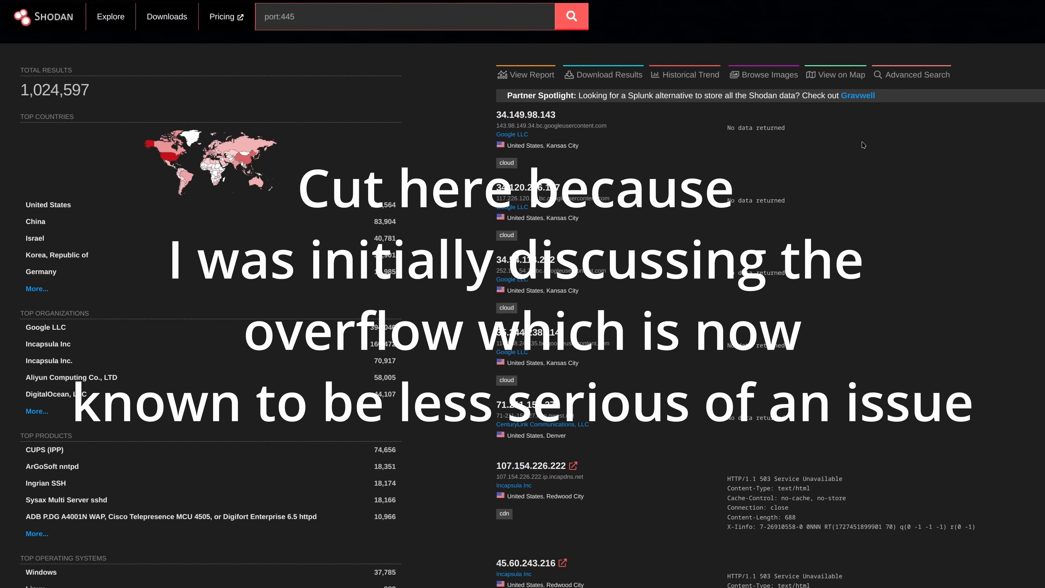
{"action": "mouse_move", "coordinate": [709, 171]}
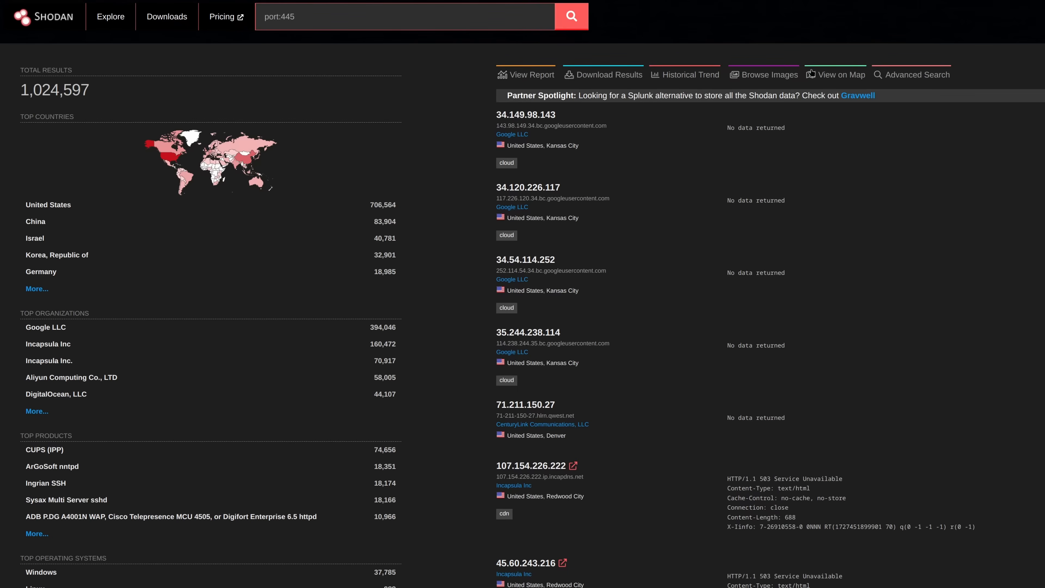
{"action": "mouse_move", "coordinate": [794, 89]}
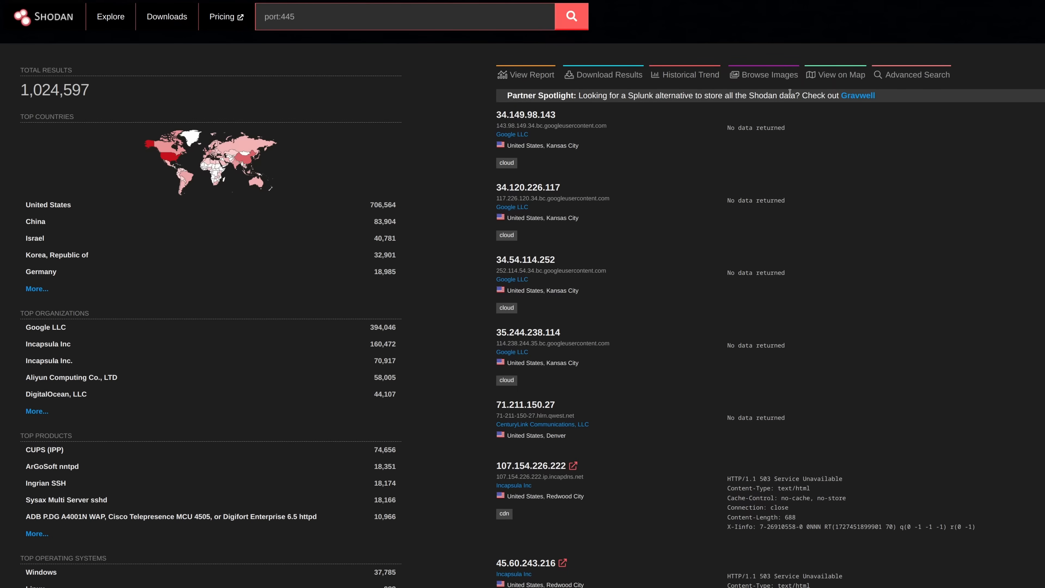
{"action": "mouse_move", "coordinate": [447, 101]}
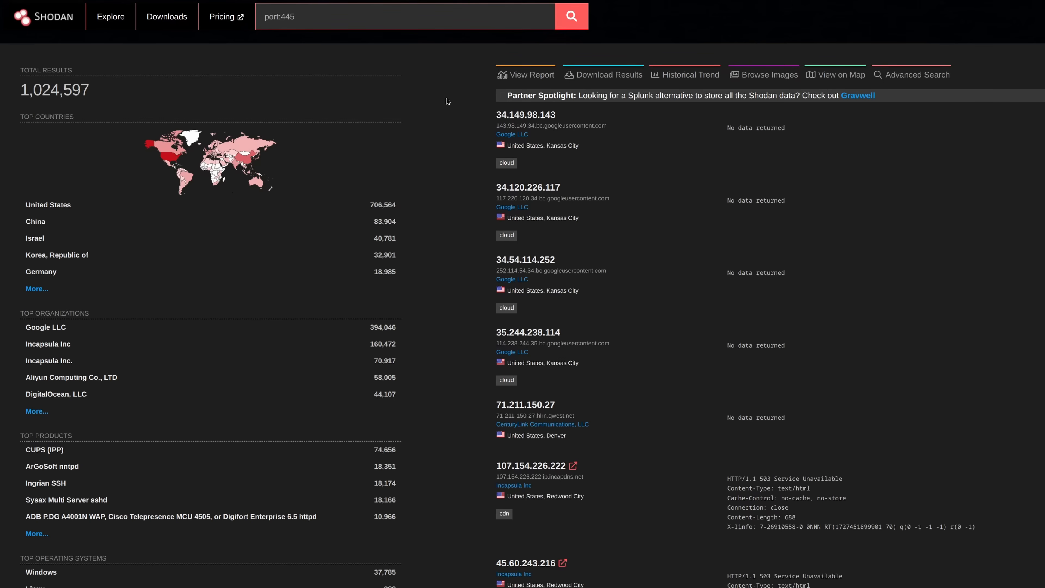
{"action": "mouse_move", "coordinate": [444, 191]}
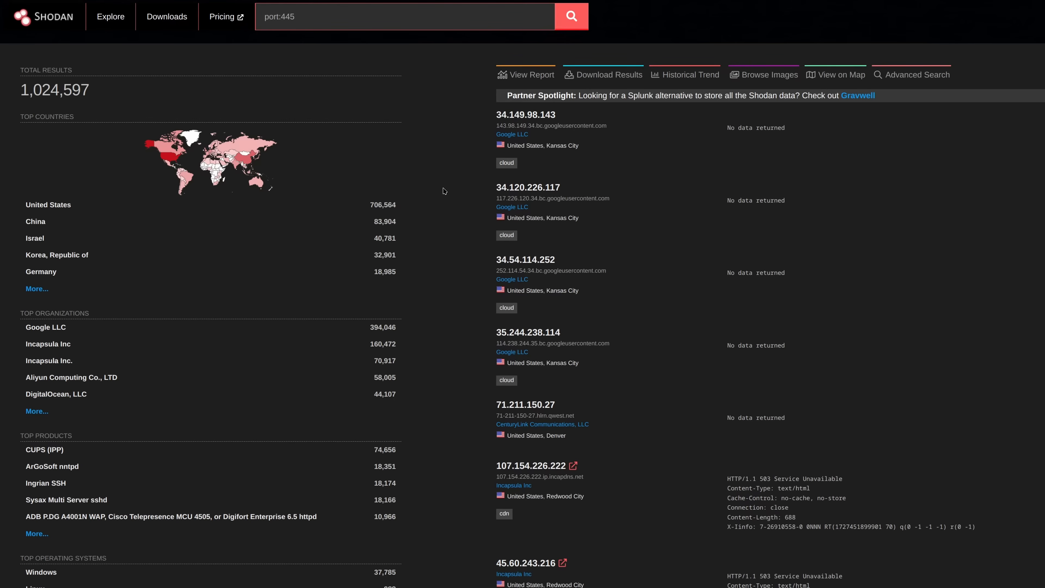